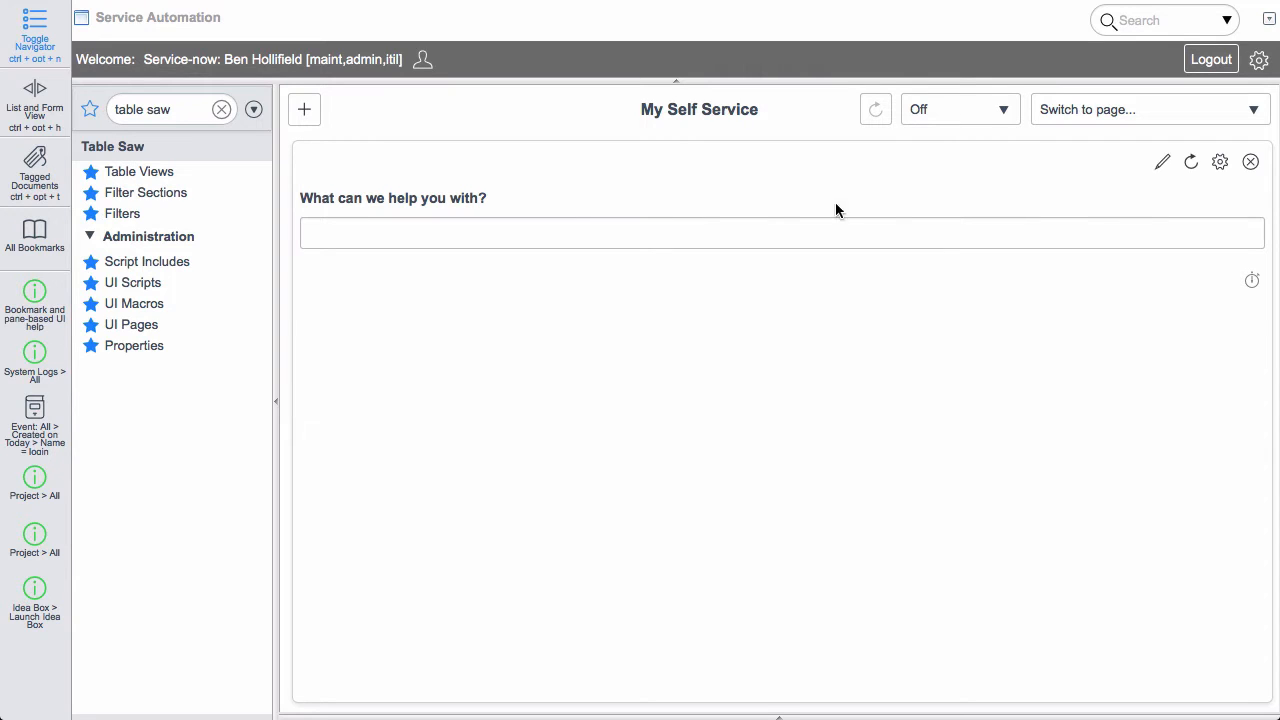
mouse_move(900, 383)
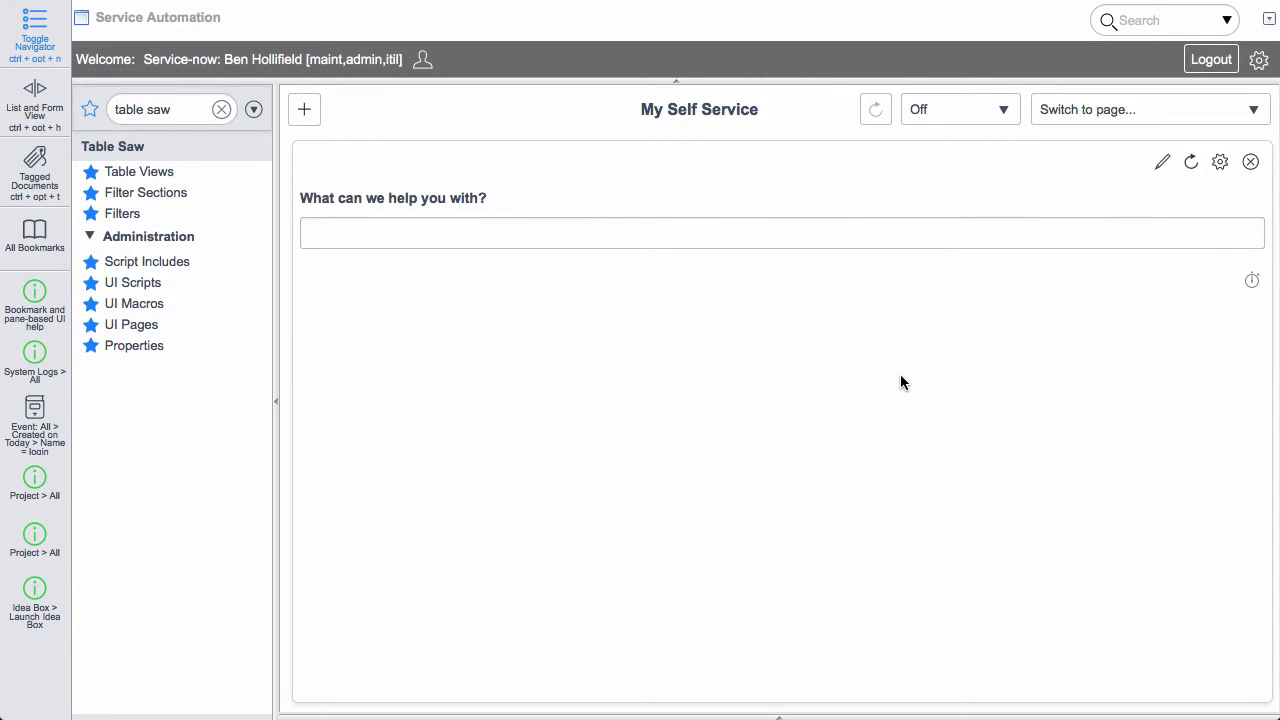
mouse_move(237, 185)
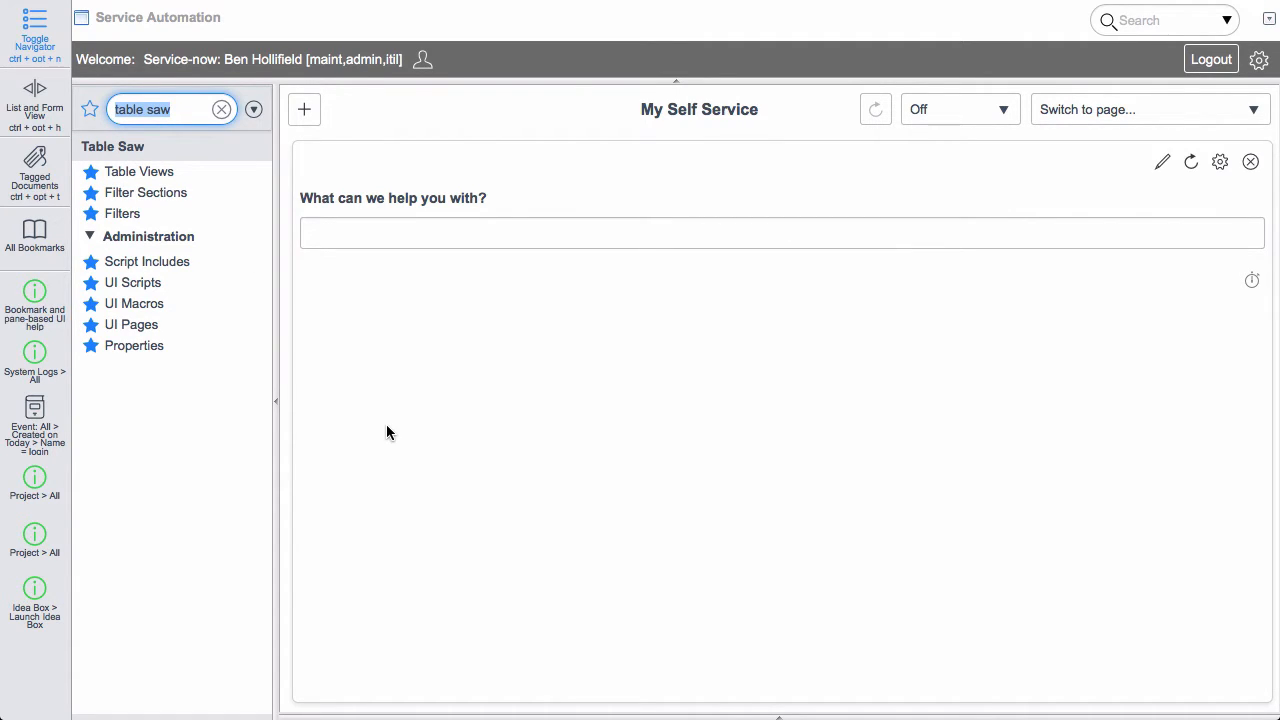
mouse_move(215, 391)
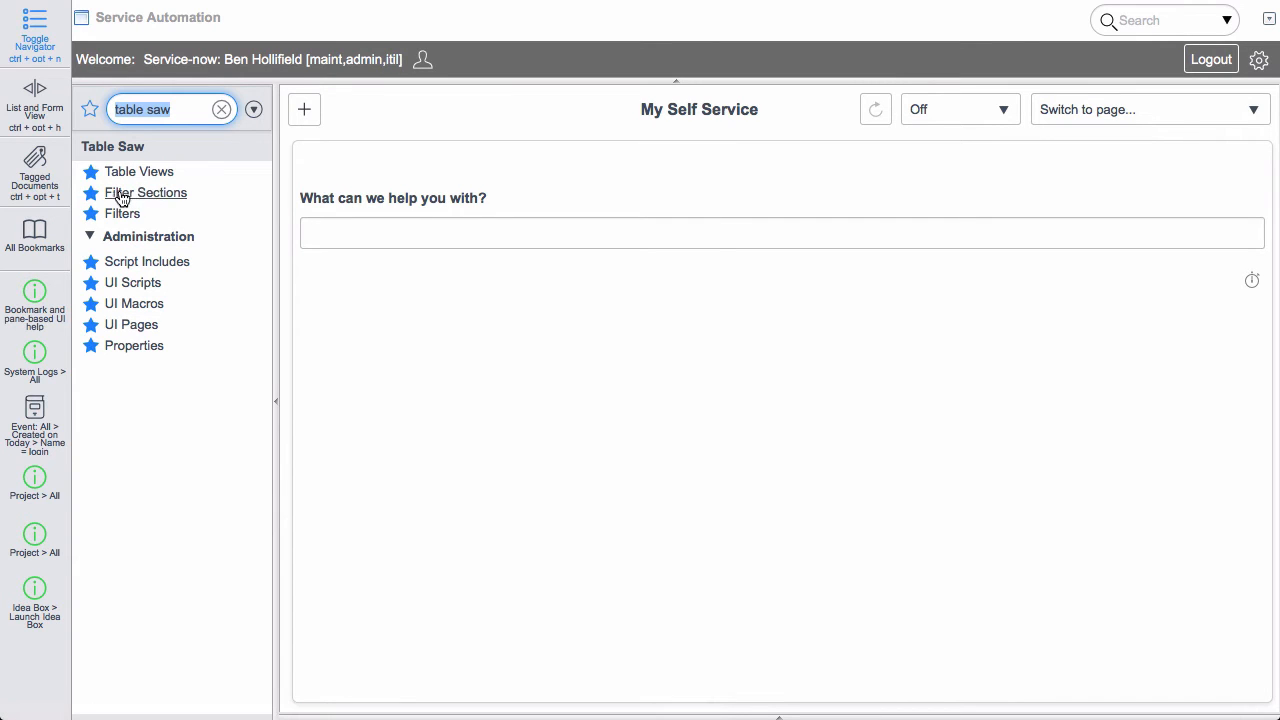
mouse_move(134, 345)
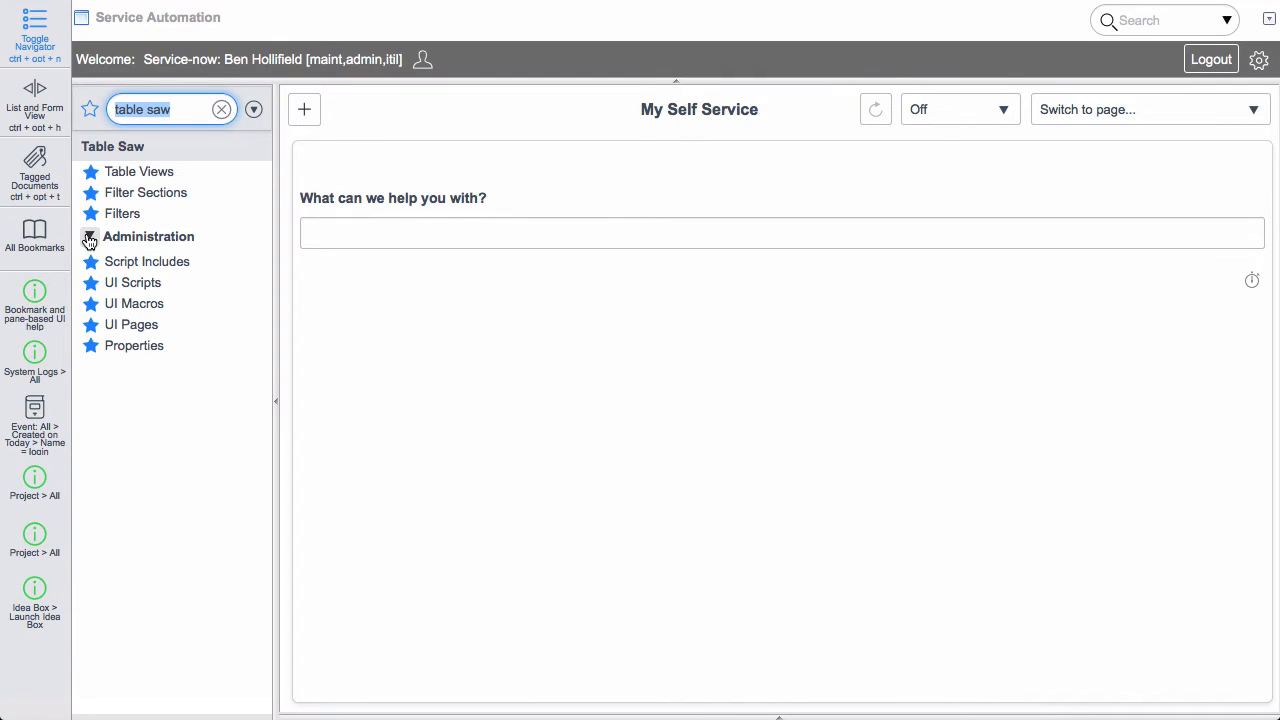
mouse_move(90, 236)
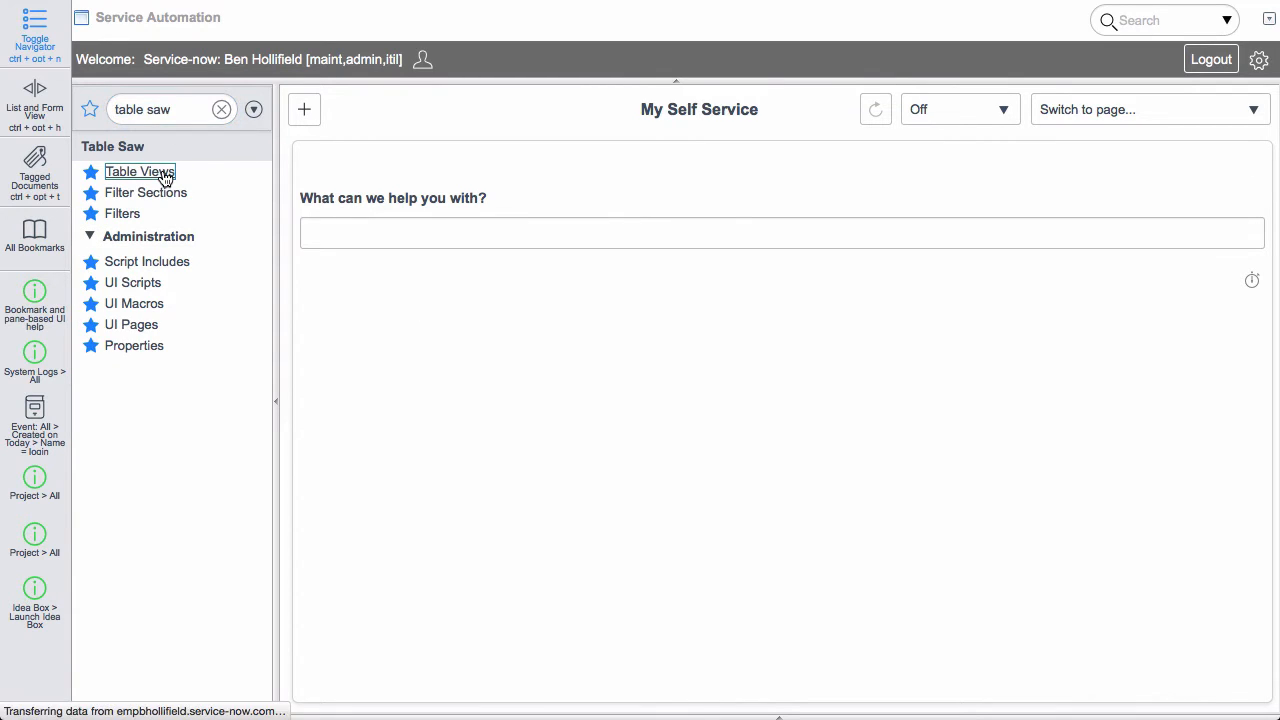
Show the Table Saw Table Views list with the Knowledge and Incident views.
click(138, 171)
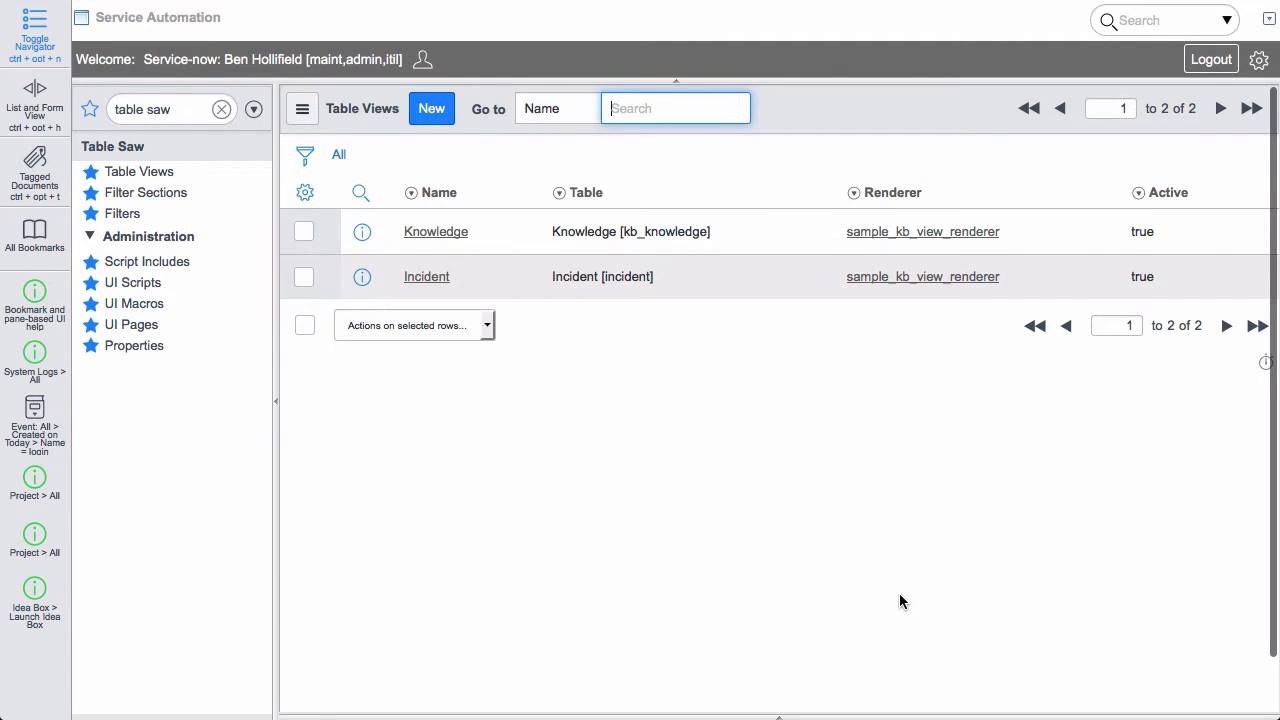
click(362, 231)
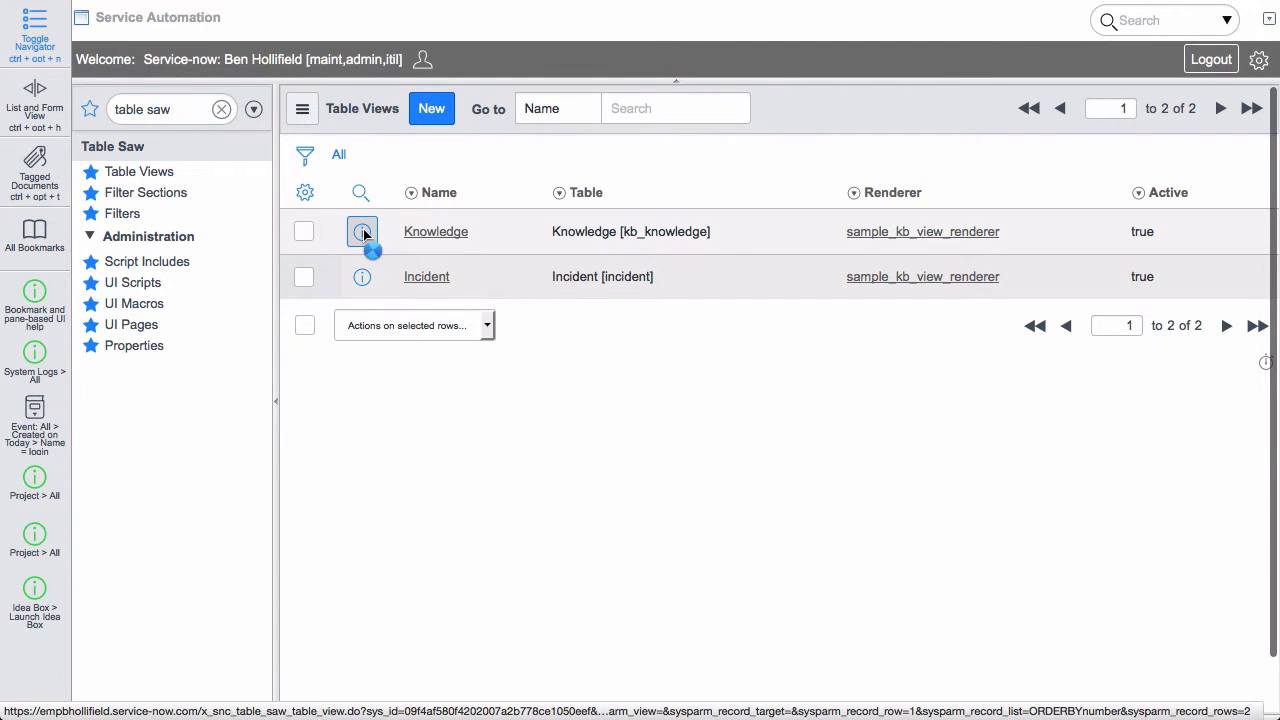
Review the Knowledge view's results per page, renderer and related filter sections.
click(362, 231)
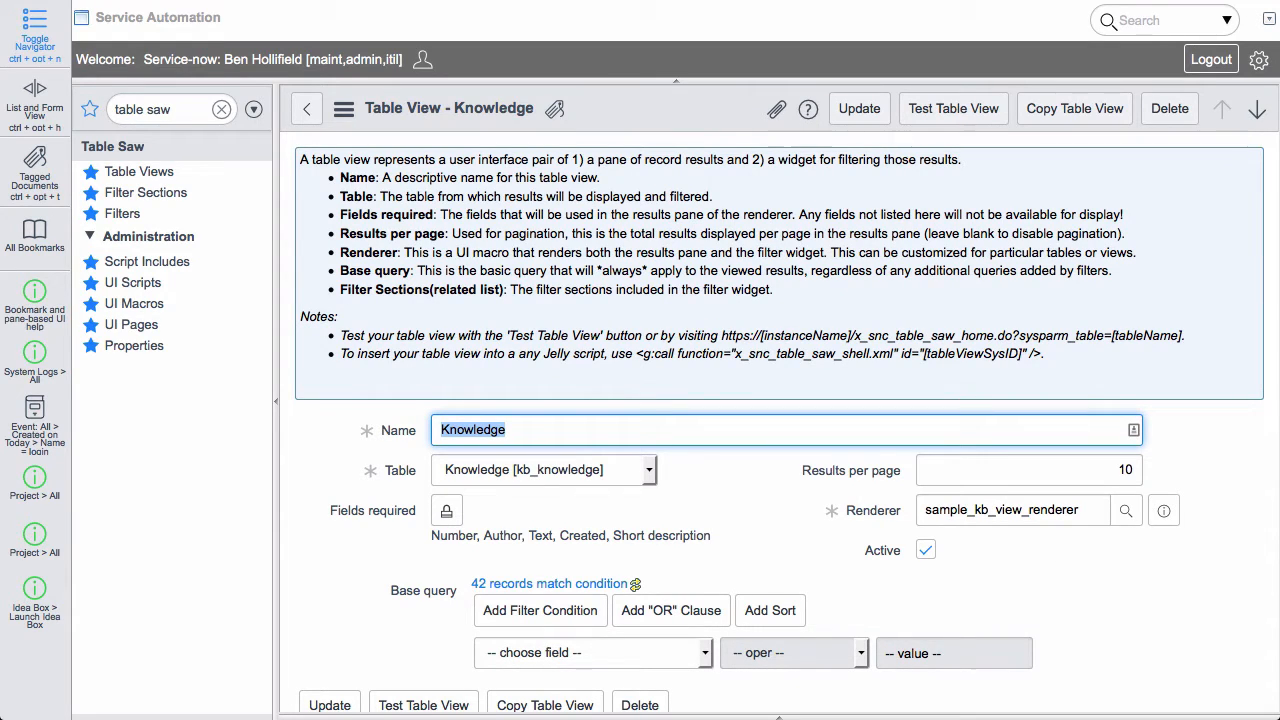
mouse_move(862, 238)
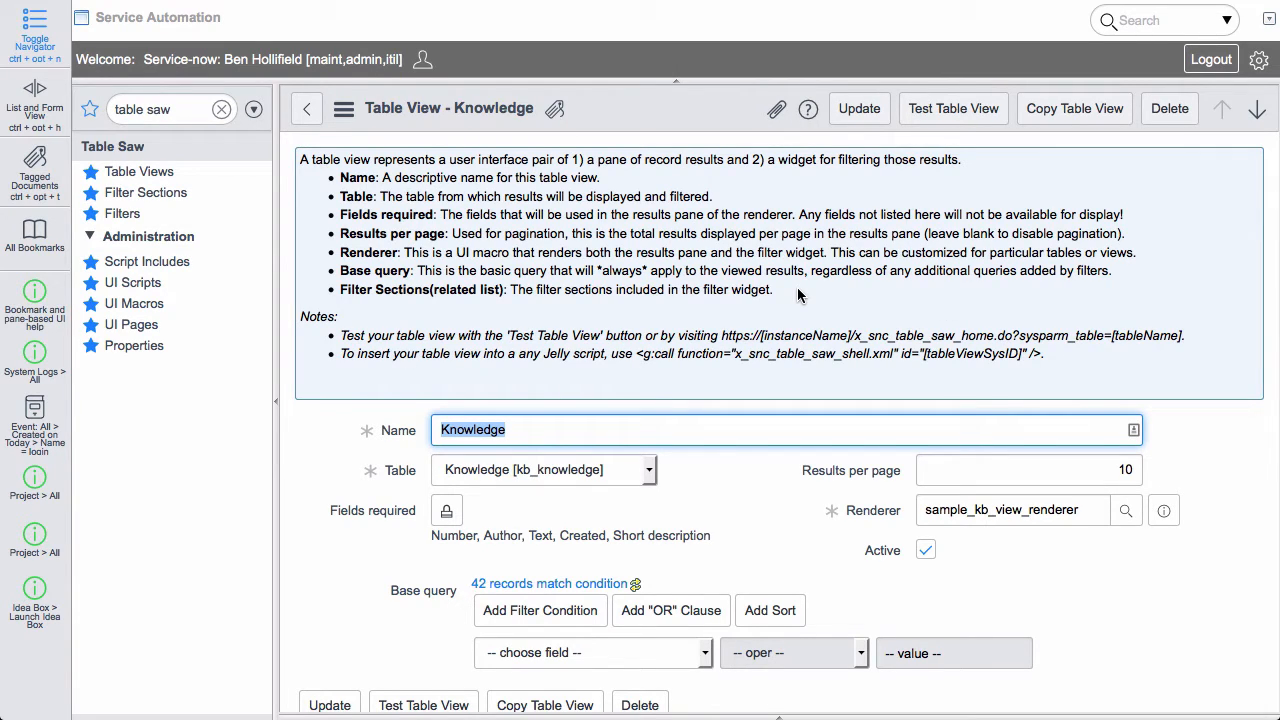
mouse_move(900, 330)
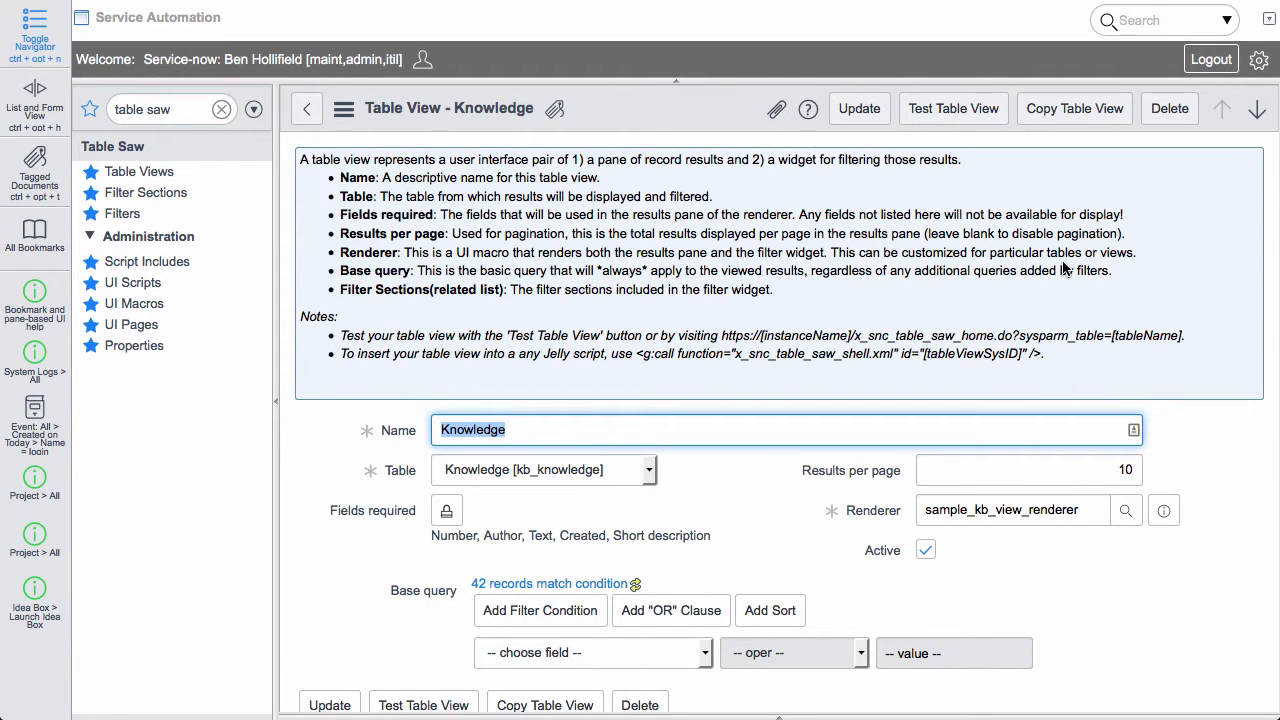
scroll(down, 3)
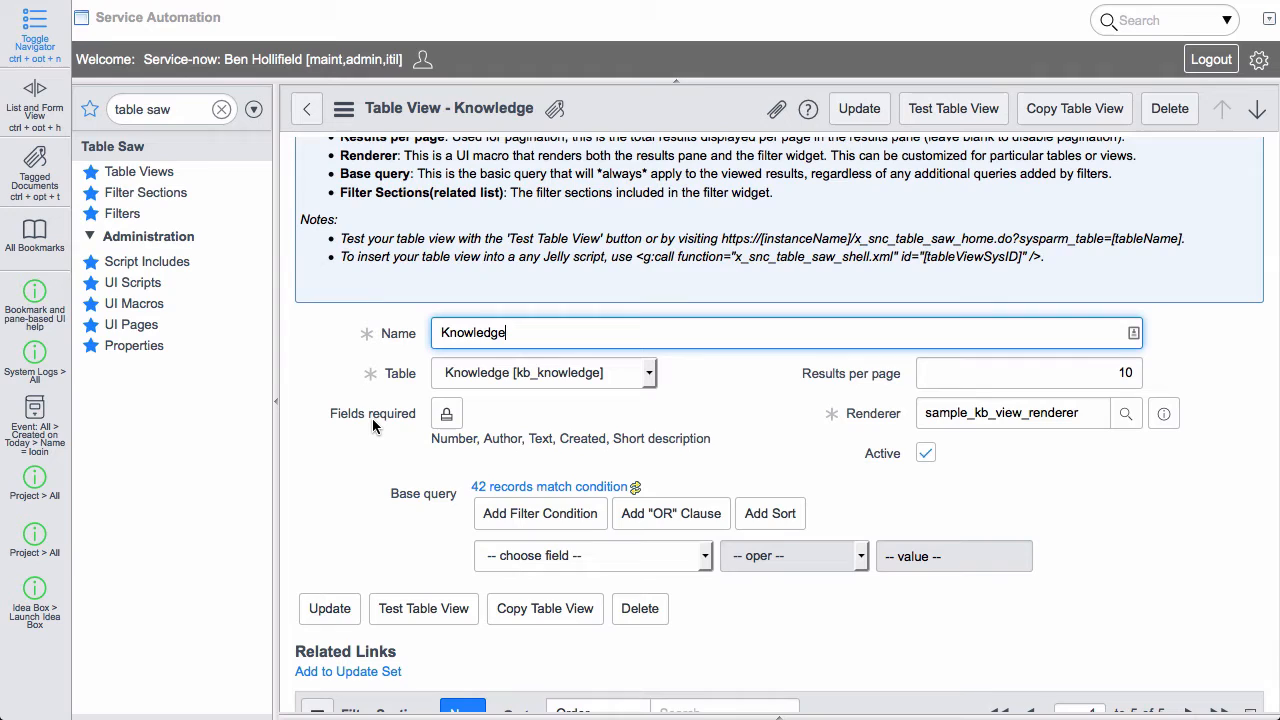
mouse_move(420, 424)
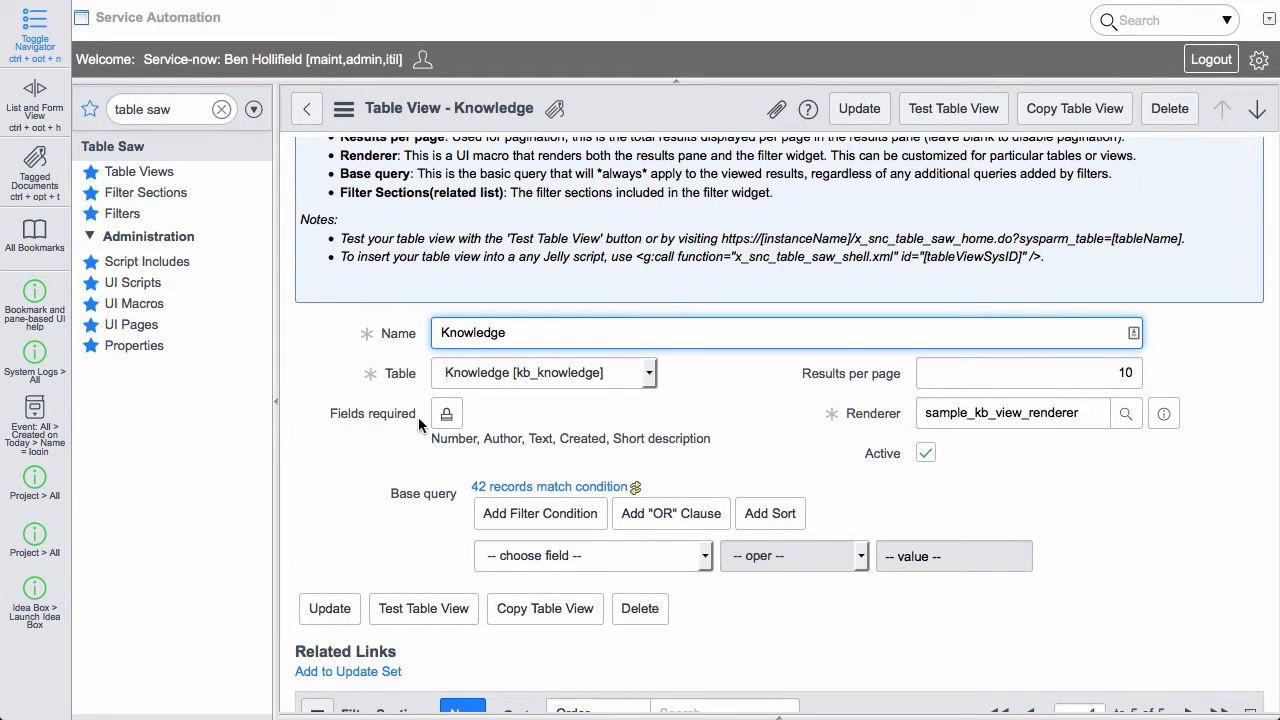
click(1028, 372)
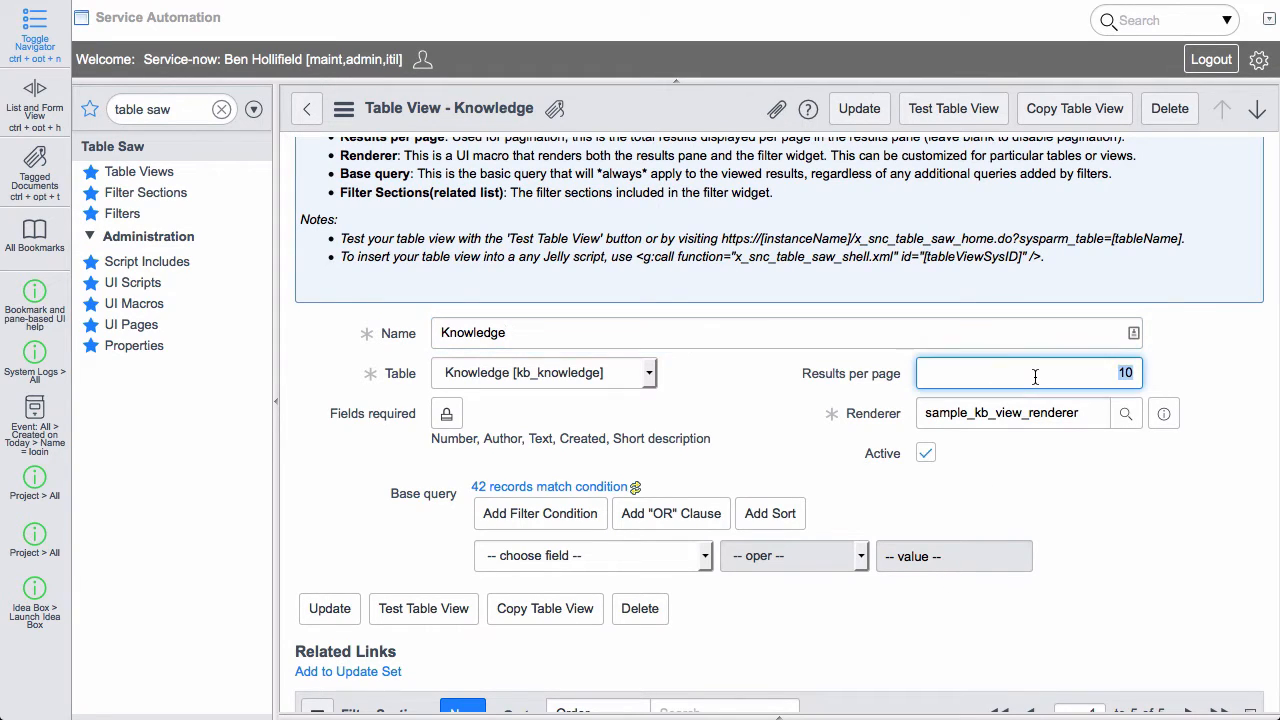
mouse_move(1047, 373)
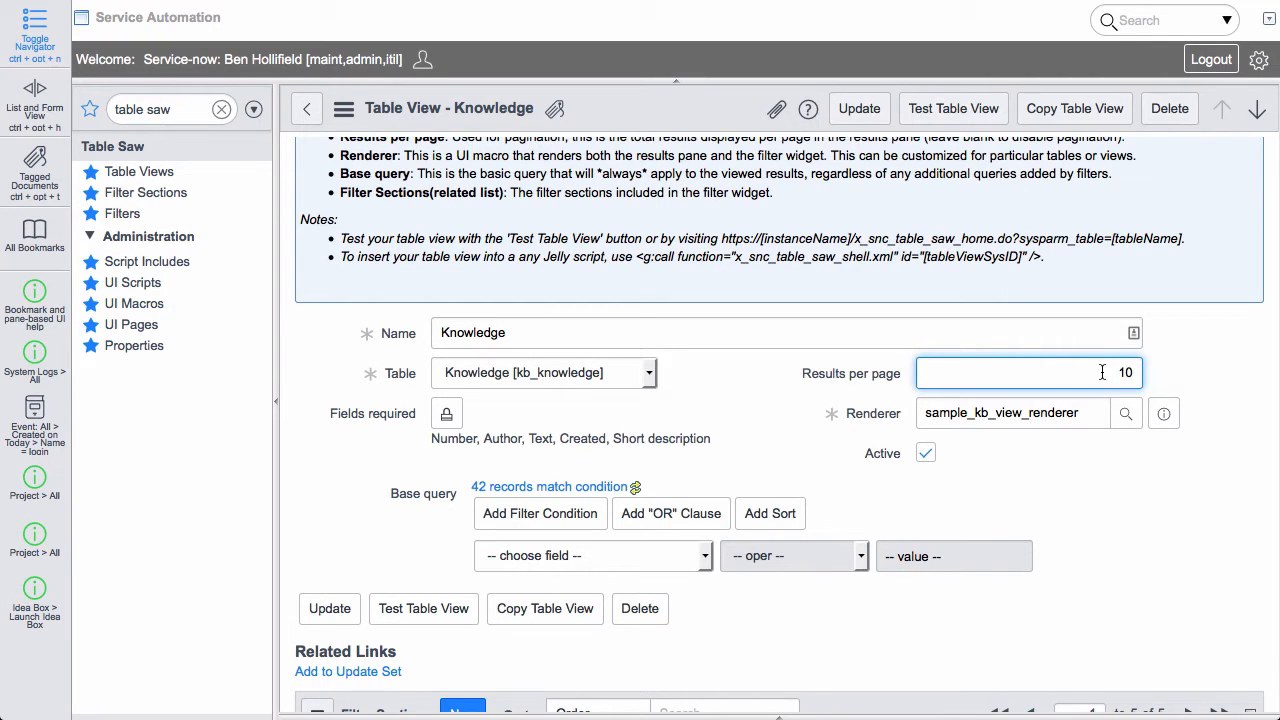
click(1012, 413)
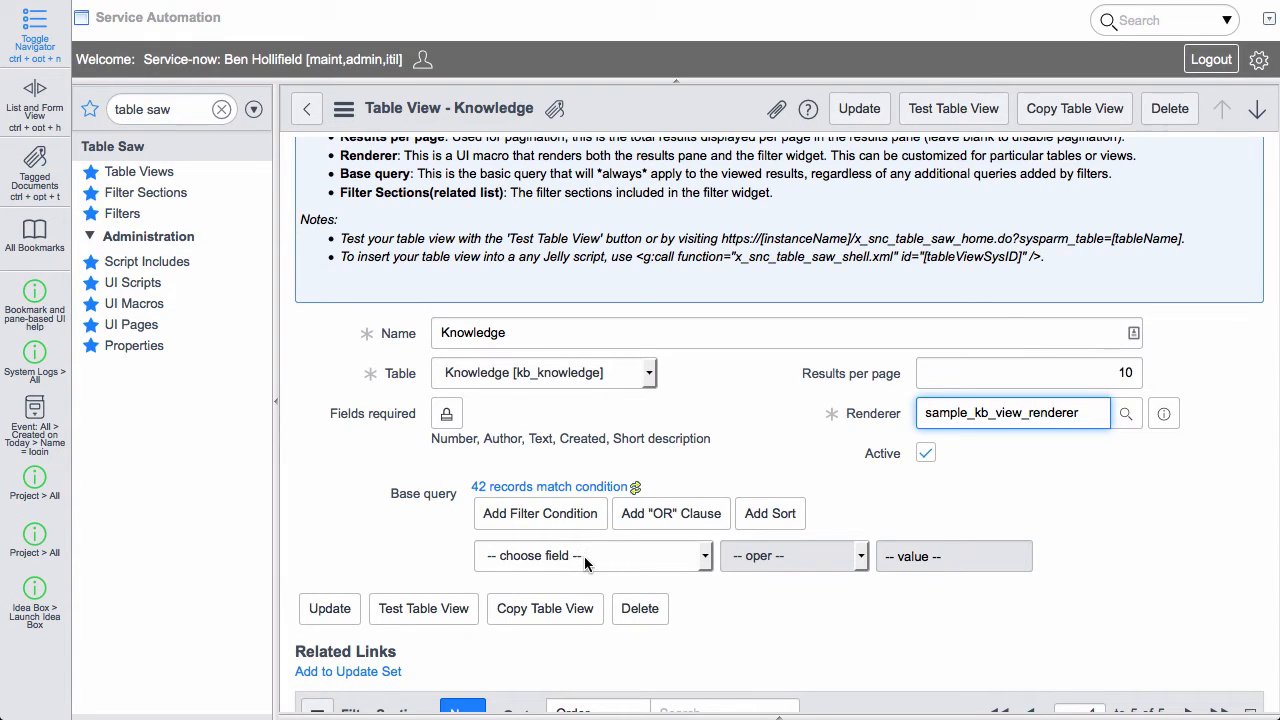
mouse_move(590, 556)
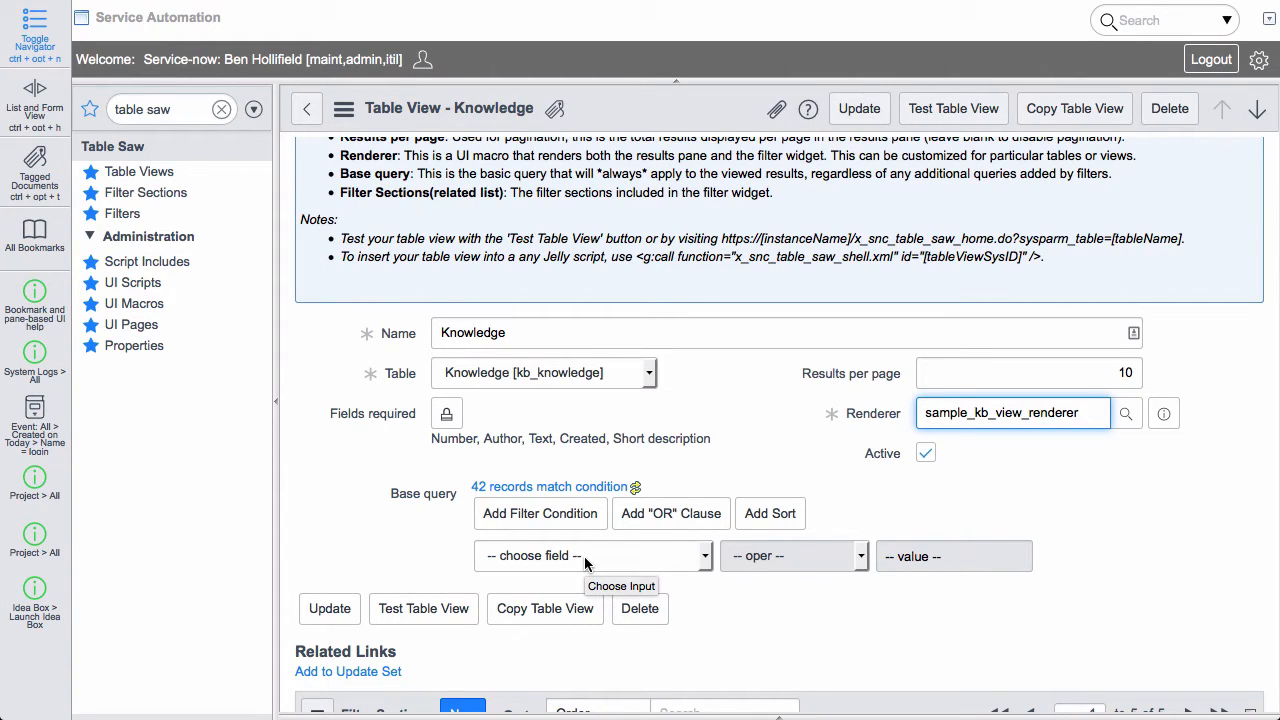
scroll(down, 3)
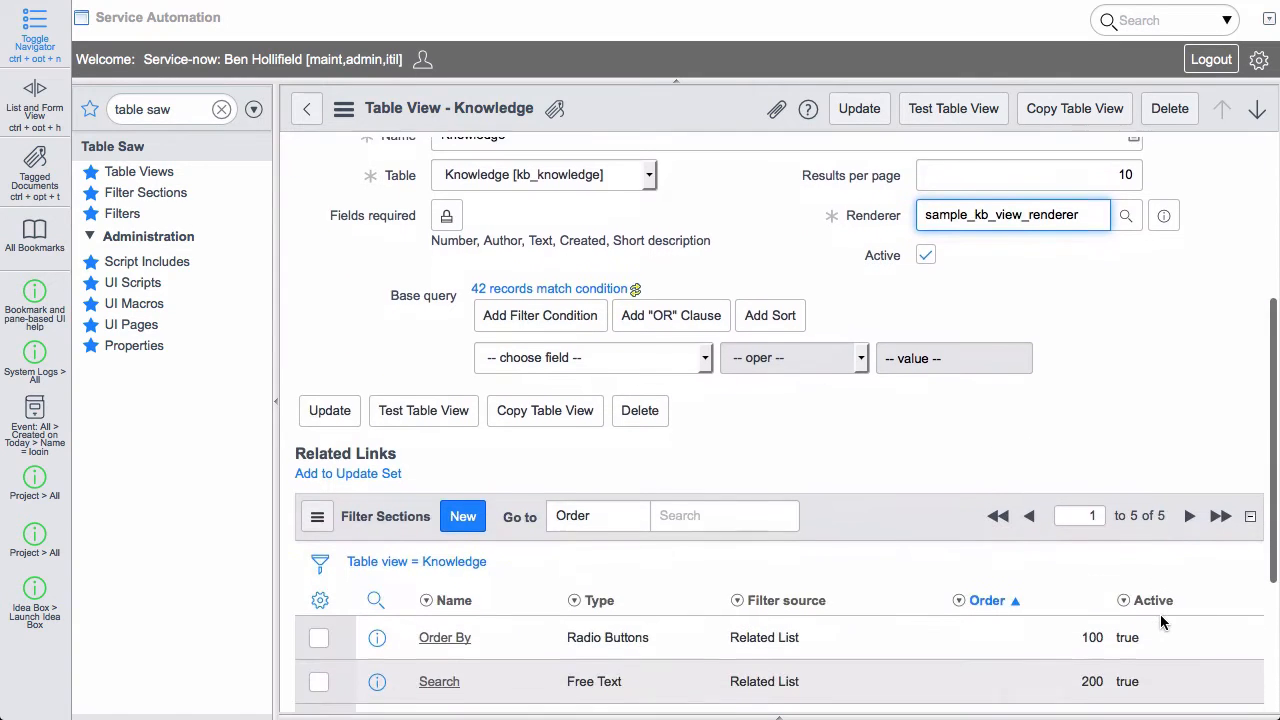
scroll(down, 3)
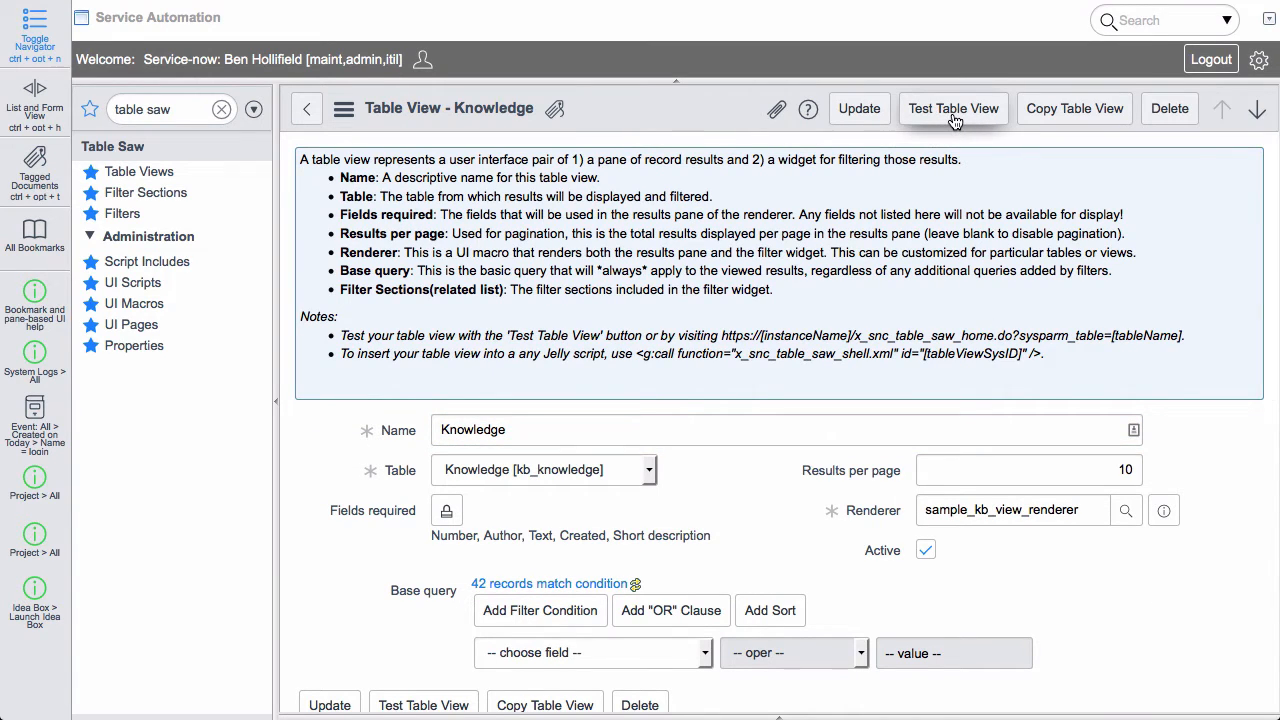
Run Test Table View for Knowledge and dismiss the direct-link notice.
click(953, 108)
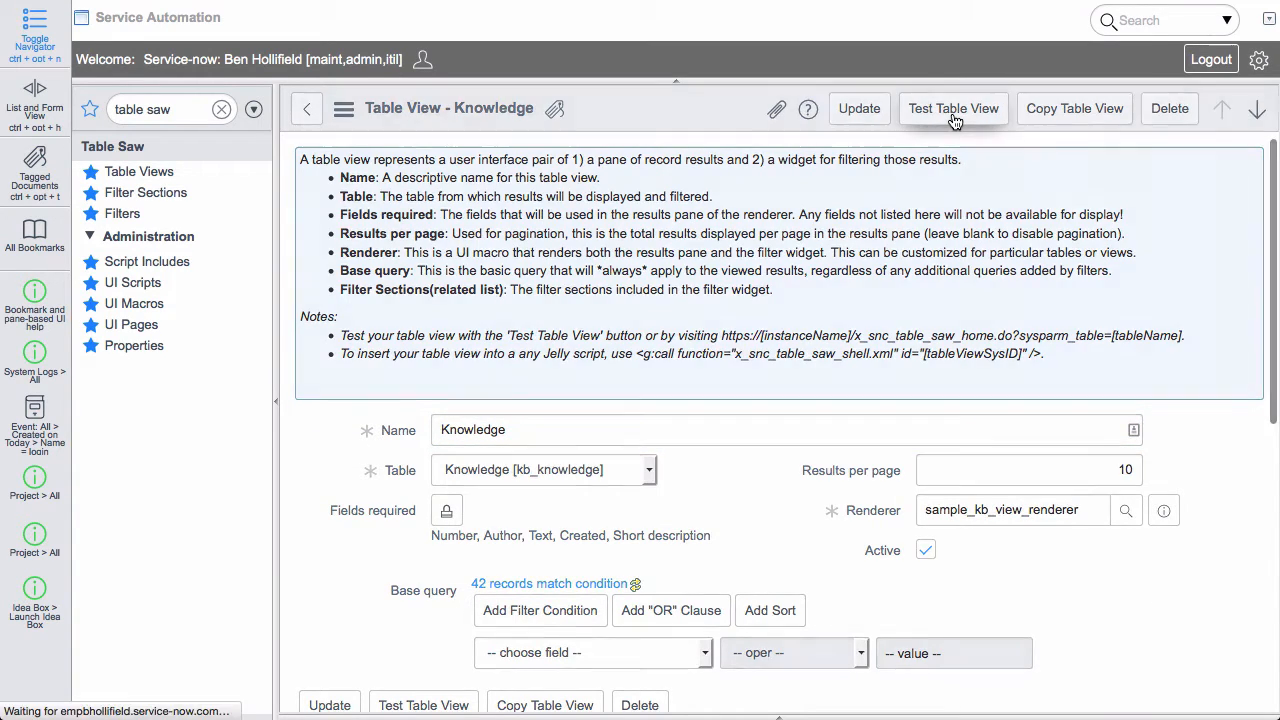
click(953, 108)
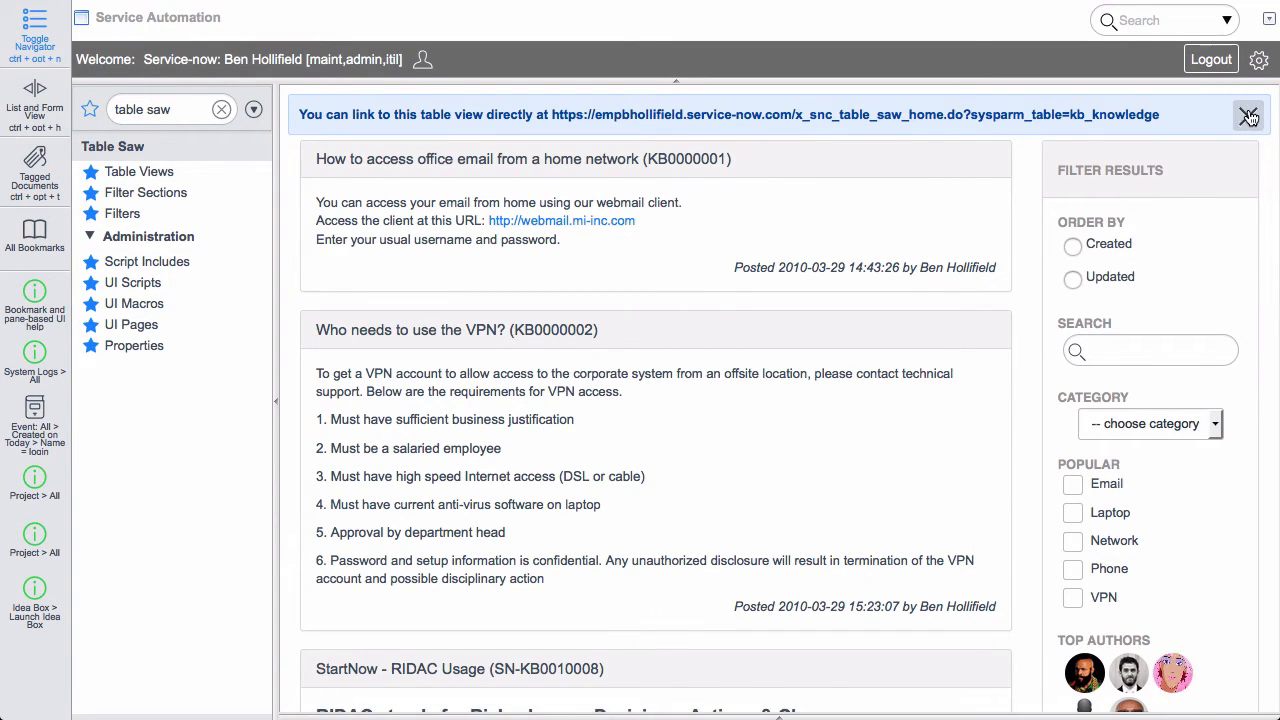
click(1248, 114)
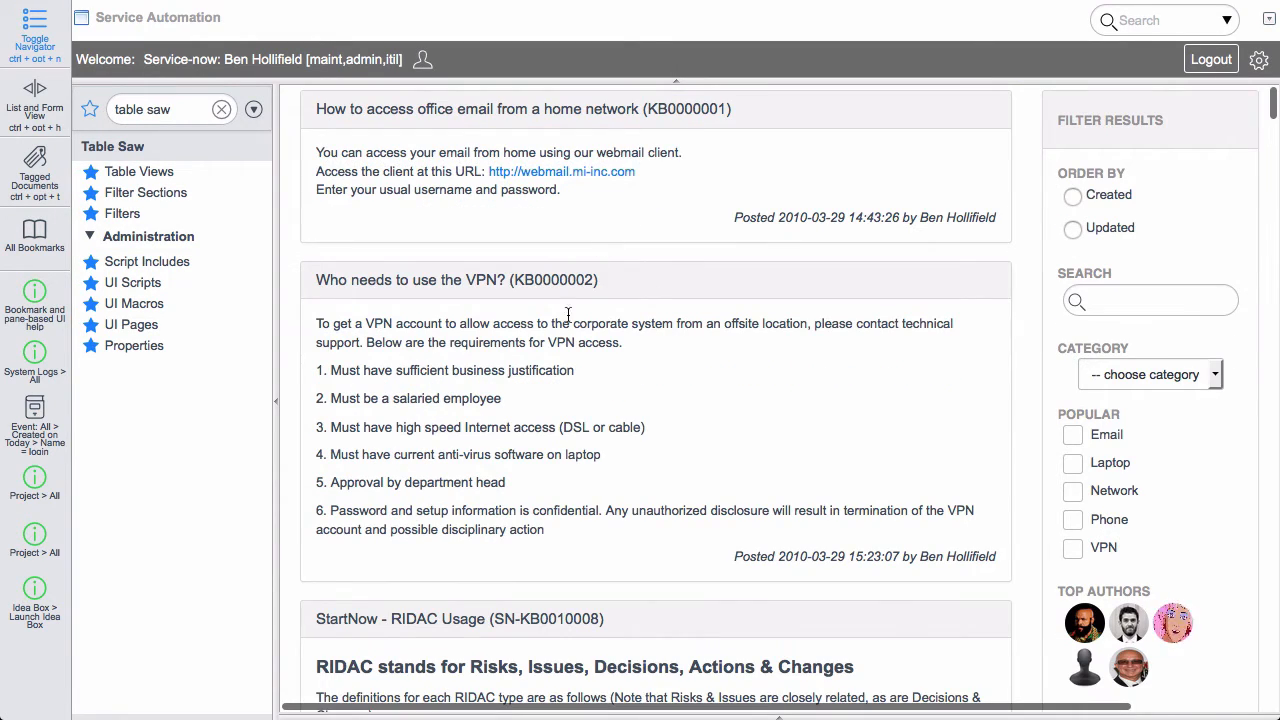
scroll(down, 3)
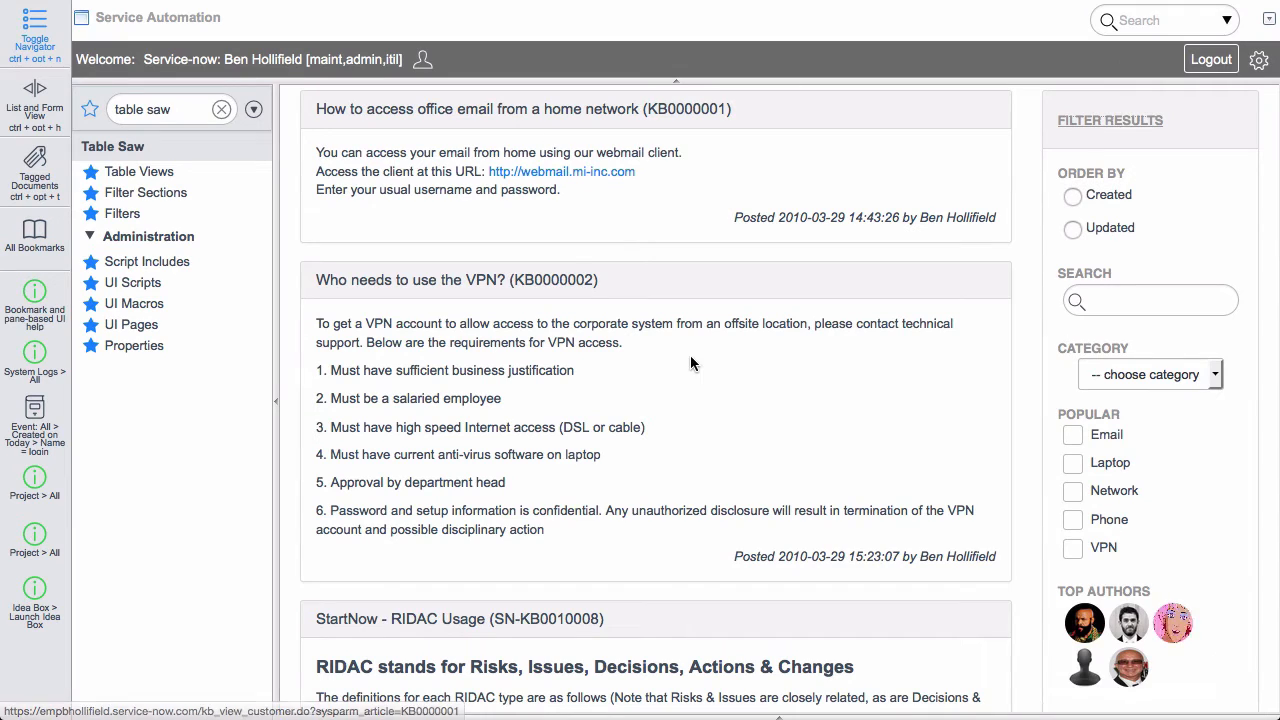
mouse_move(980, 457)
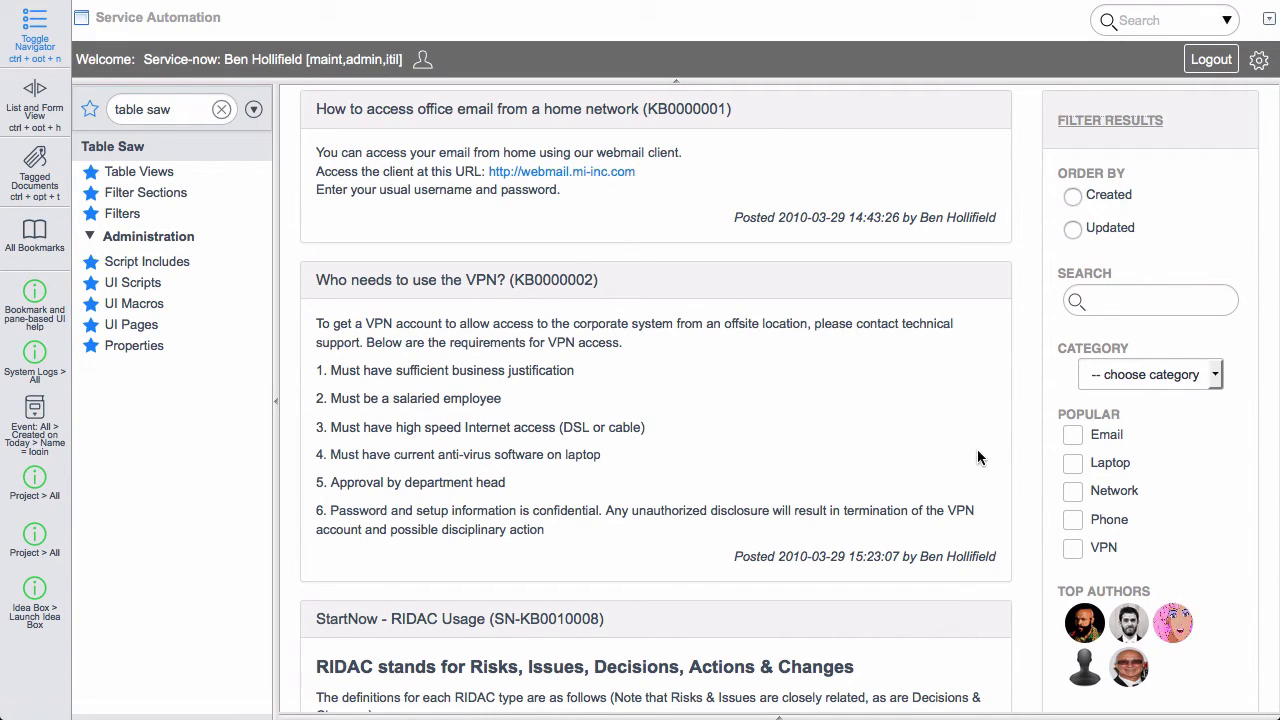
mouse_move(1158, 549)
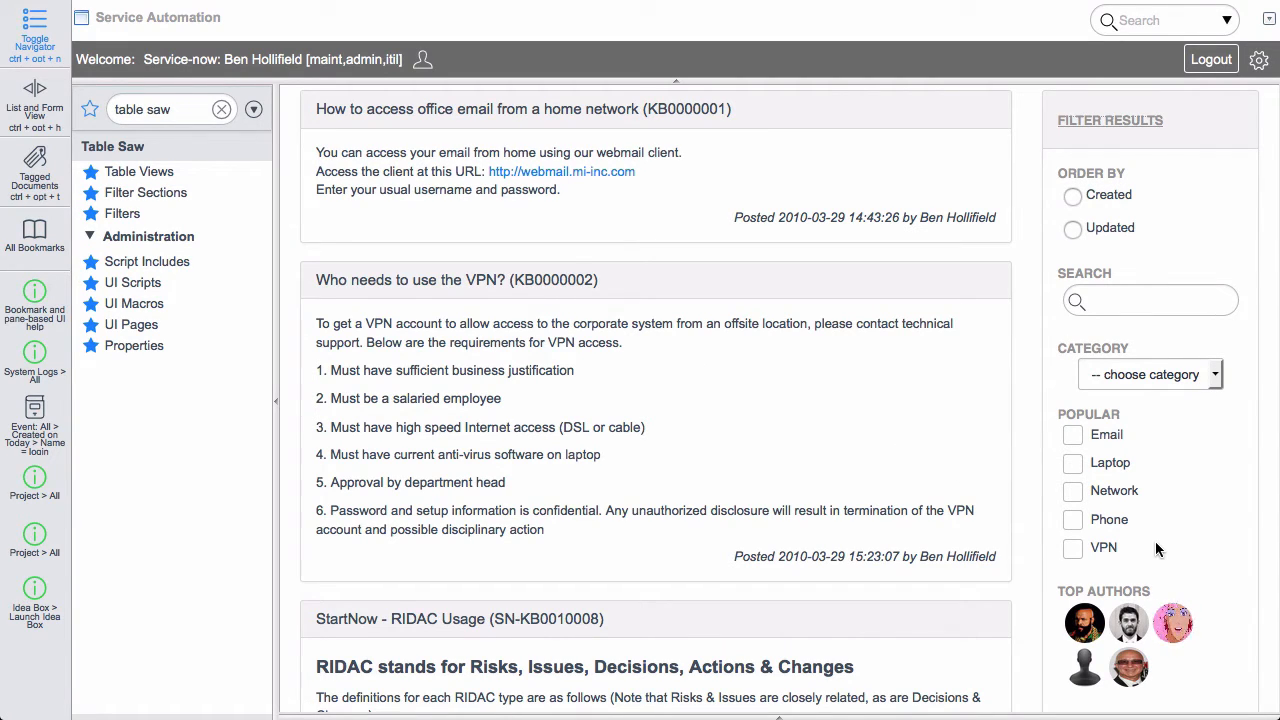
mouse_move(1162, 481)
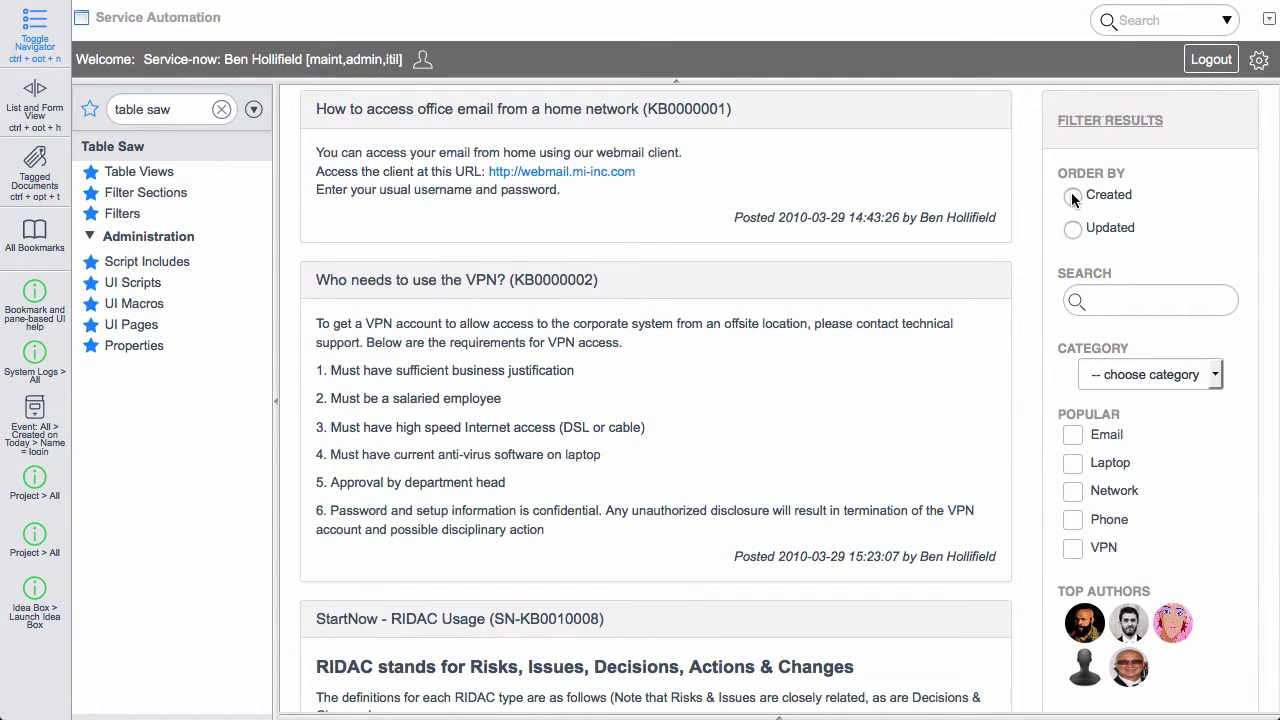
Order articles by creation date, toggle the Email filter, search 'test', then return to the record.
click(1072, 196)
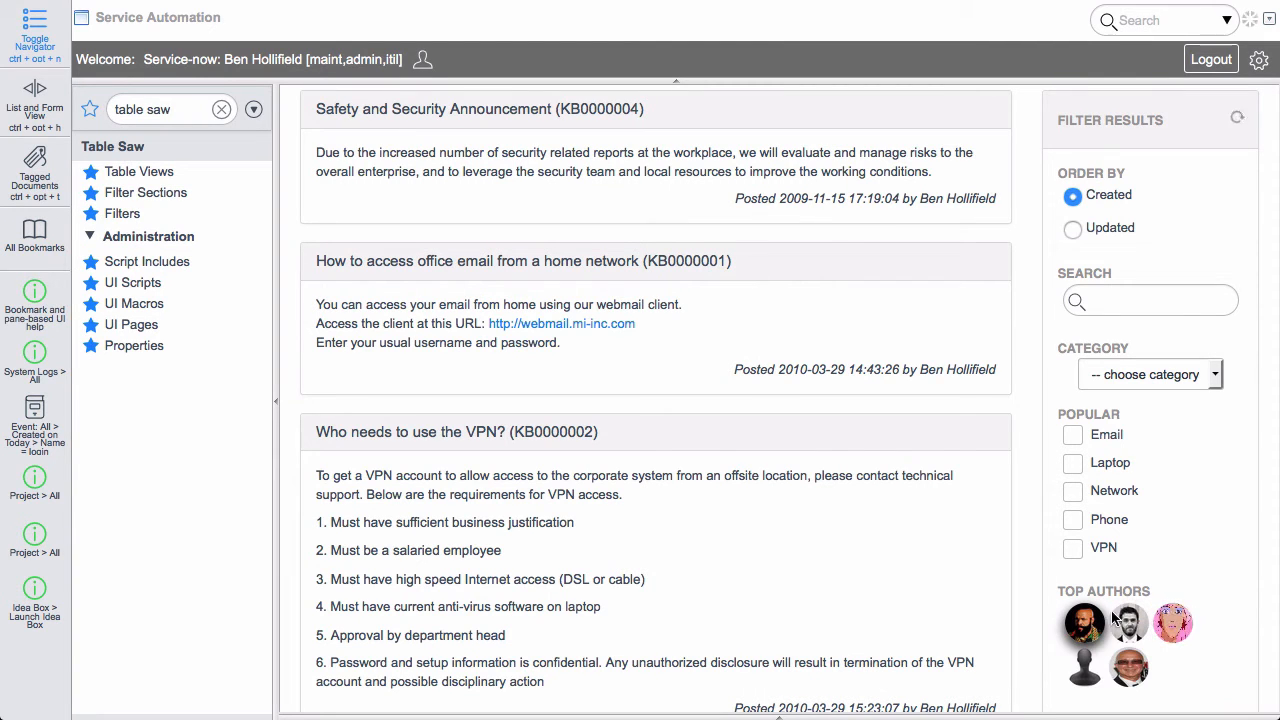
click(1072, 434)
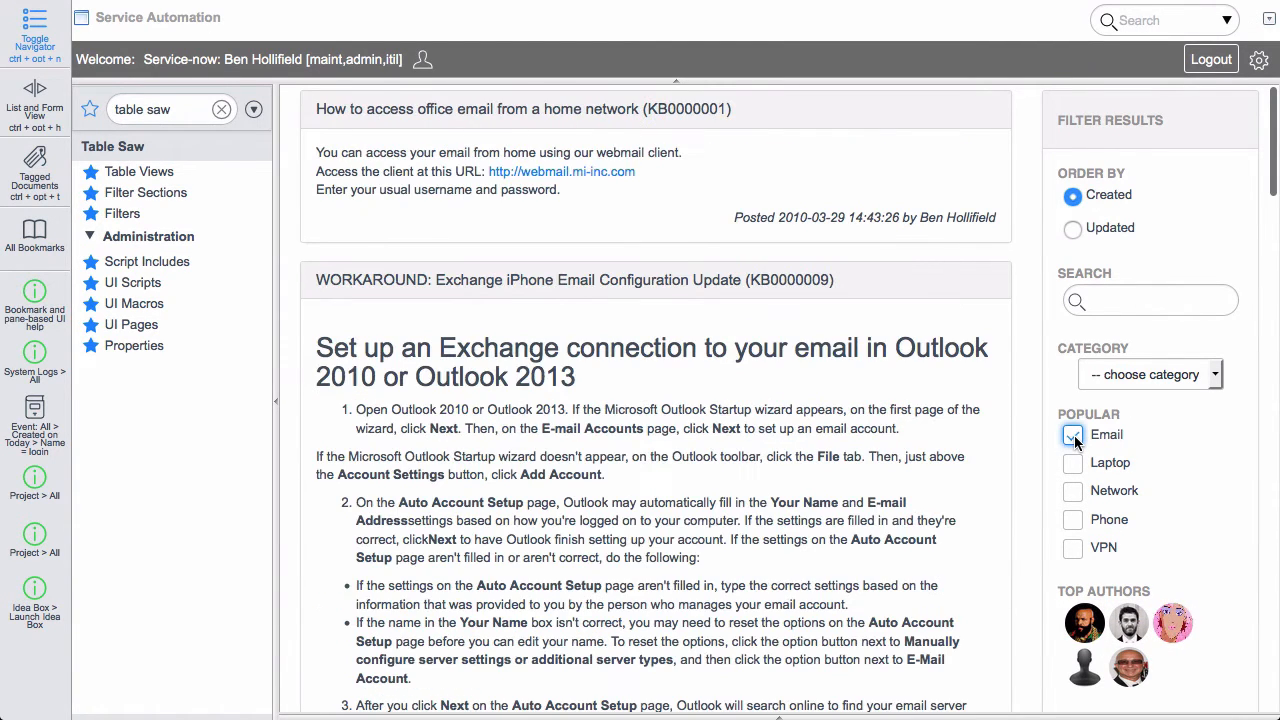
click(1072, 462)
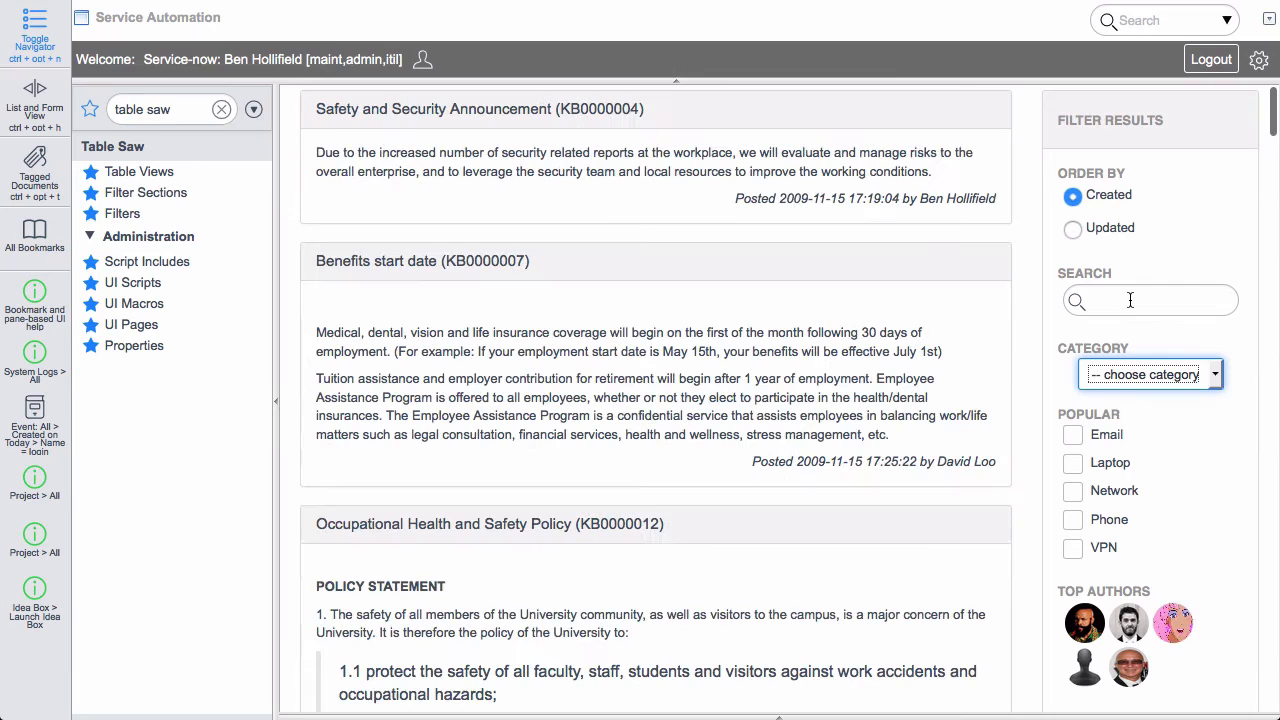
text(test)
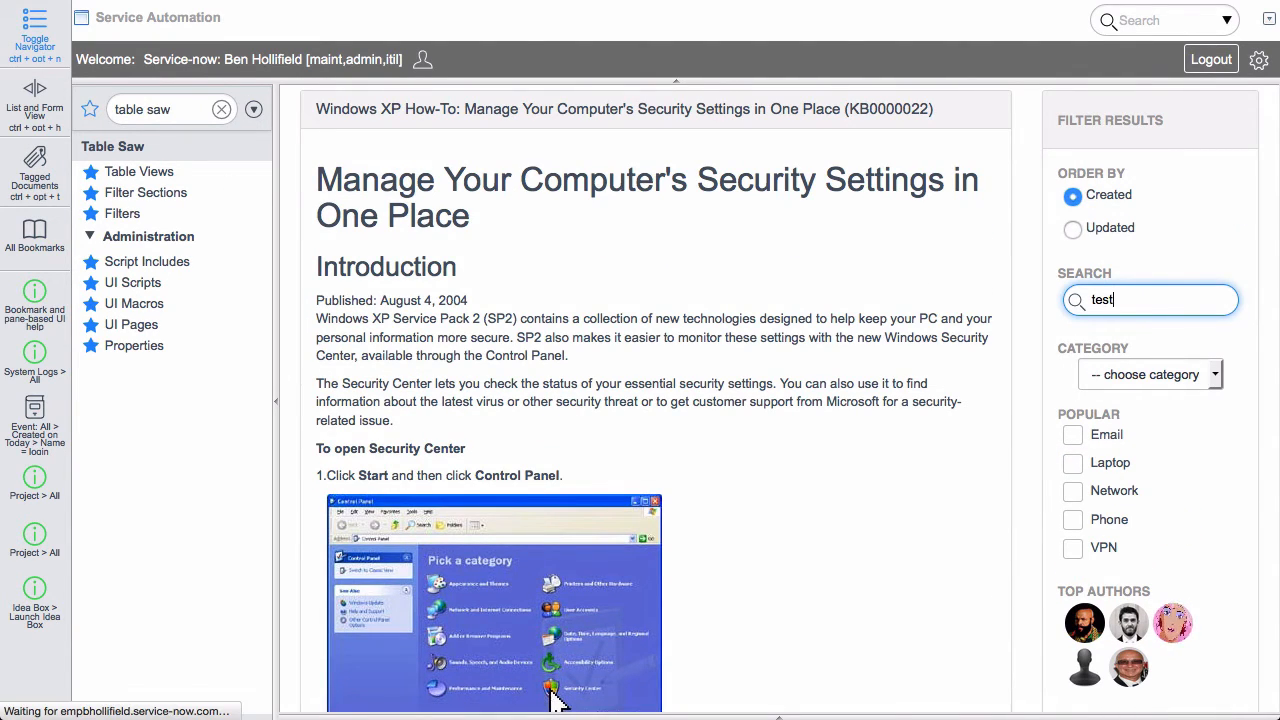
click(139, 171)
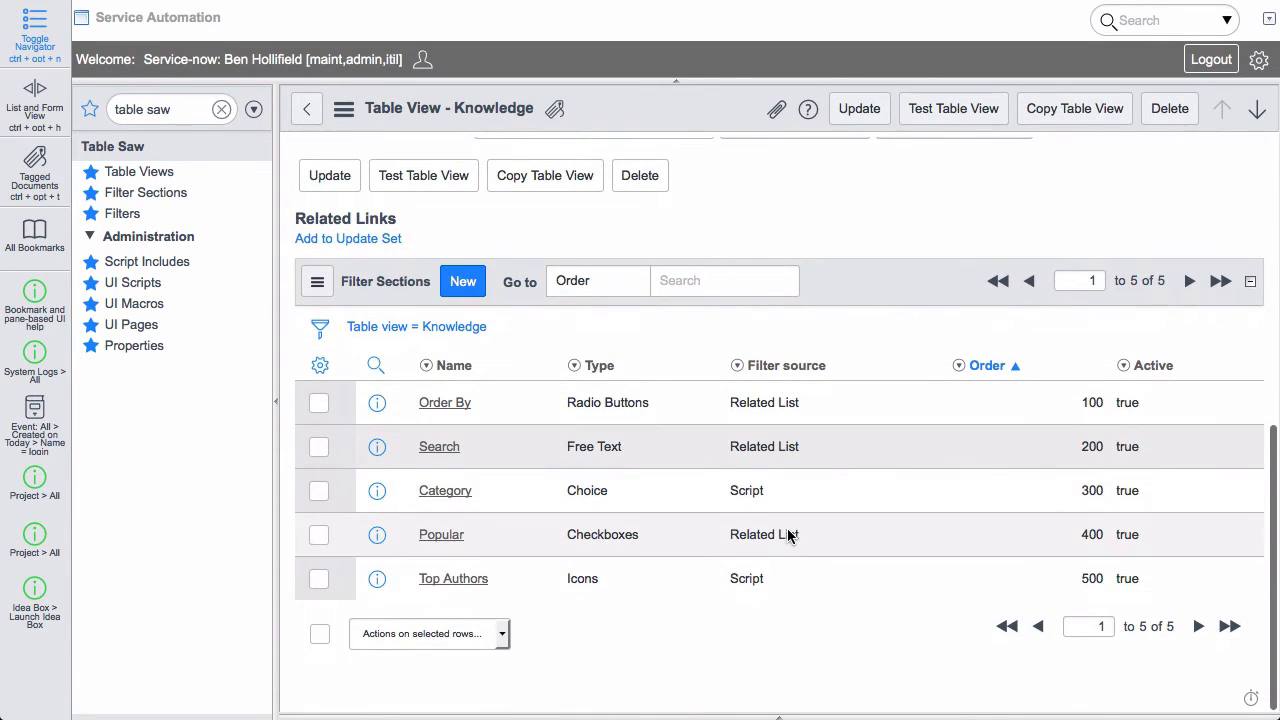
mouse_move(540, 534)
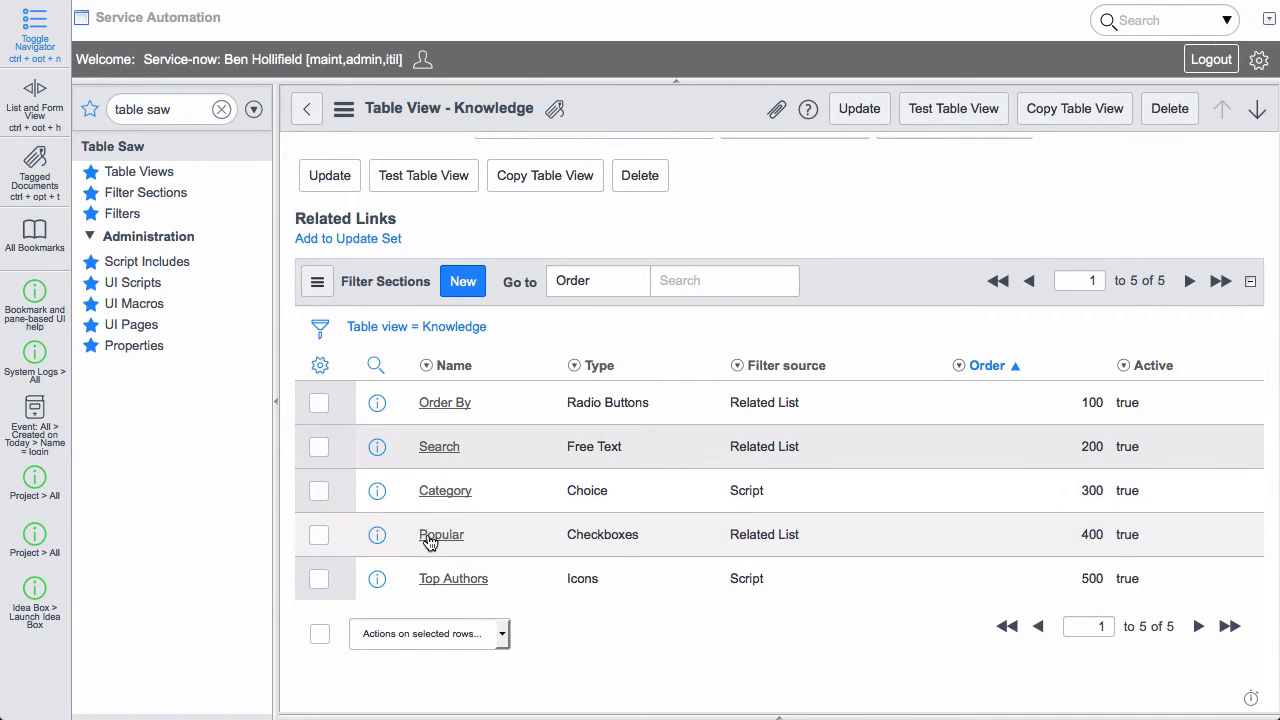
Open the Popular filter section record (checkboxes, related list, order 400).
click(441, 534)
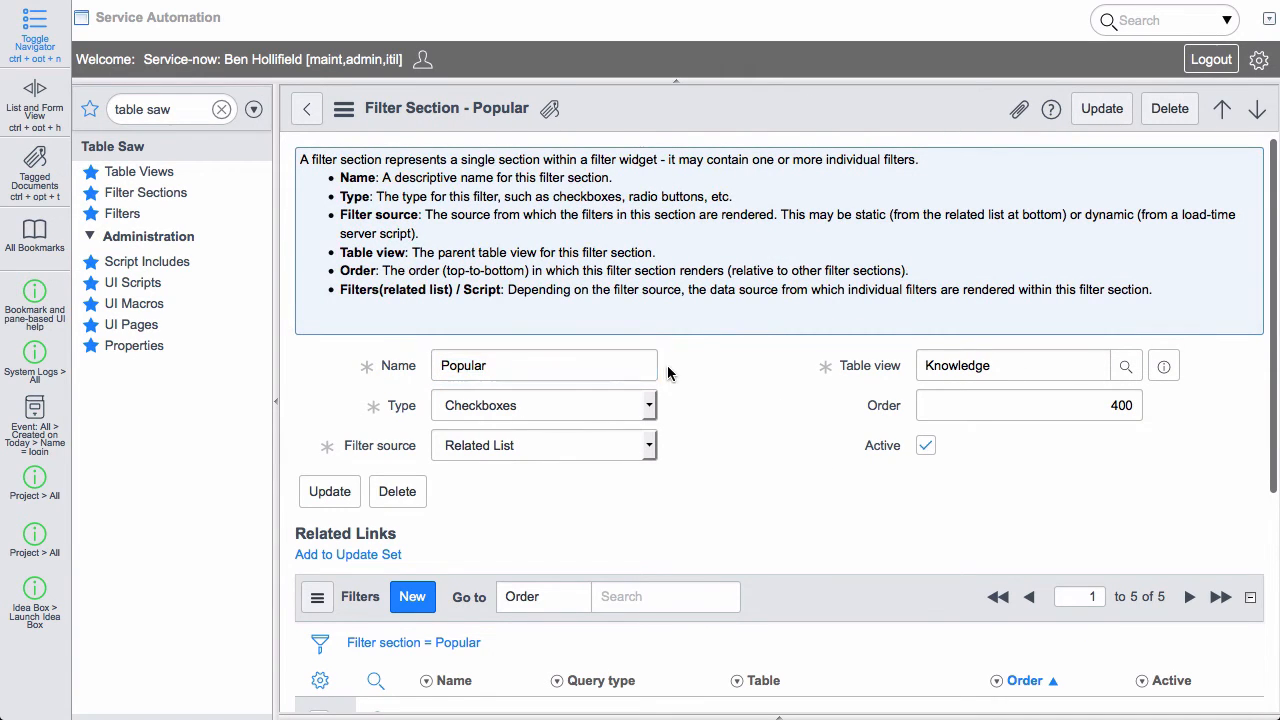
mouse_move(680, 400)
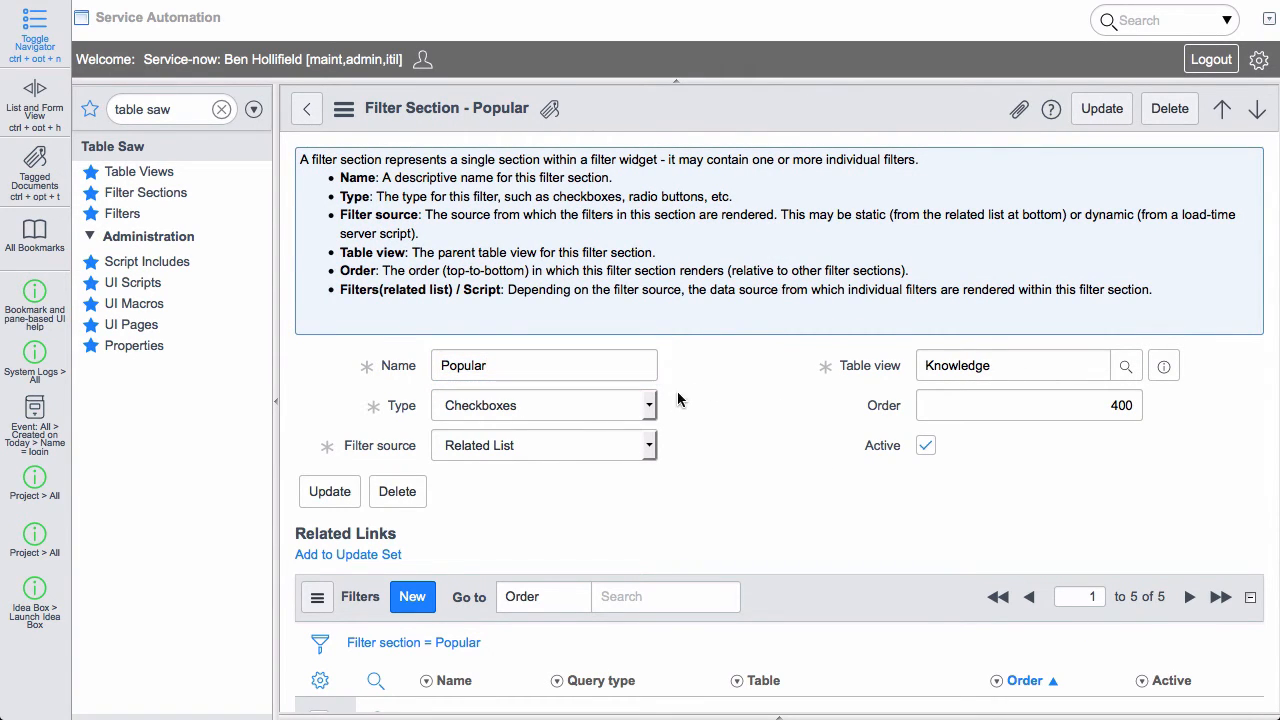
click(648, 405)
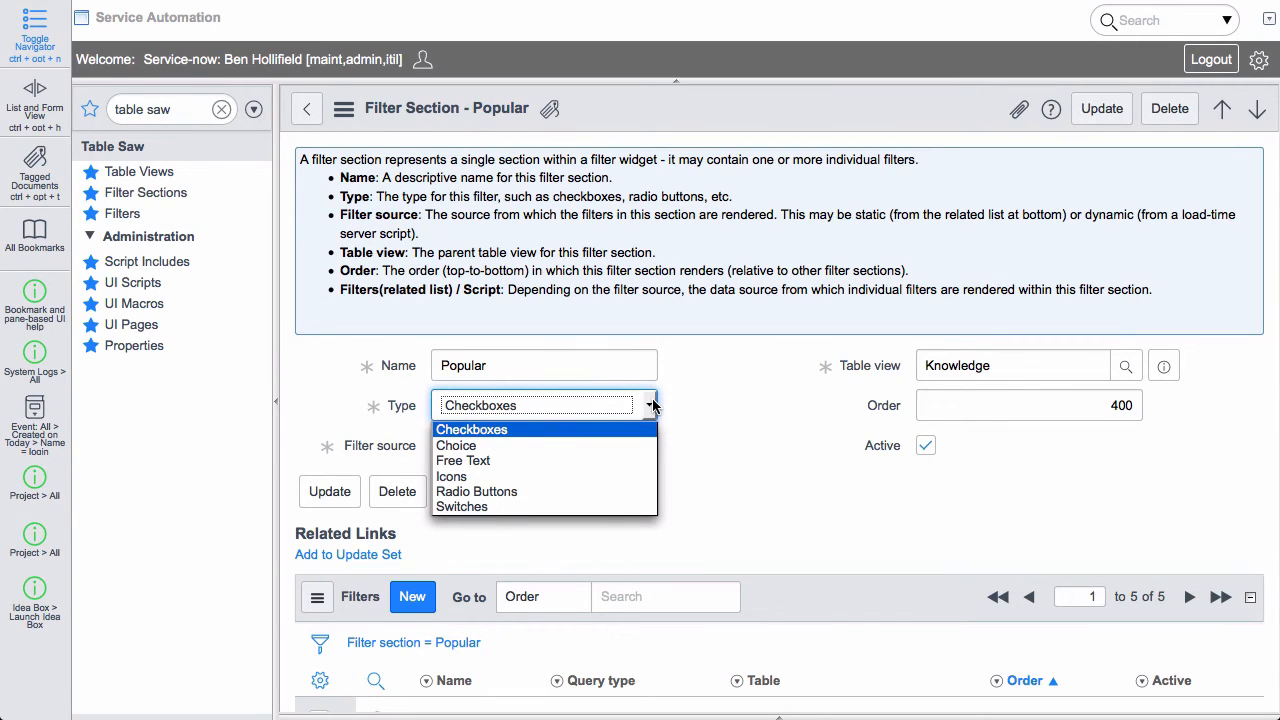
mouse_move(604, 460)
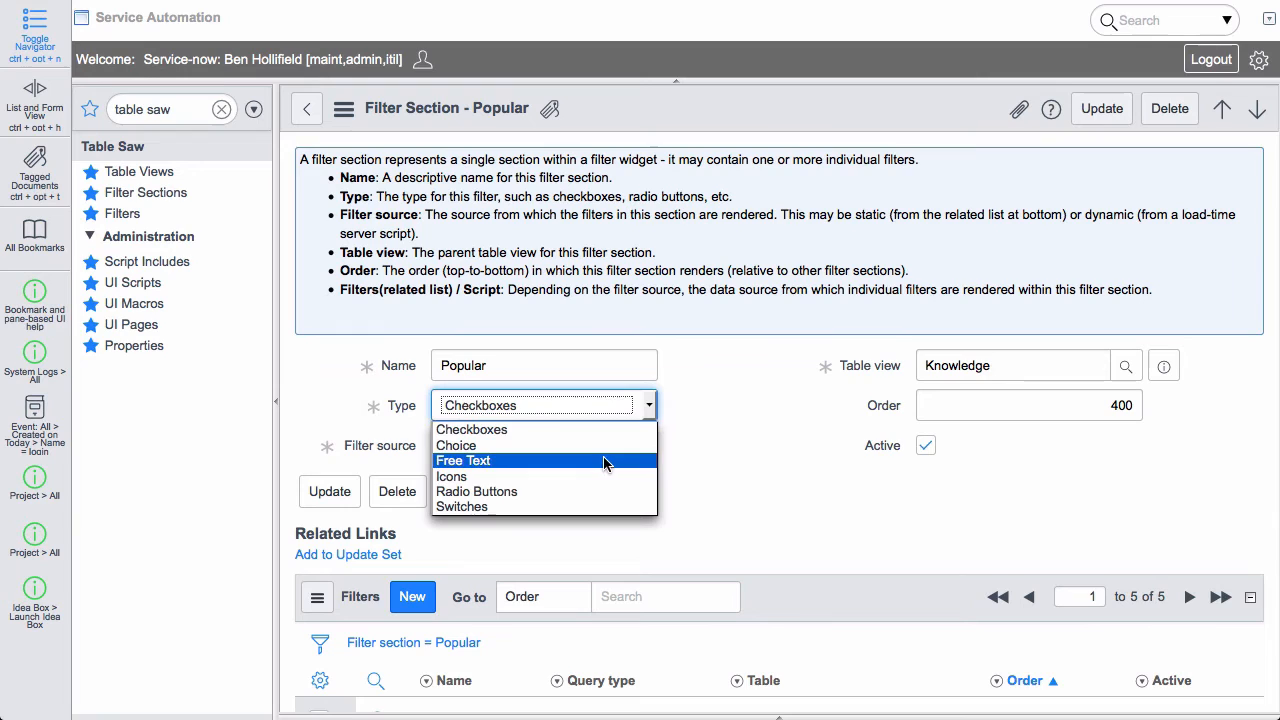
mouse_move(718, 420)
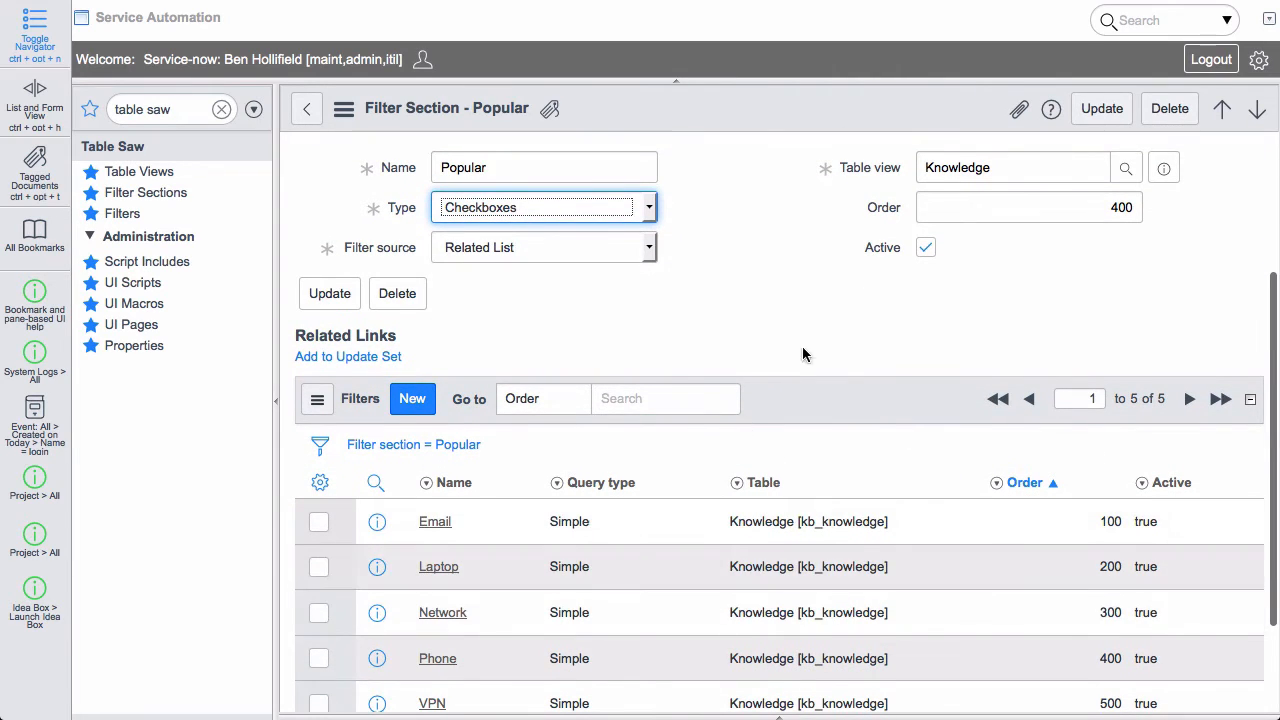
Open the Email filter record showing its text or short description query.
scroll(down, 3)
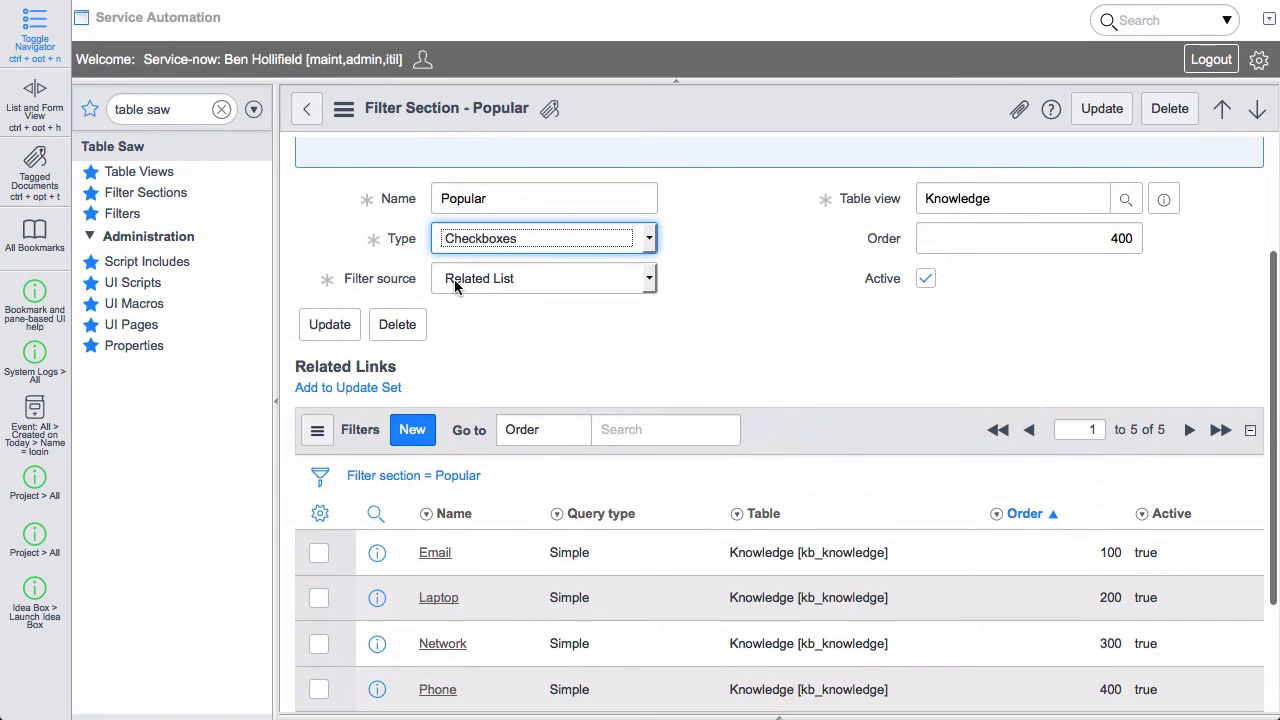
mouse_move(800, 563)
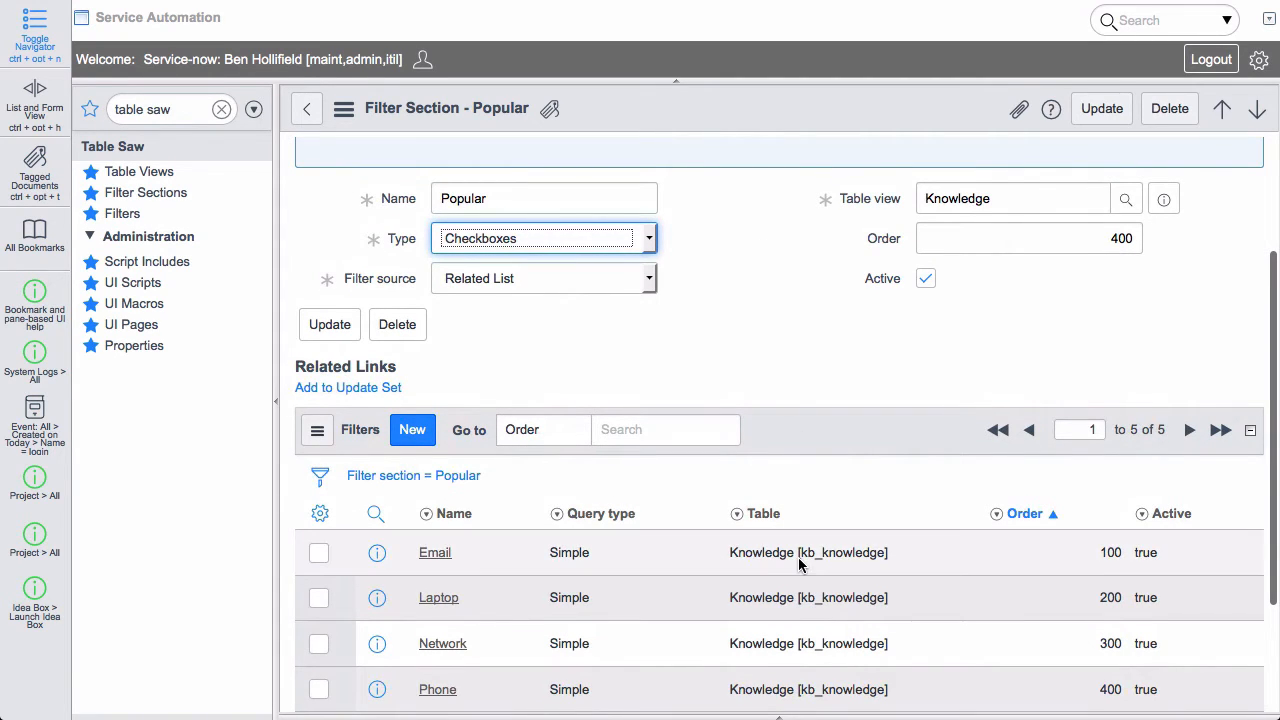
scroll(down, 3)
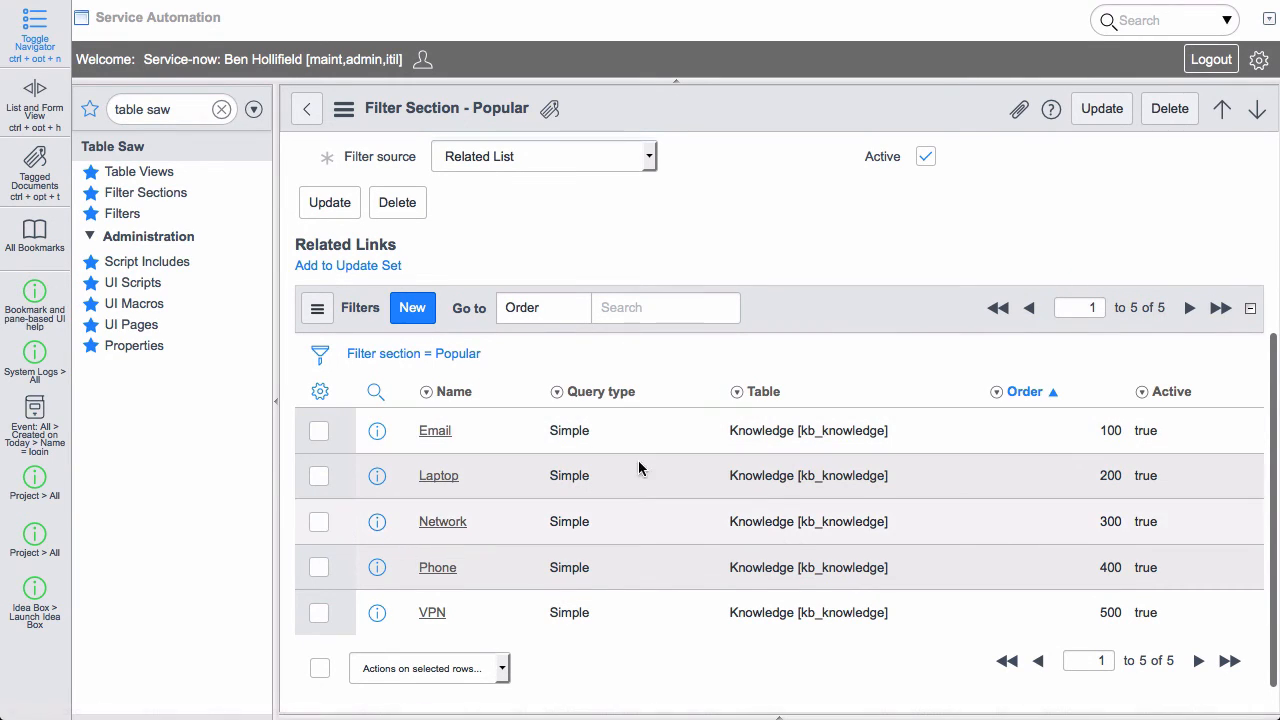
click(377, 431)
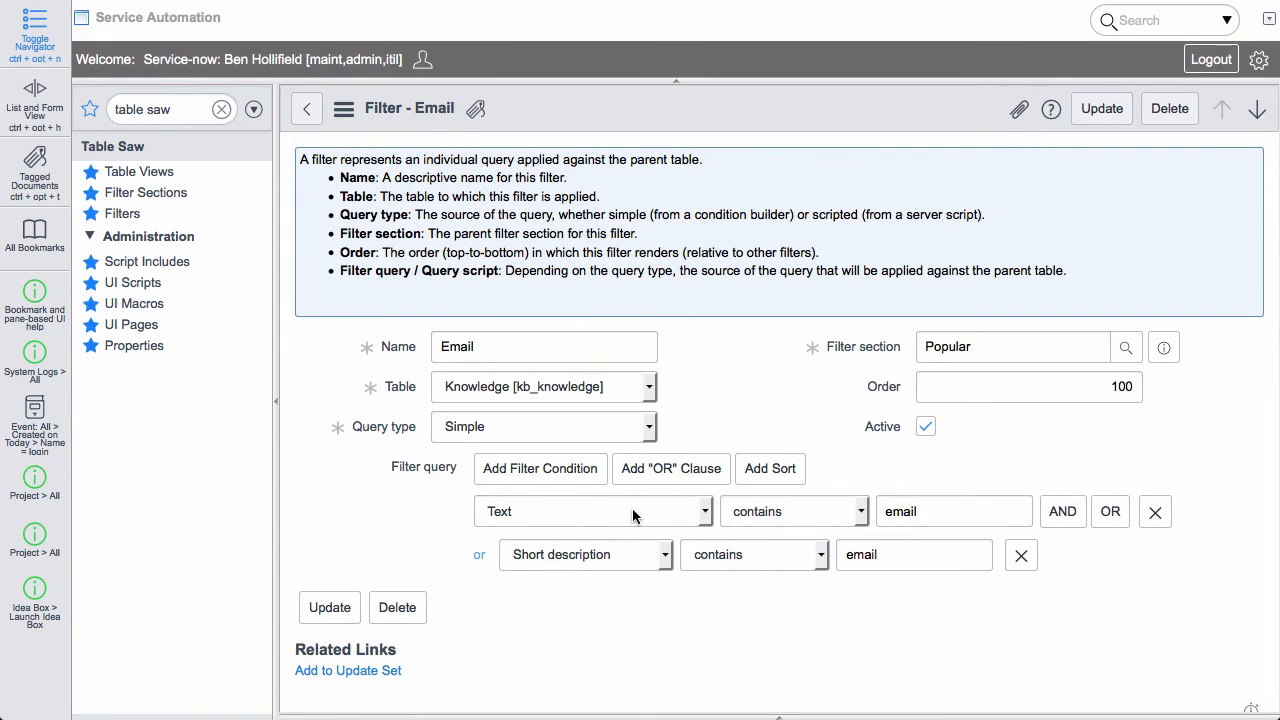
mouse_move(712, 530)
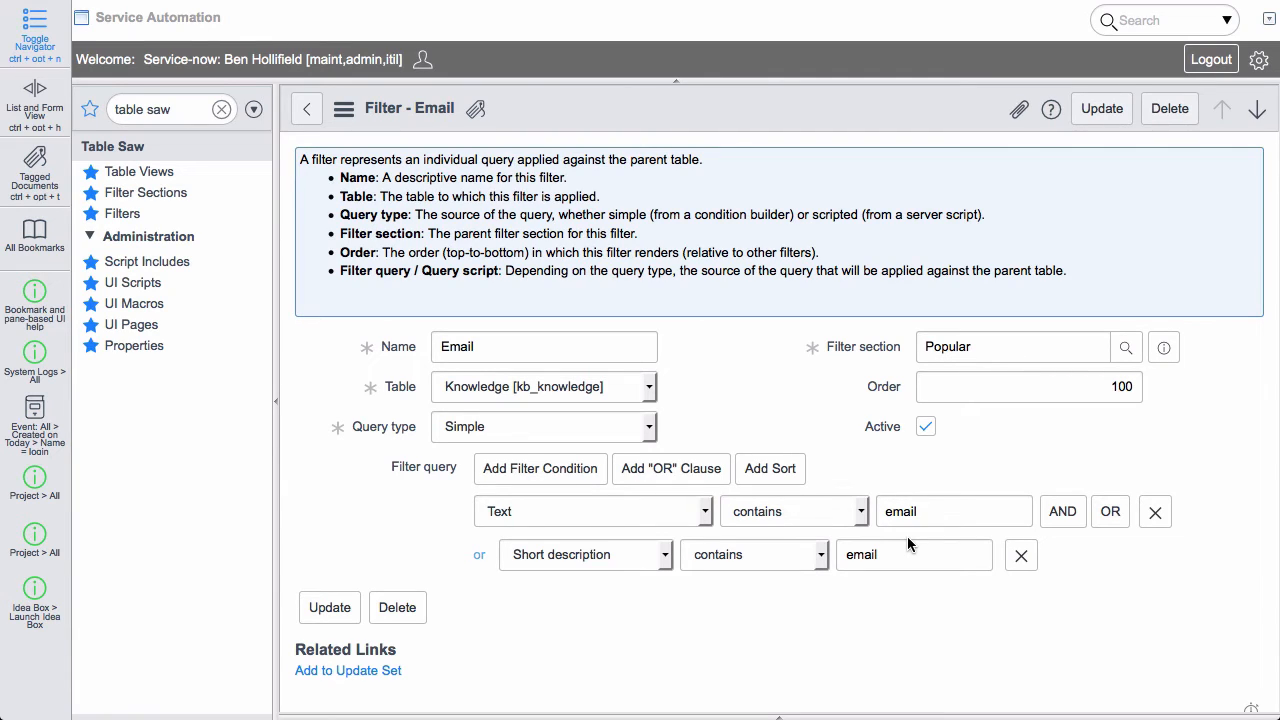
mouse_move(780, 580)
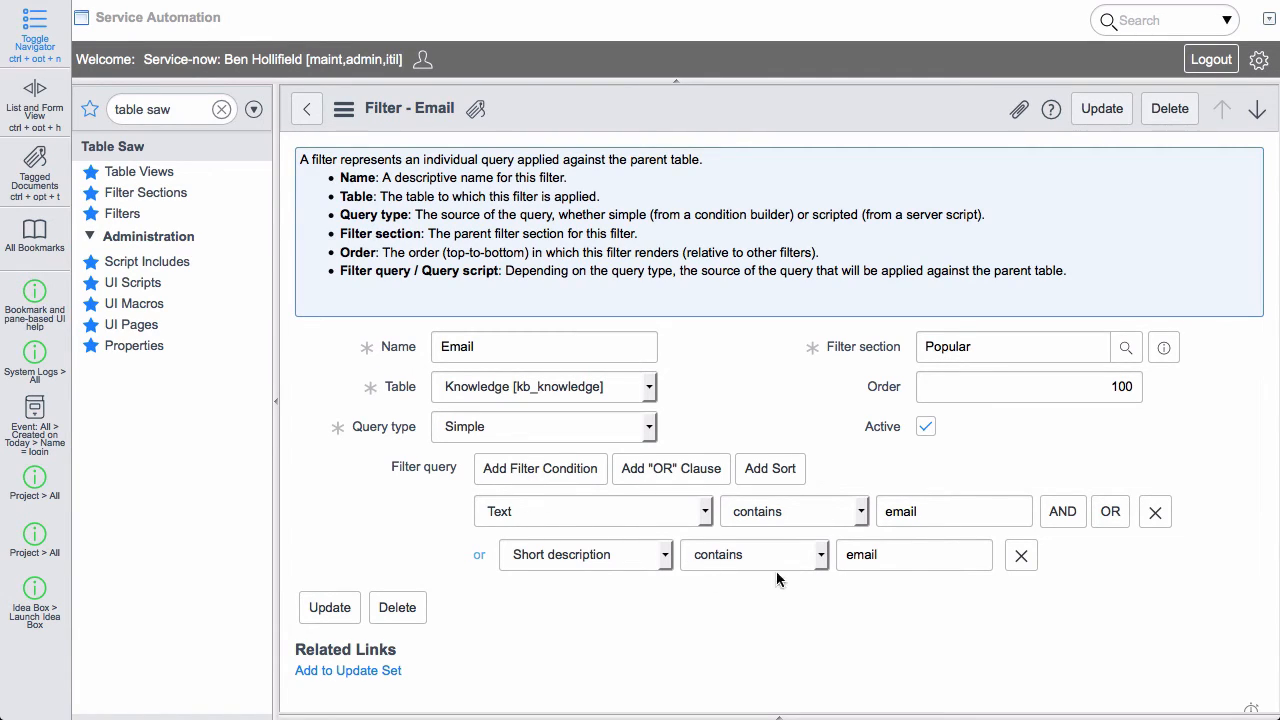
mouse_move(945, 585)
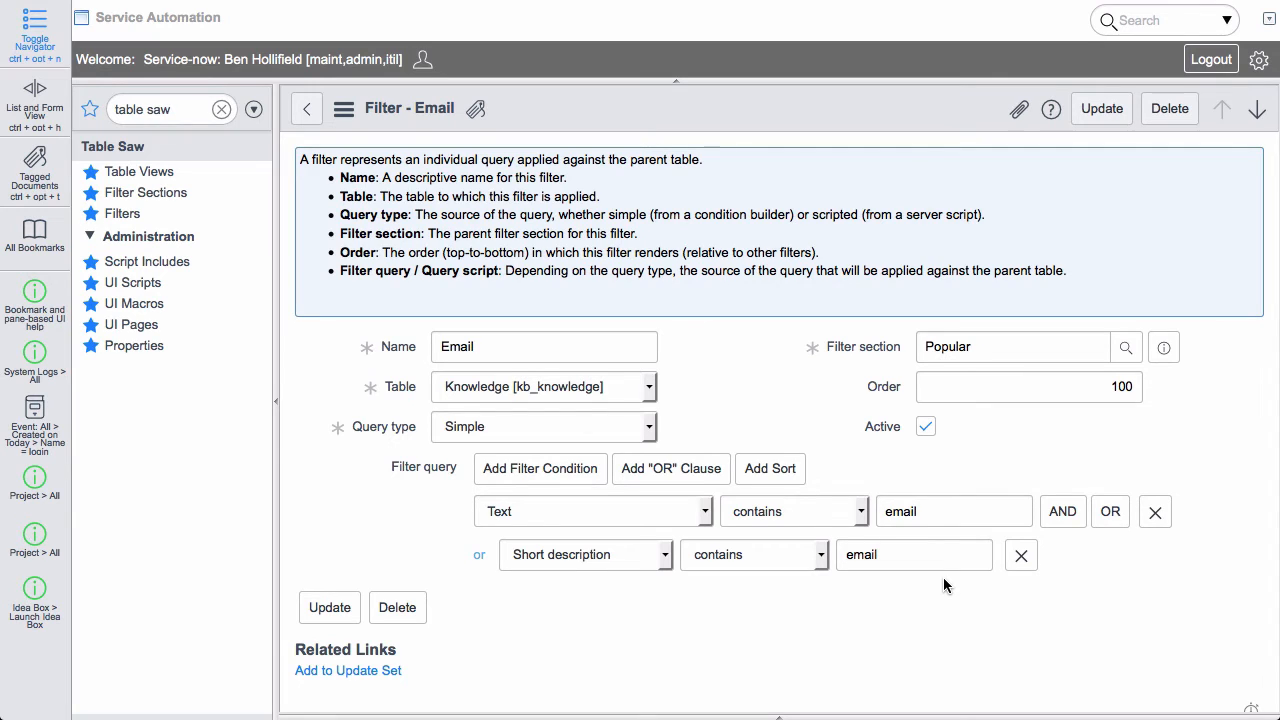
mouse_move(883, 305)
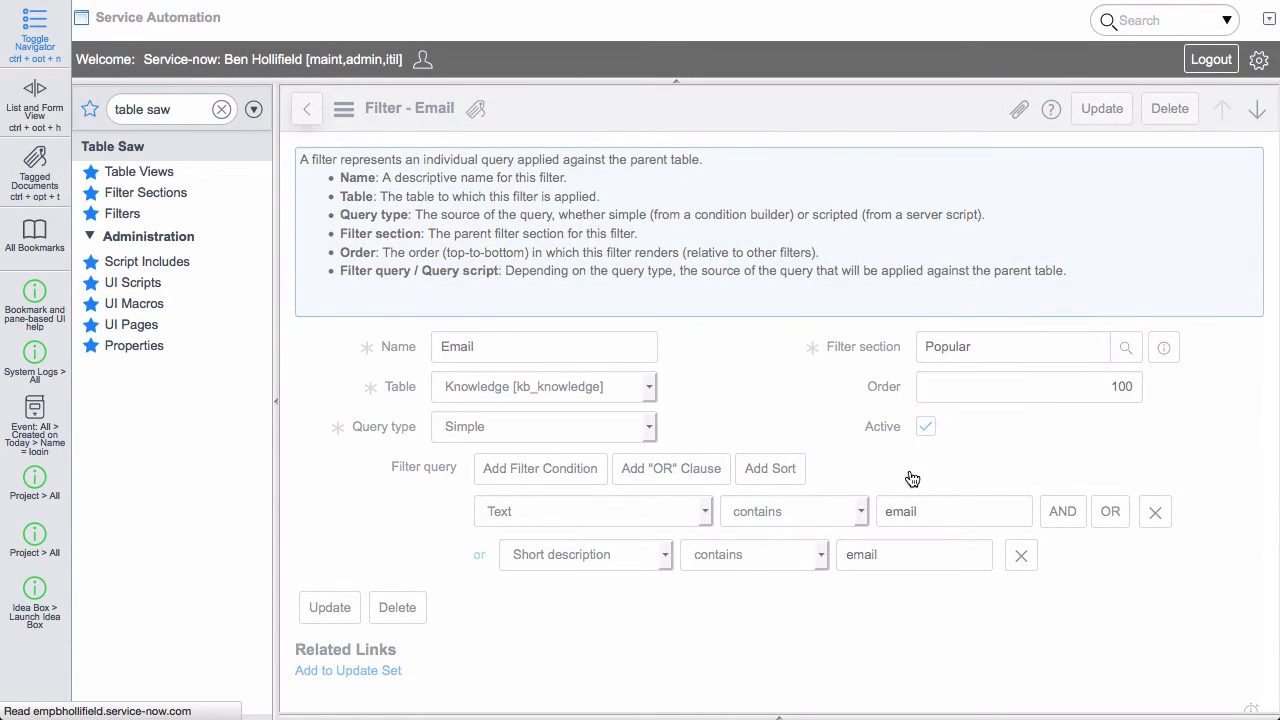
View the Laptop filter's query and return to the Popular section's filter source choices.
click(1163, 346)
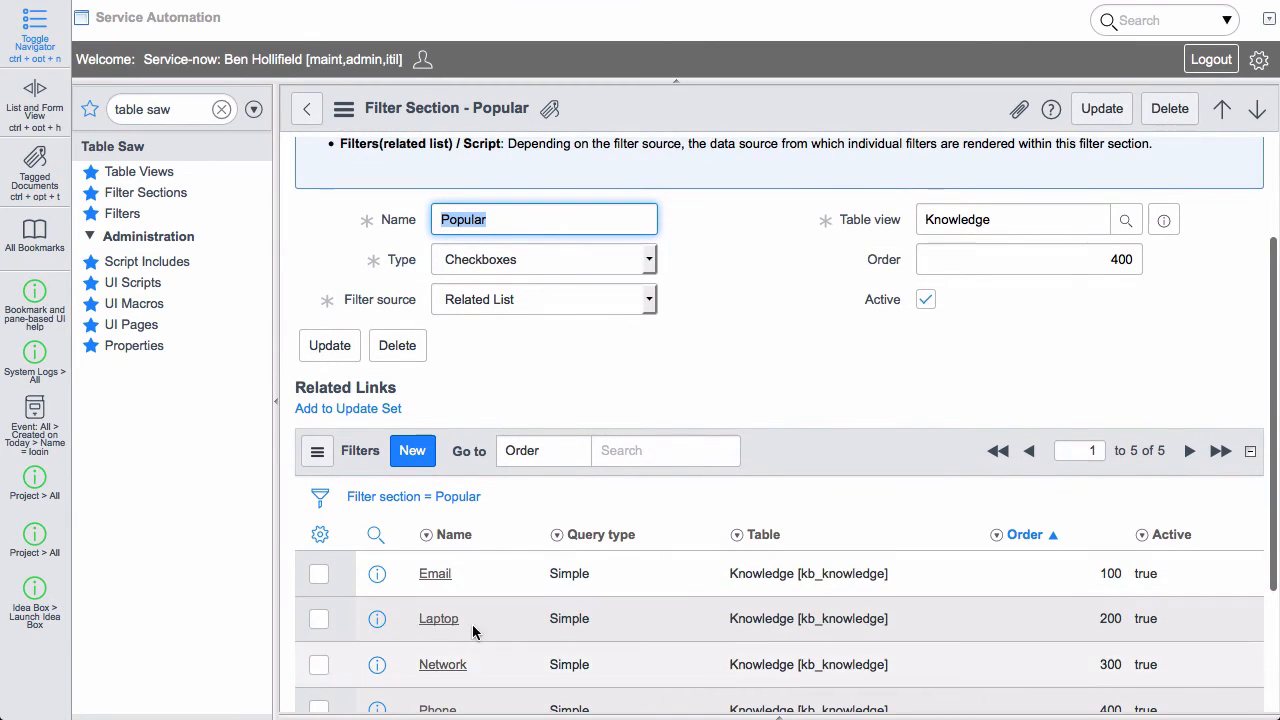
scroll(down, 3)
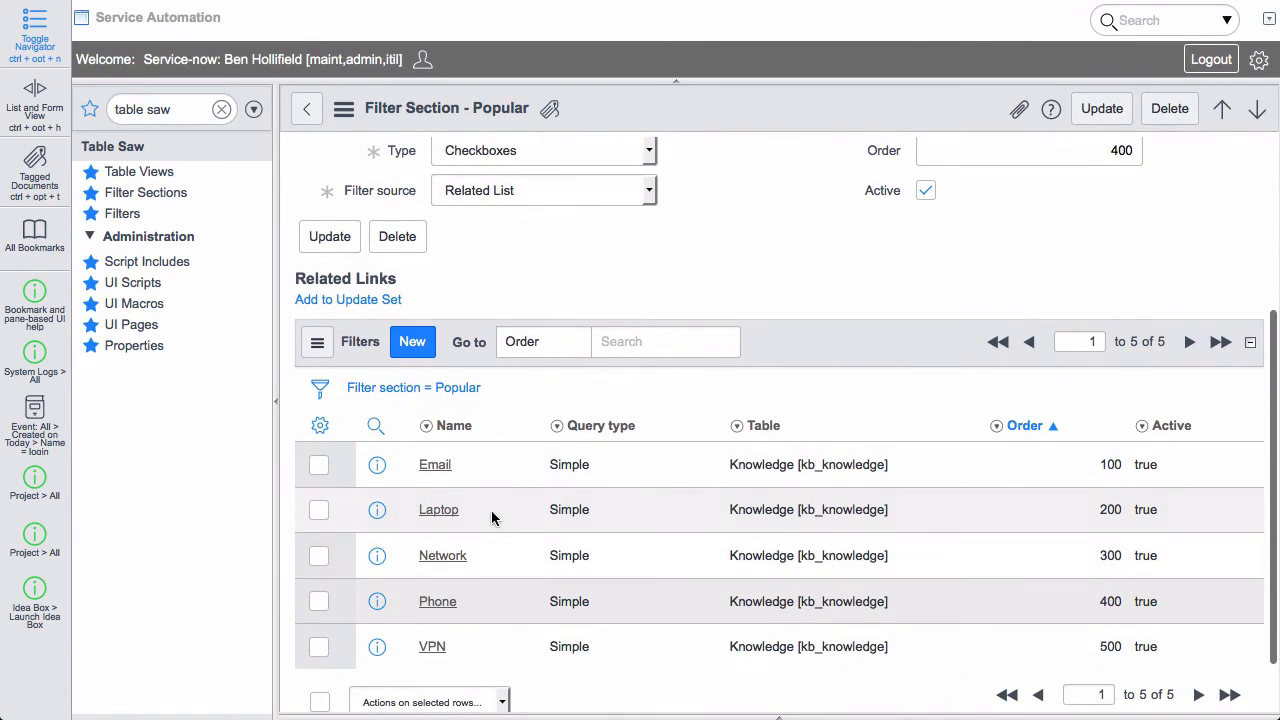
click(377, 509)
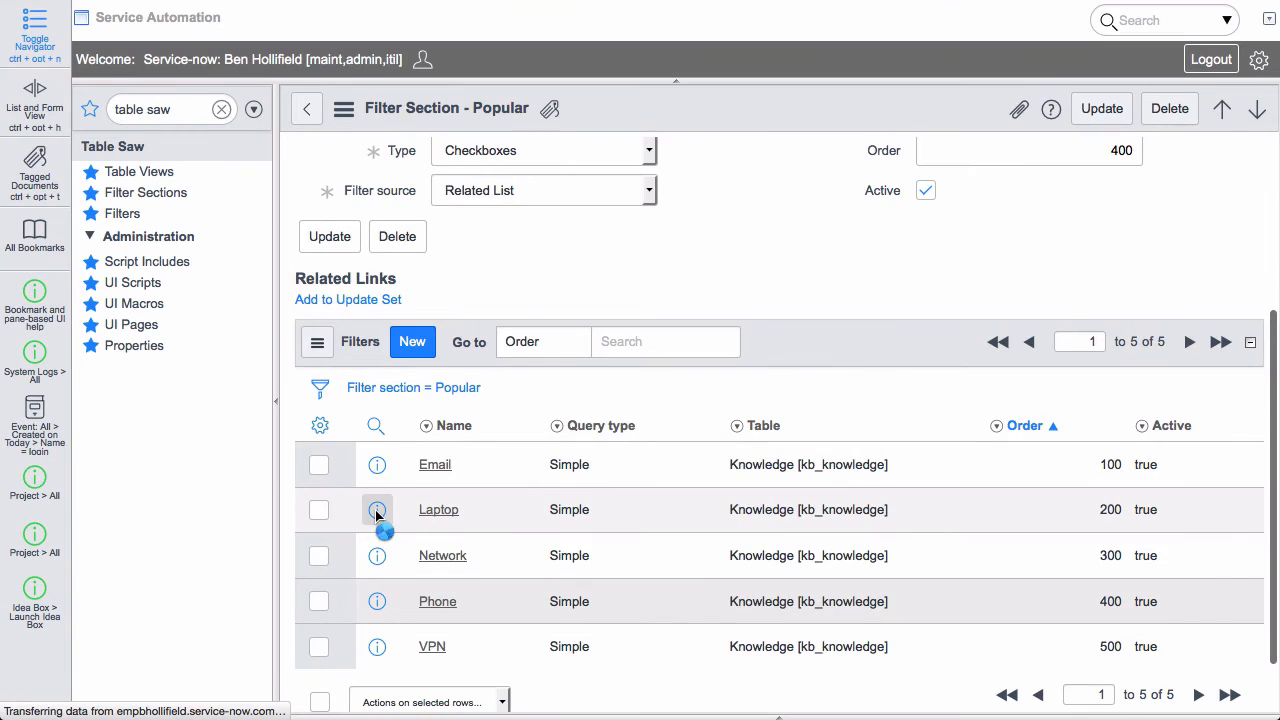
click(438, 509)
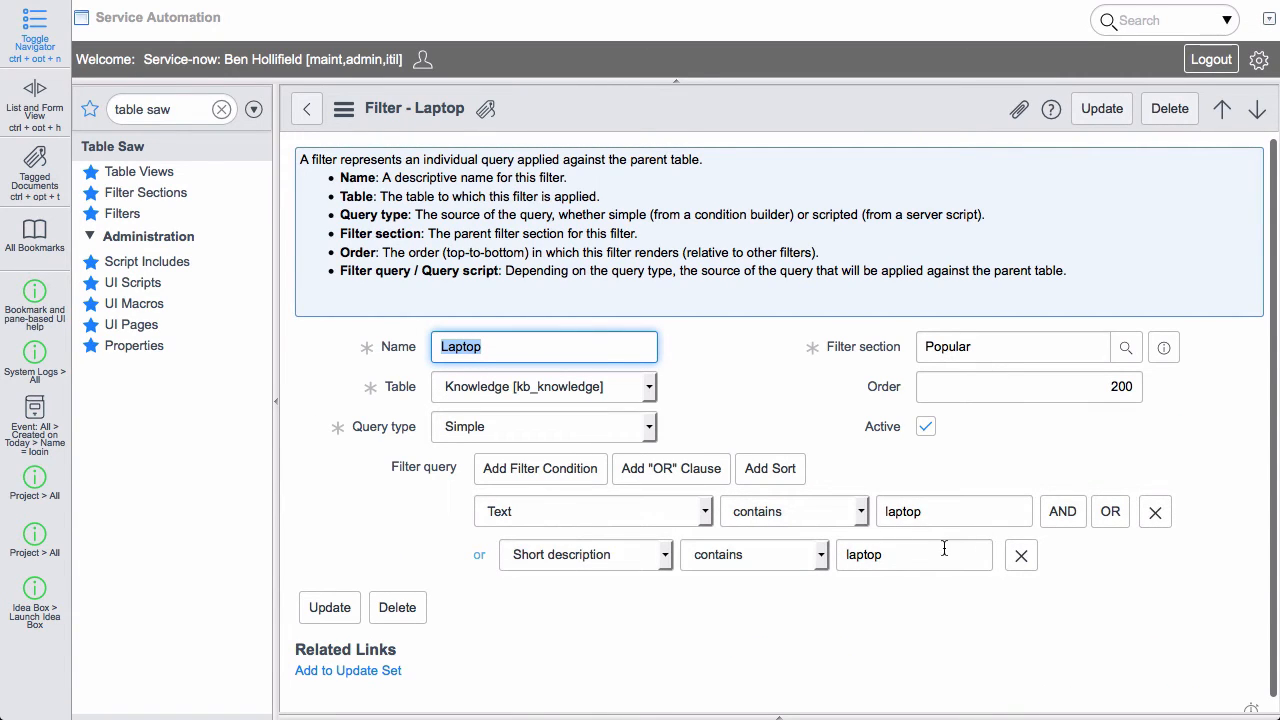
click(307, 108)
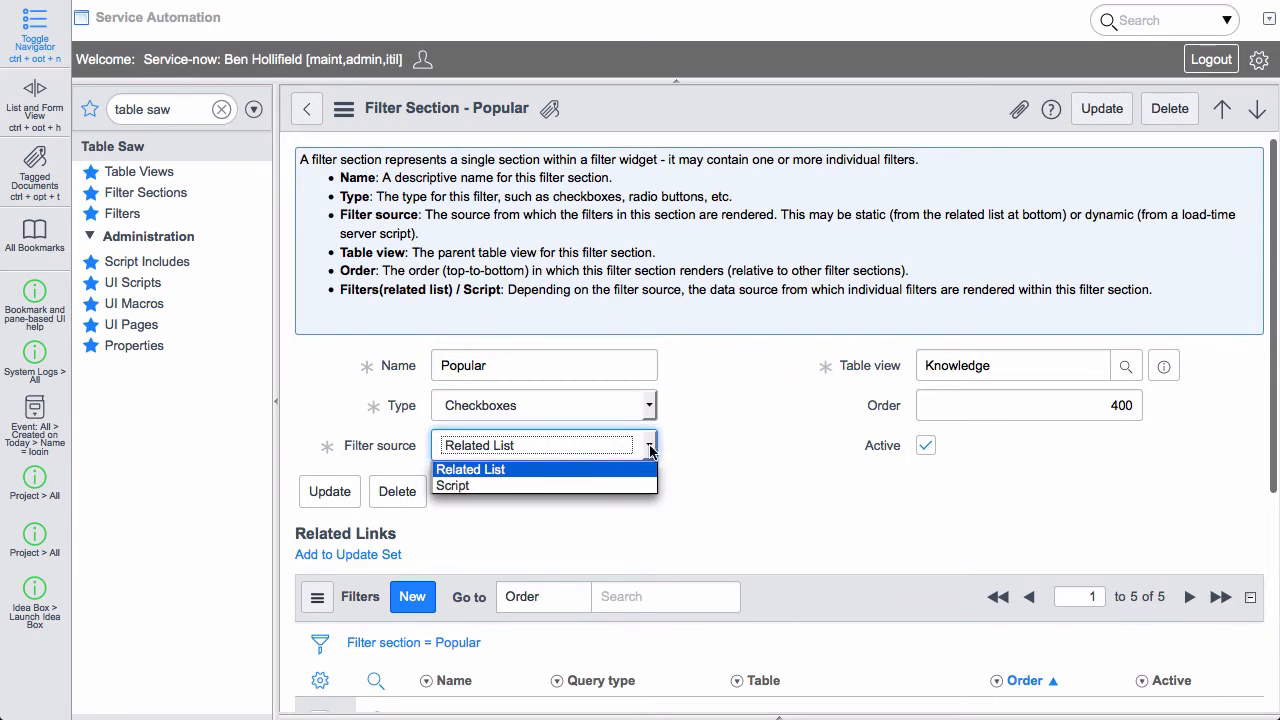
Preview the Script filter source, then leave Popular without saving the change.
click(452, 485)
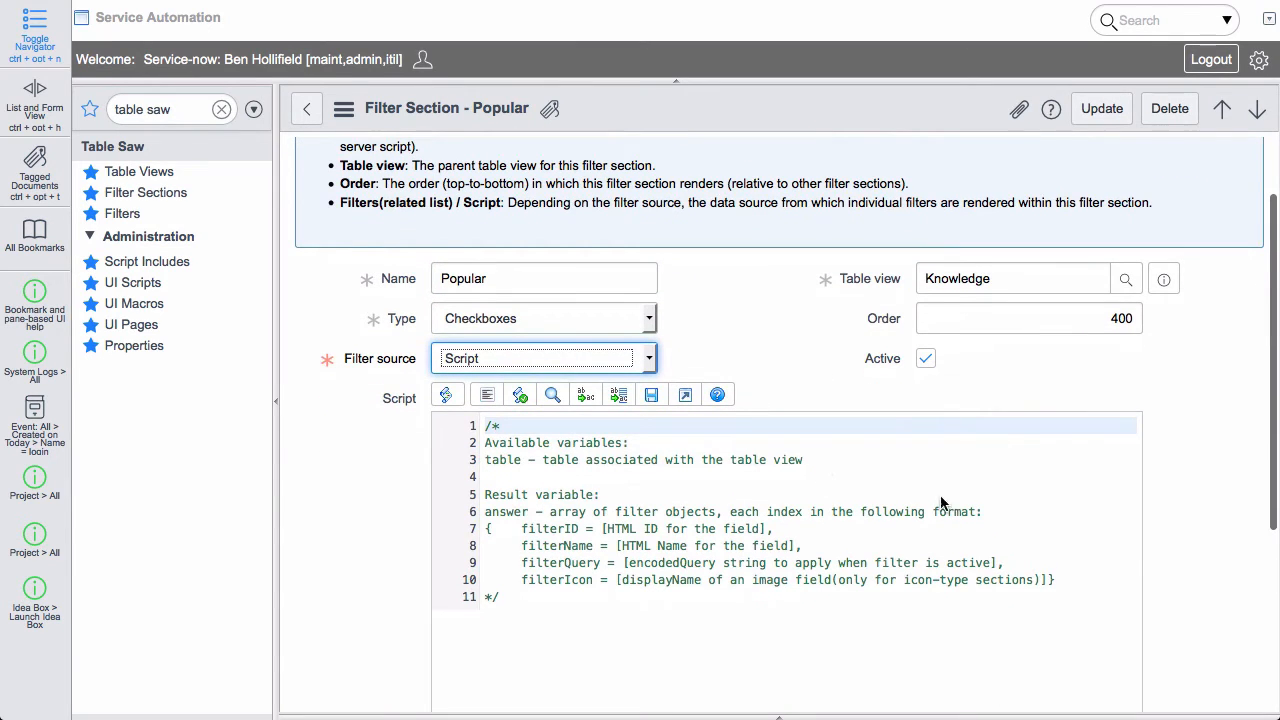
click(307, 108)
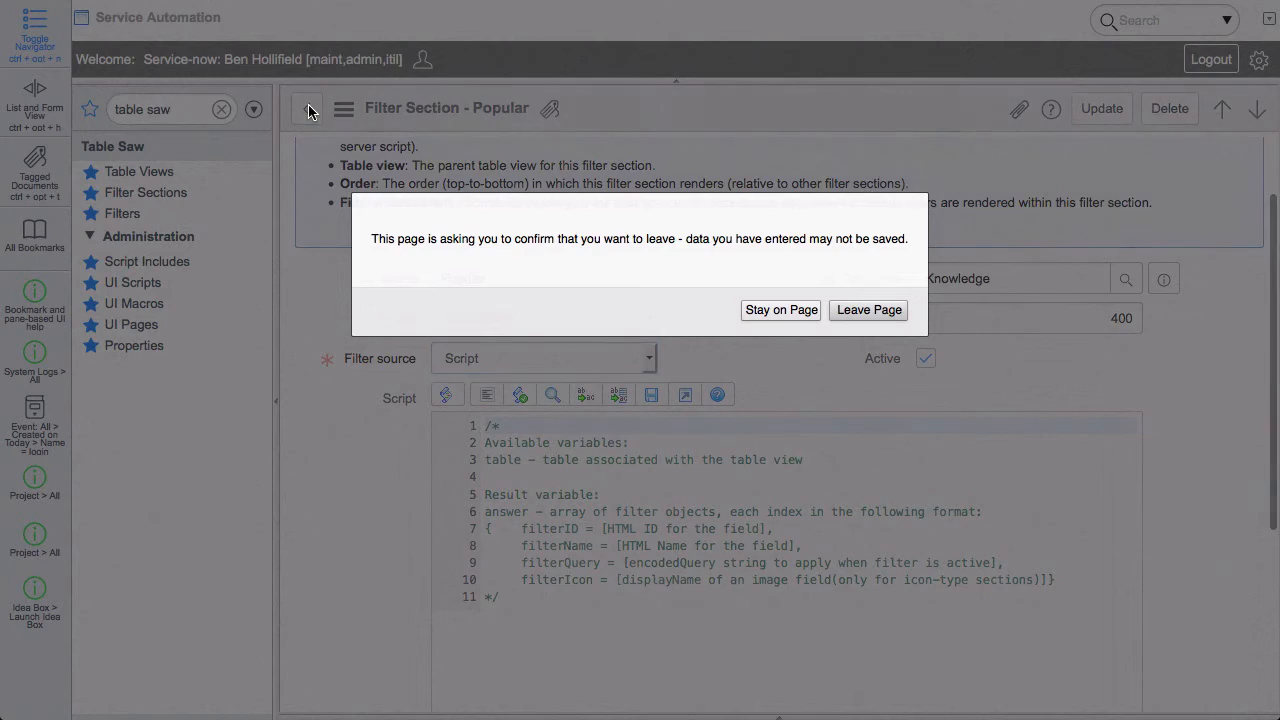
click(867, 309)
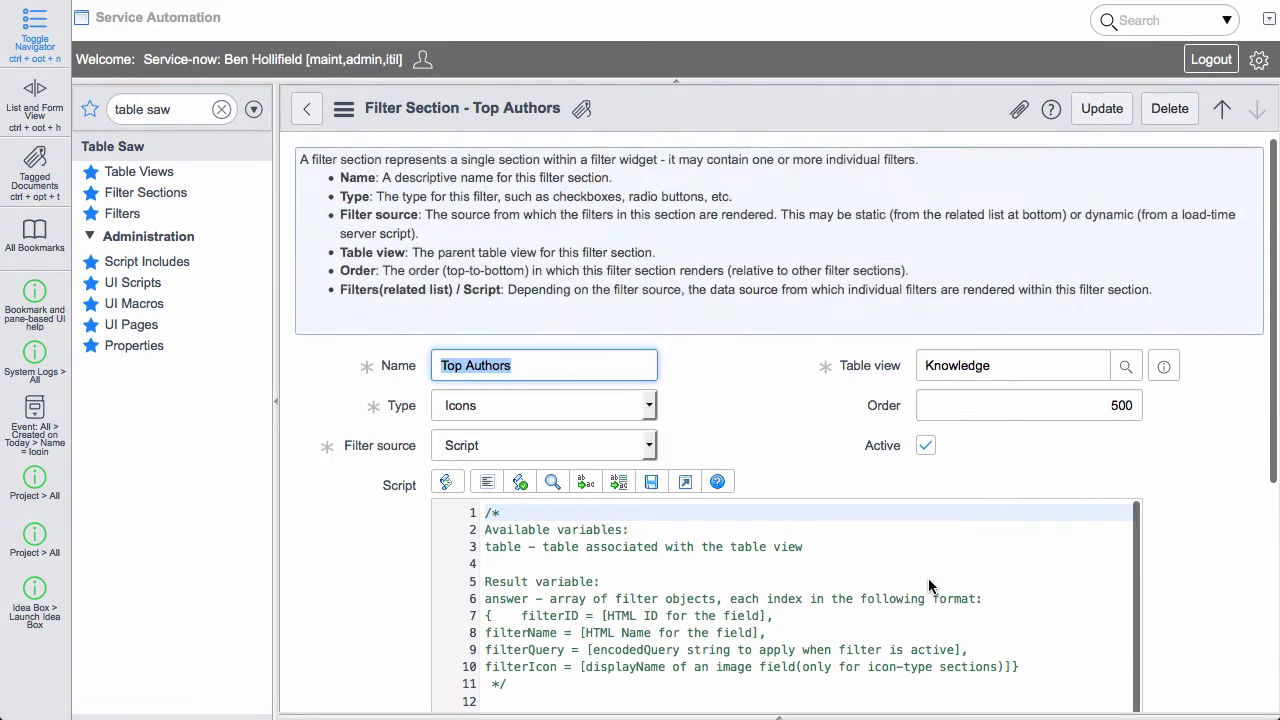
Review the Top Authors author-count script, then return to the Knowledge table view.
scroll(down, 3)
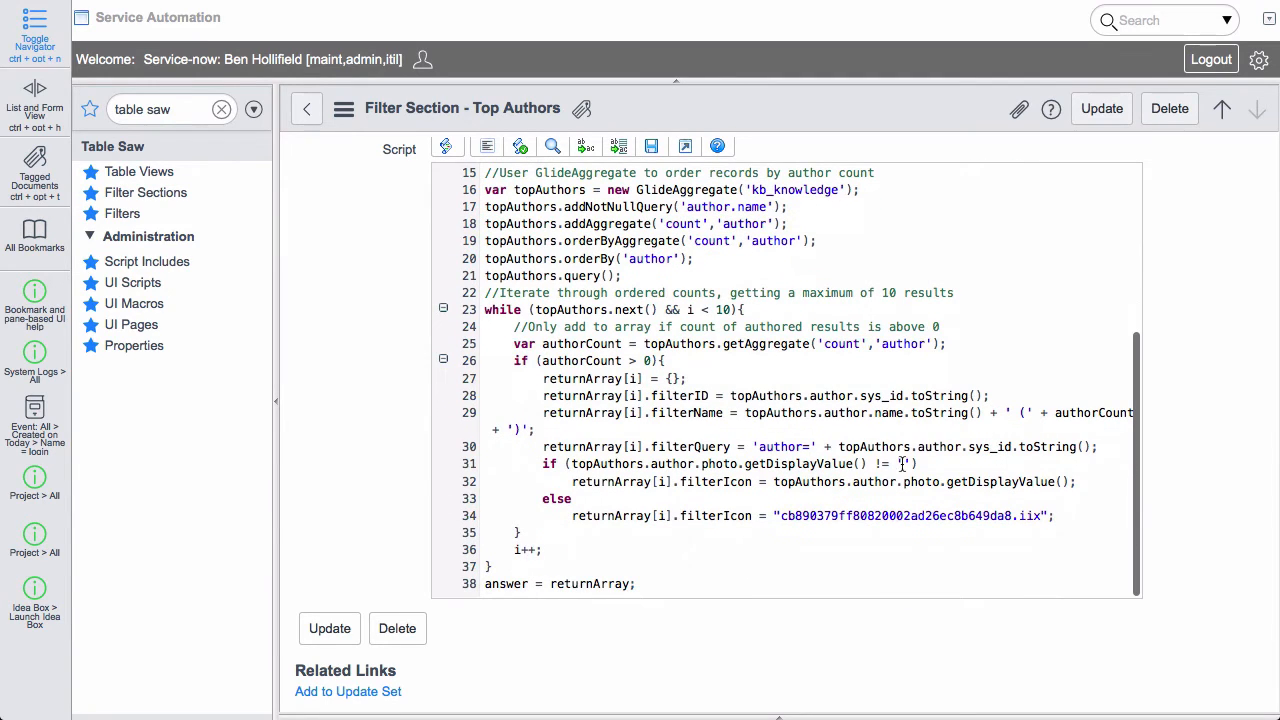
drag(757, 446, 960, 446)
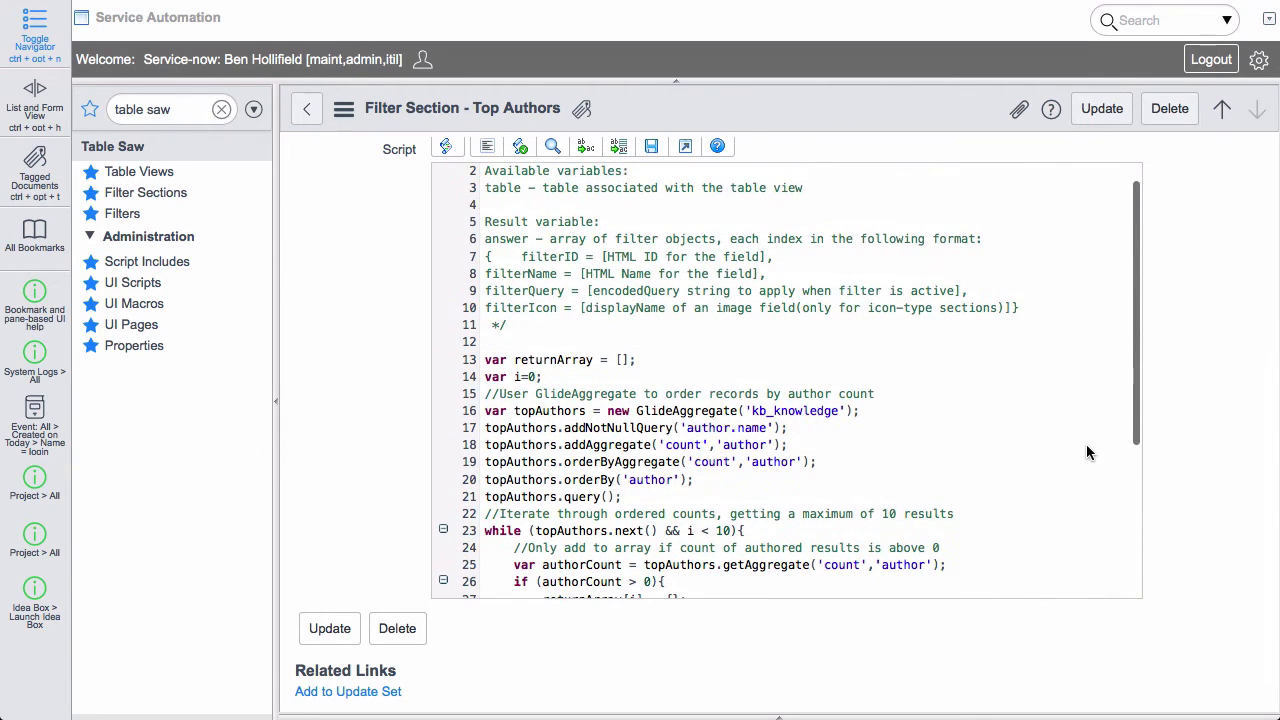
click(343, 108)
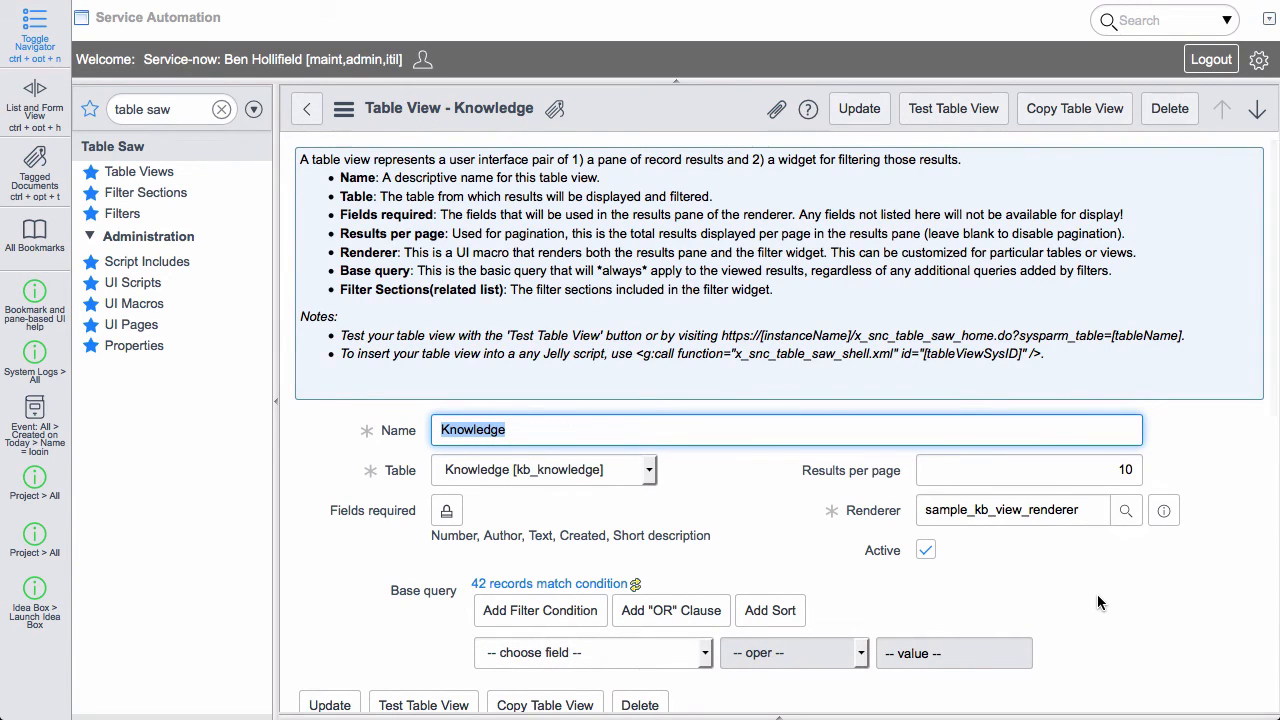
mouse_move(1155, 604)
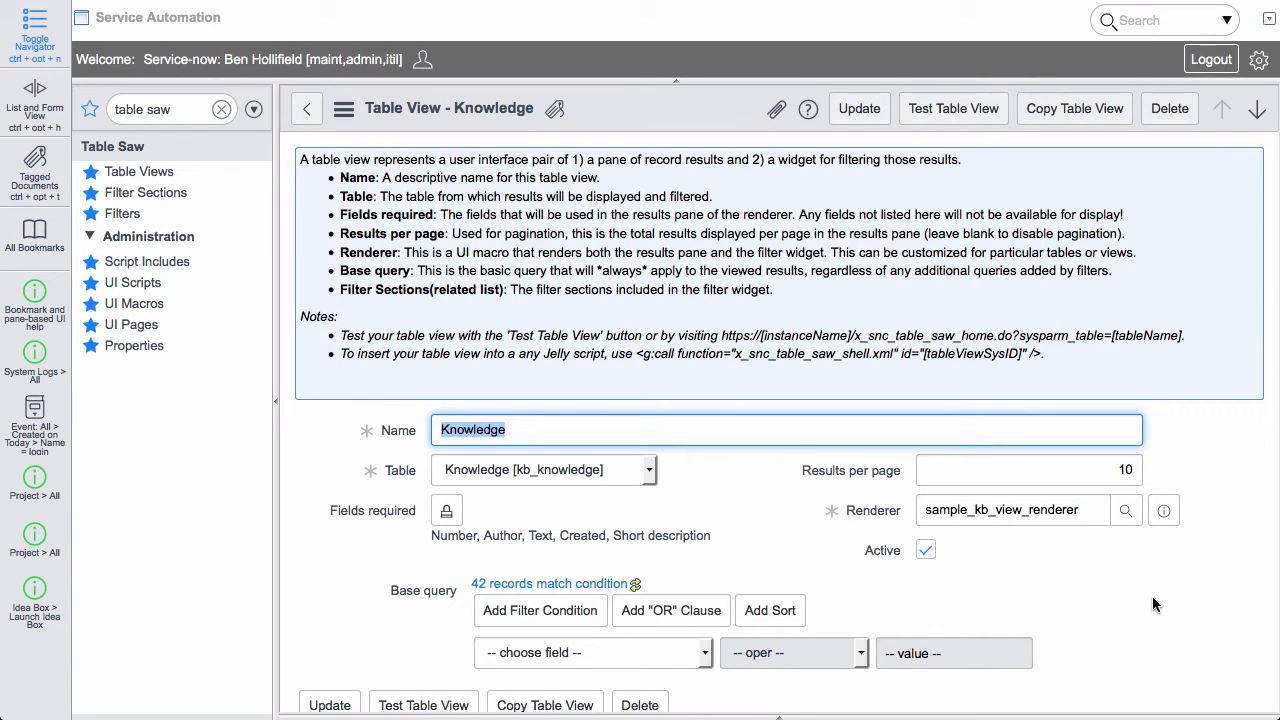
mouse_move(1156, 581)
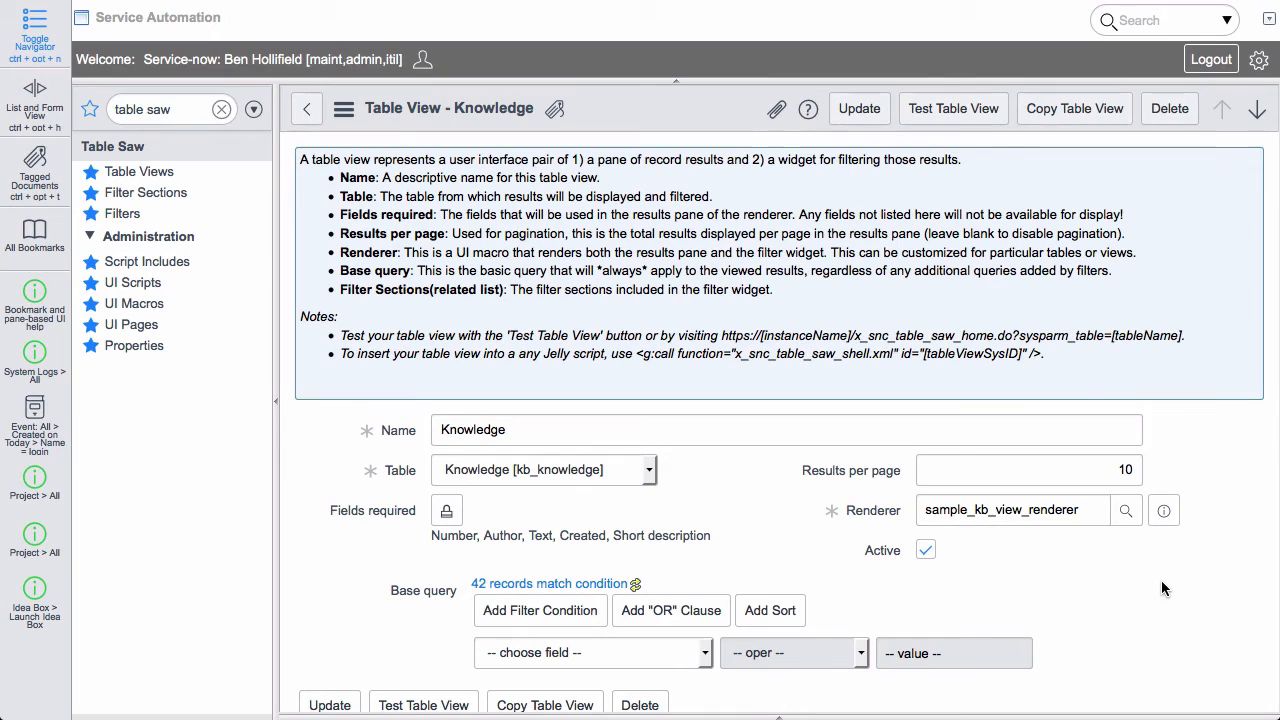
mouse_move(1189, 523)
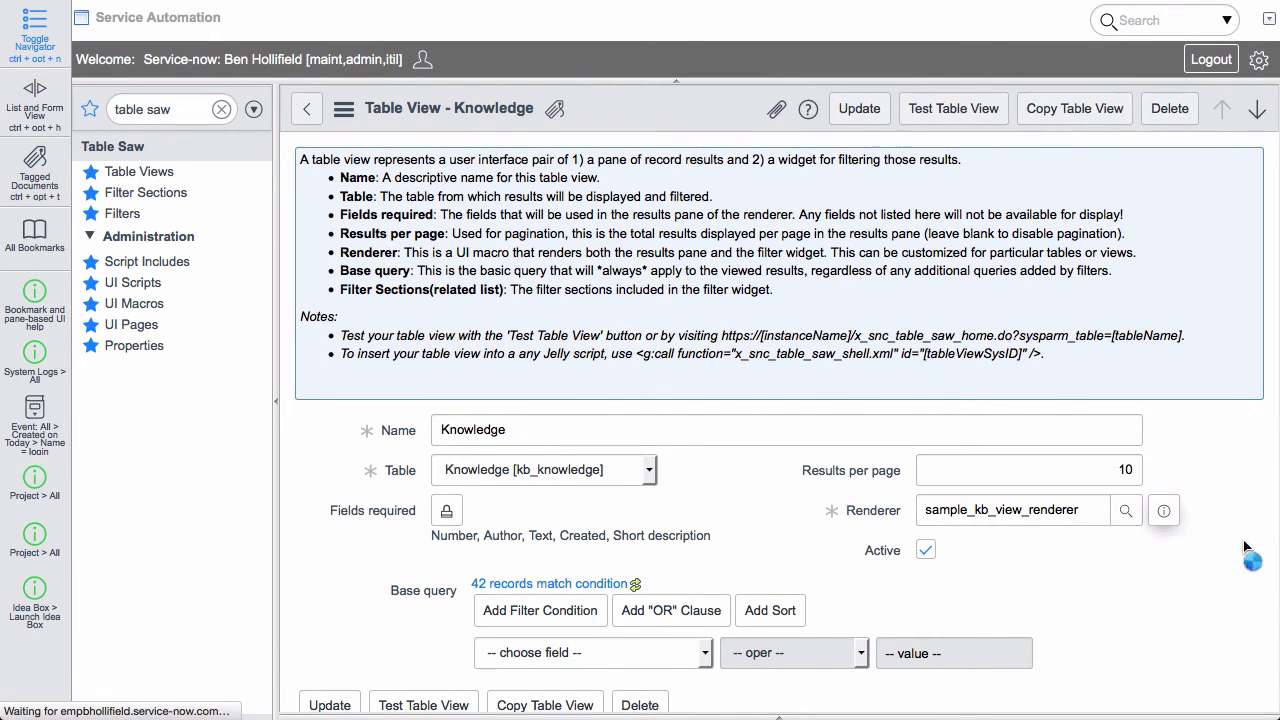
Open the sample_kb_view_renderer UI macro from the Renderer field.
click(1162, 511)
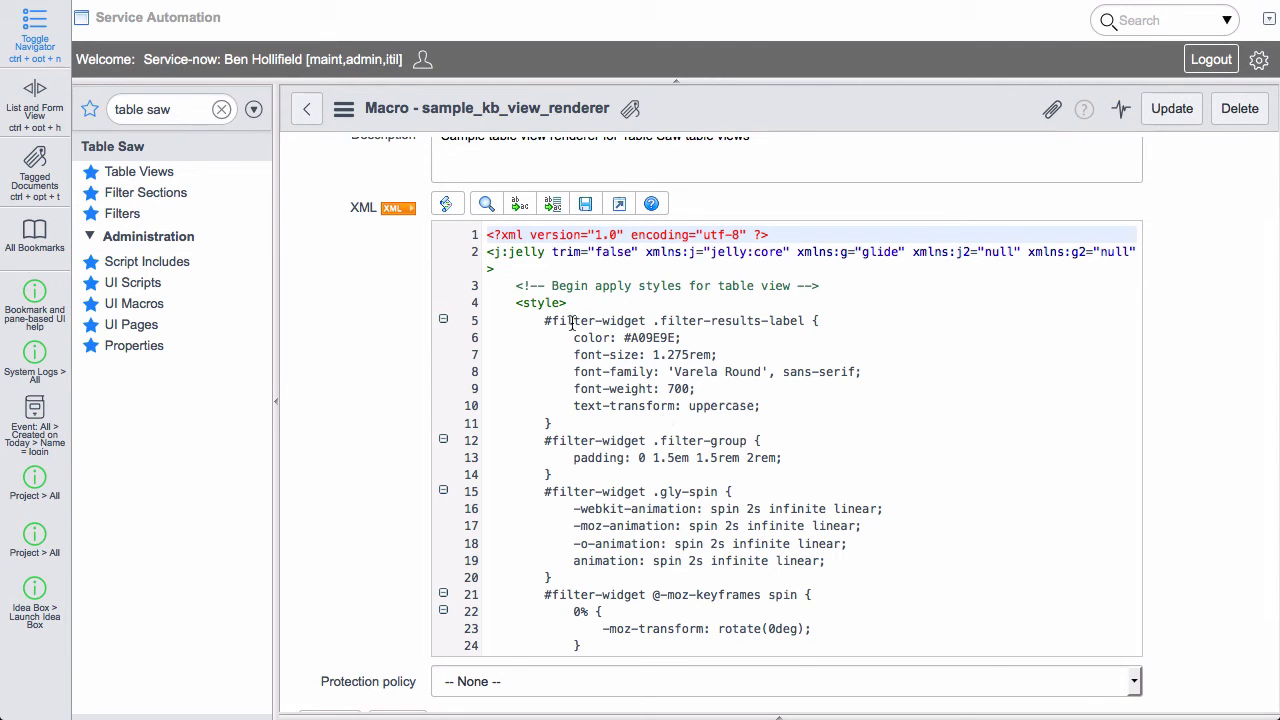
Scroll the renderer macro's XML through styles, filter widget and results pane, noting the short_description reference.
scroll(down, 3)
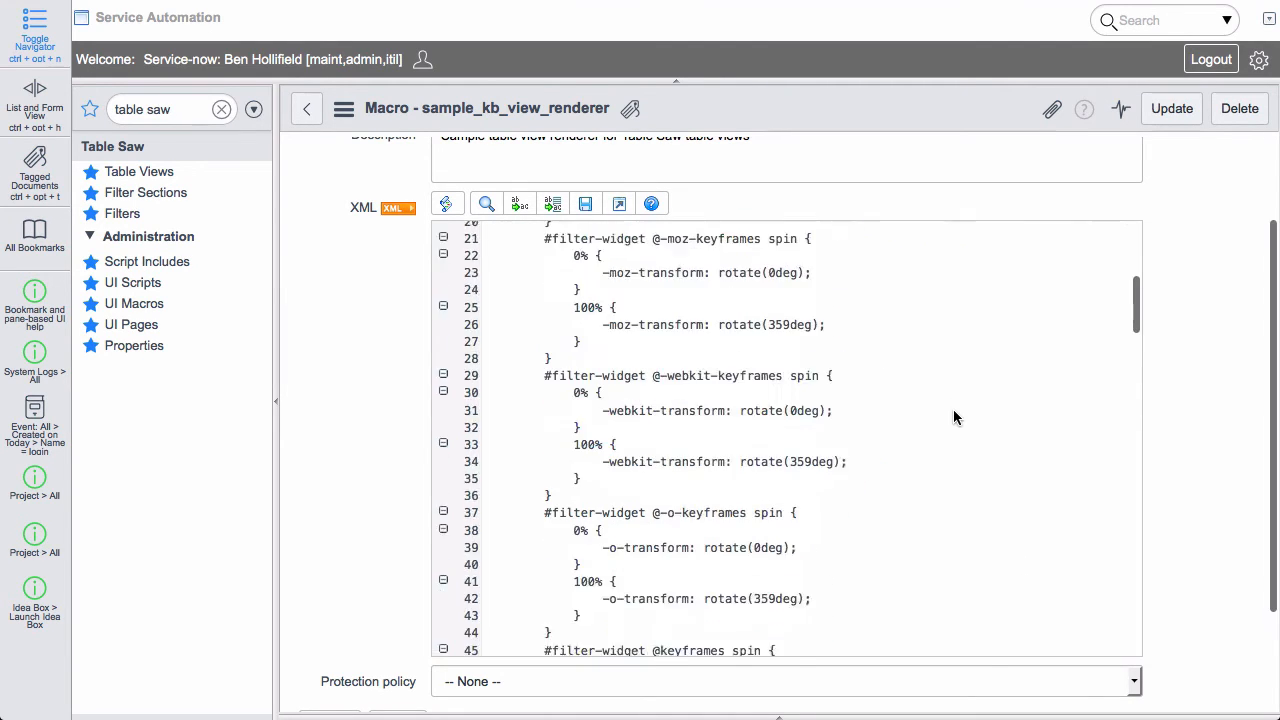
scroll(down, 3)
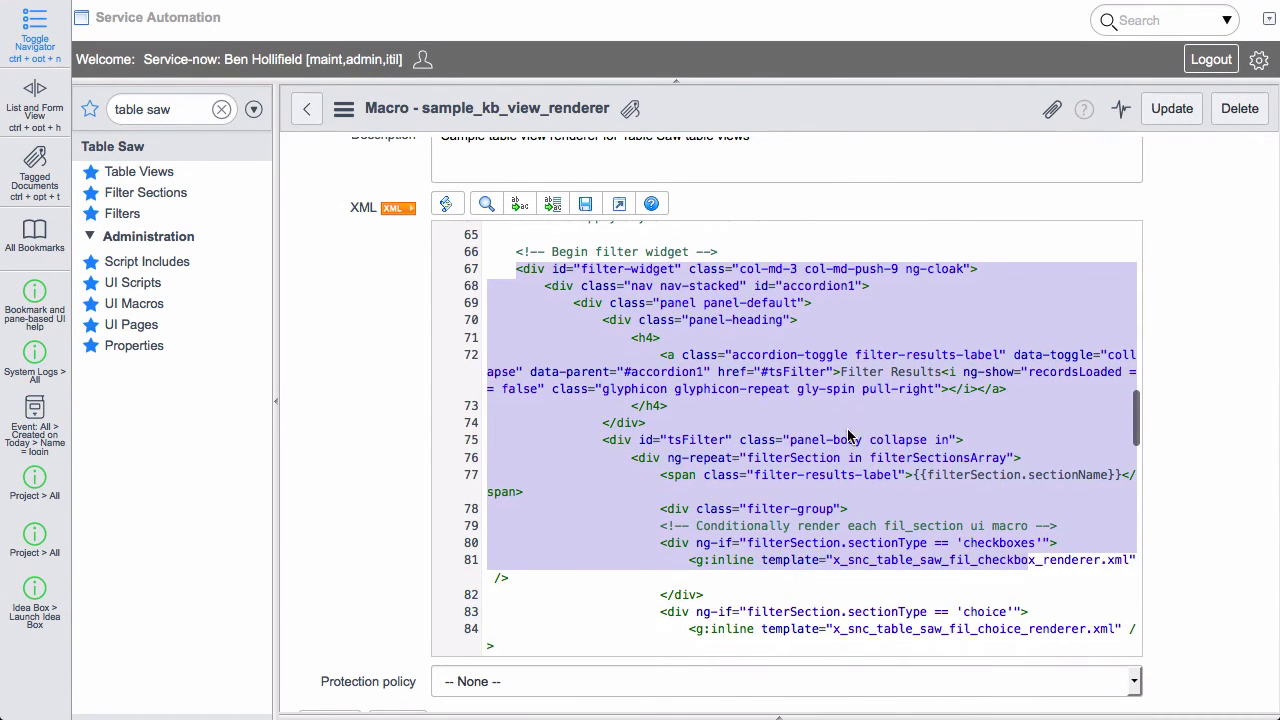
scroll(down, 3)
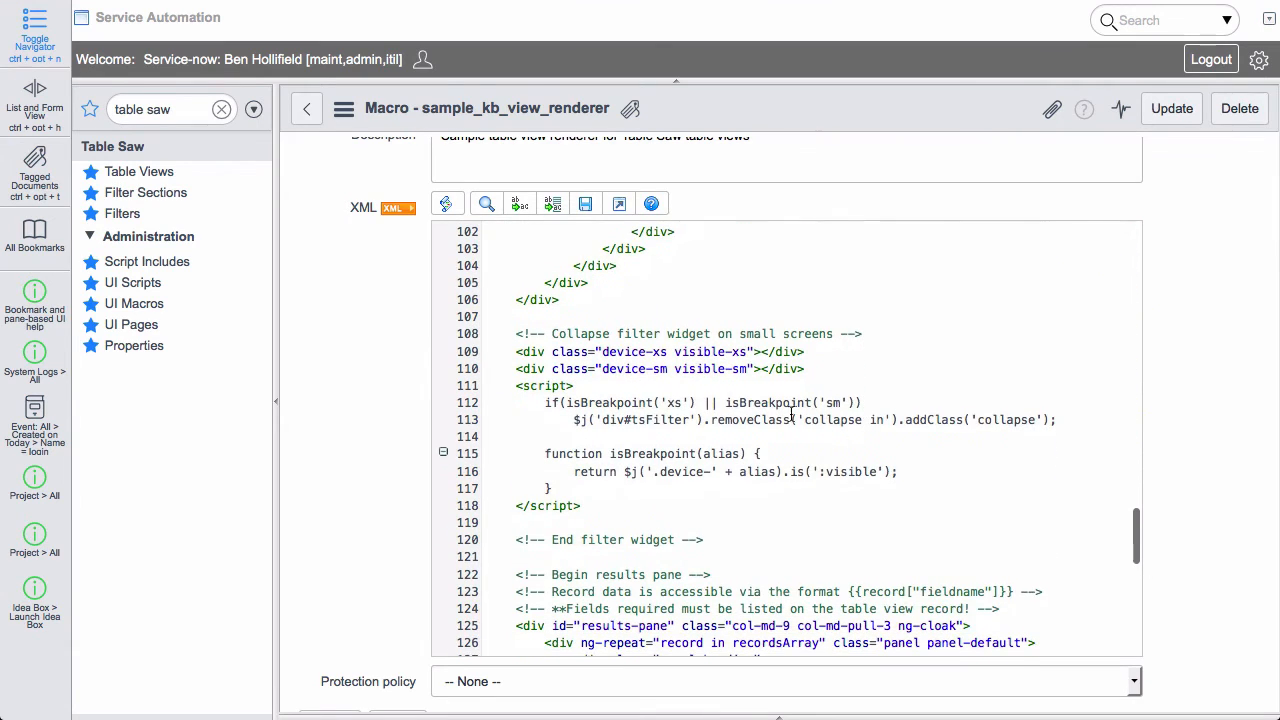
scroll(down, 3)
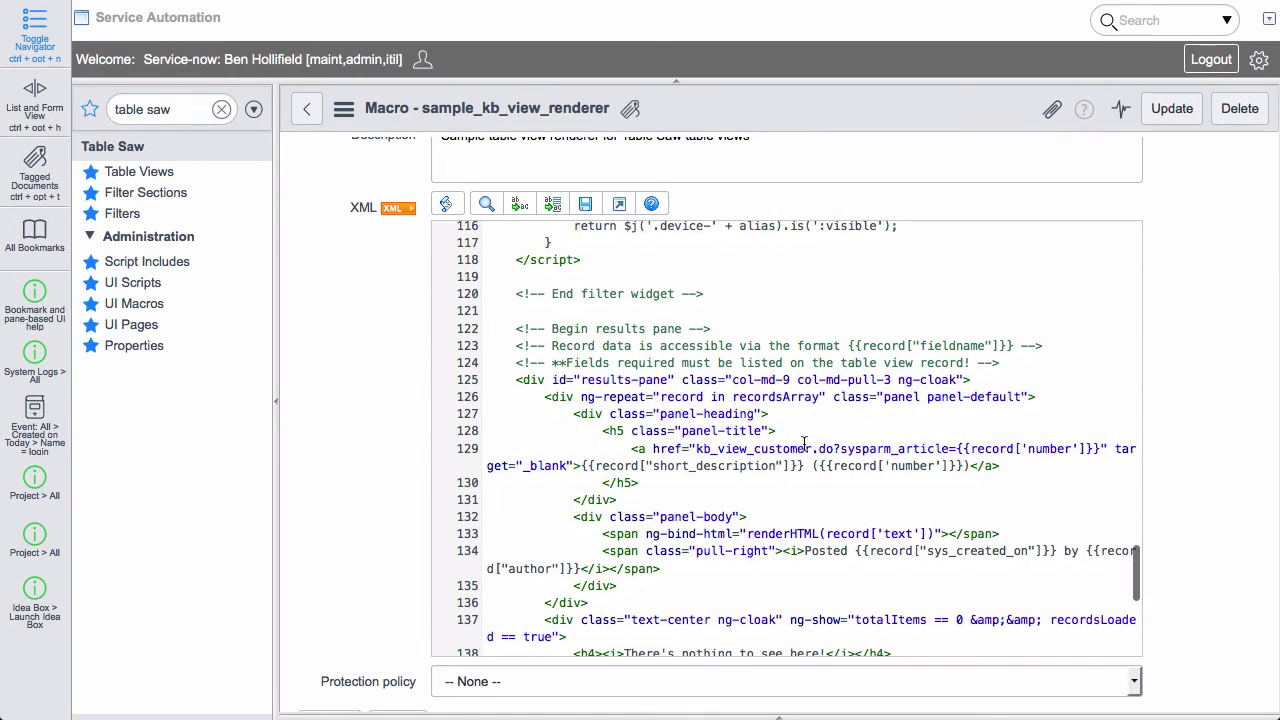
scroll(down, 3)
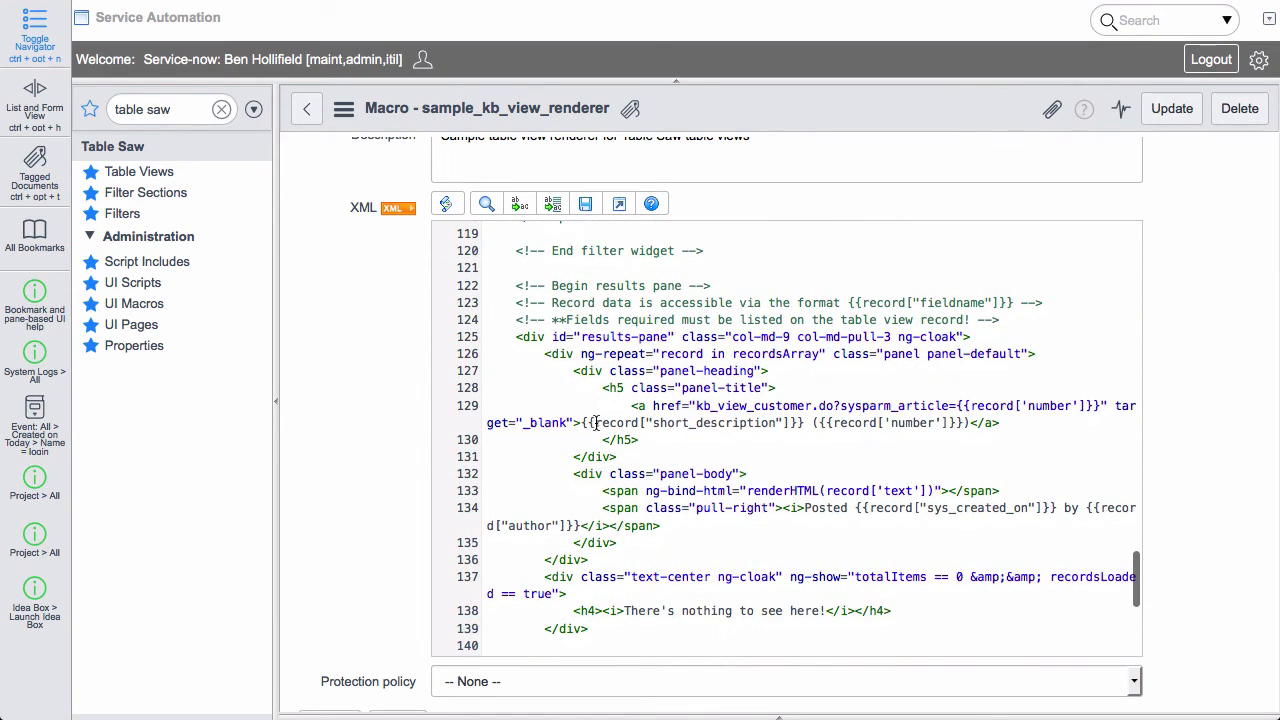
double_click(690, 422)
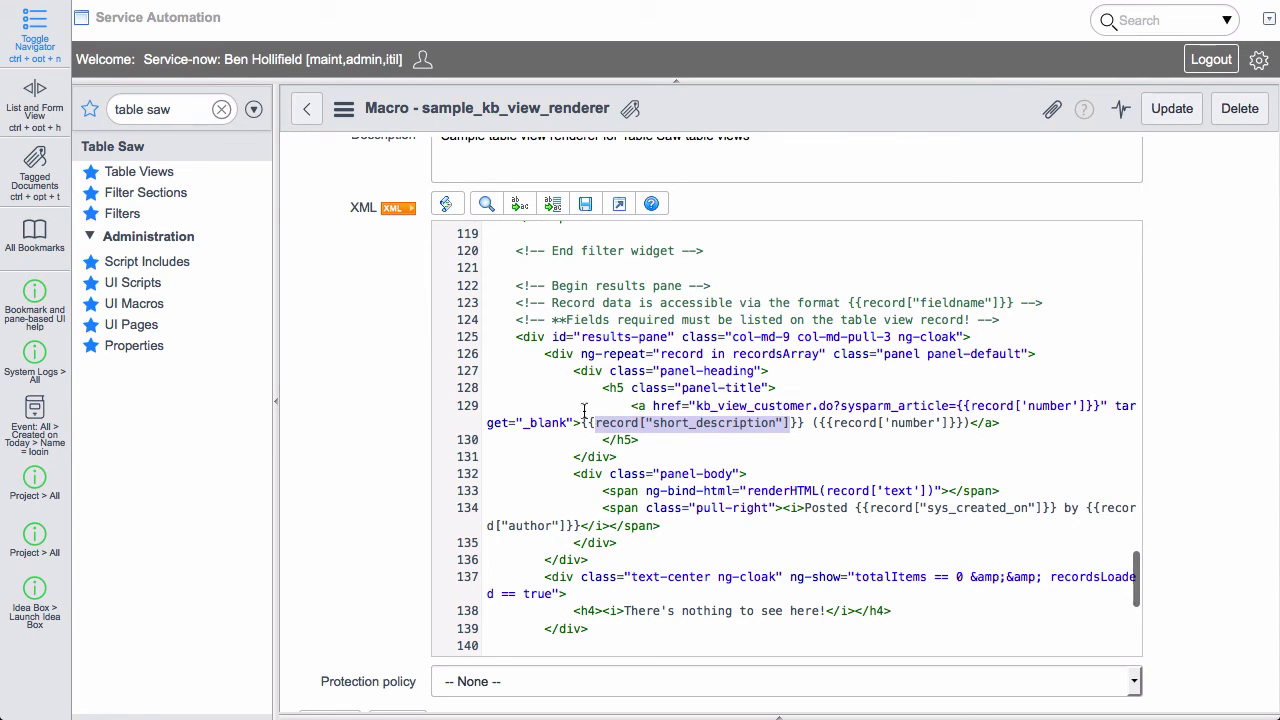
mouse_move(765, 465)
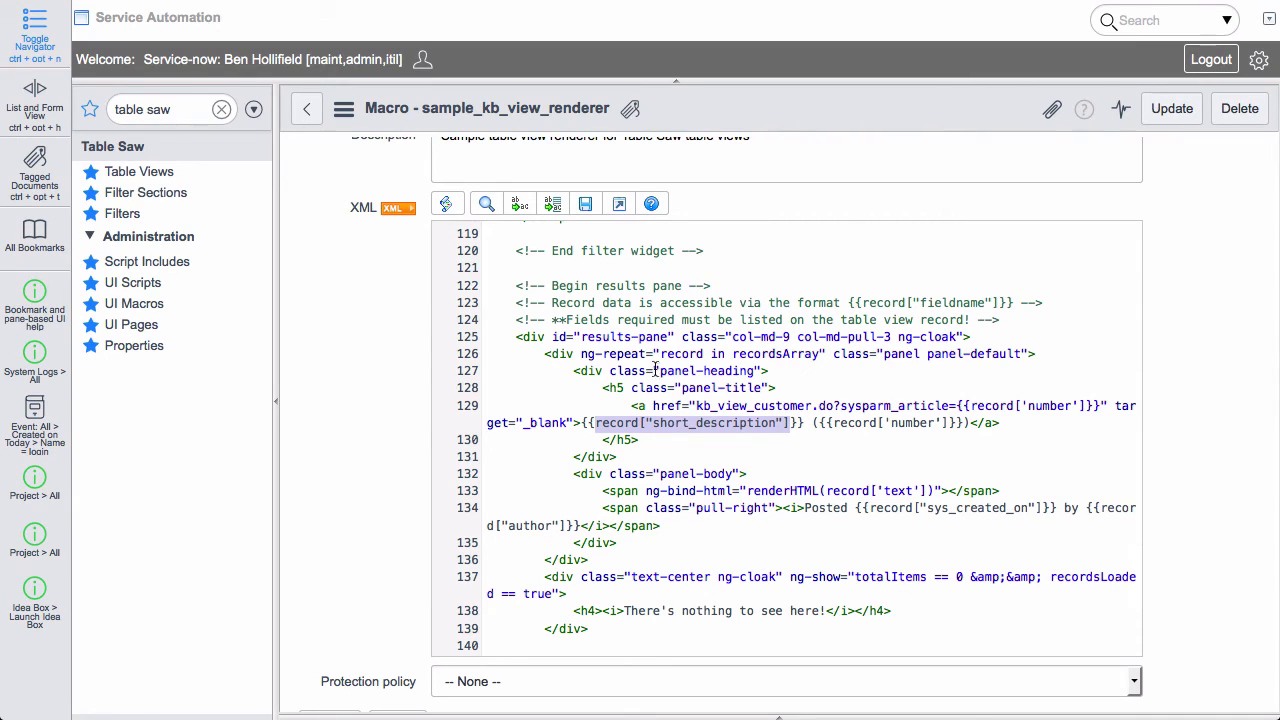
mouse_move(895, 404)
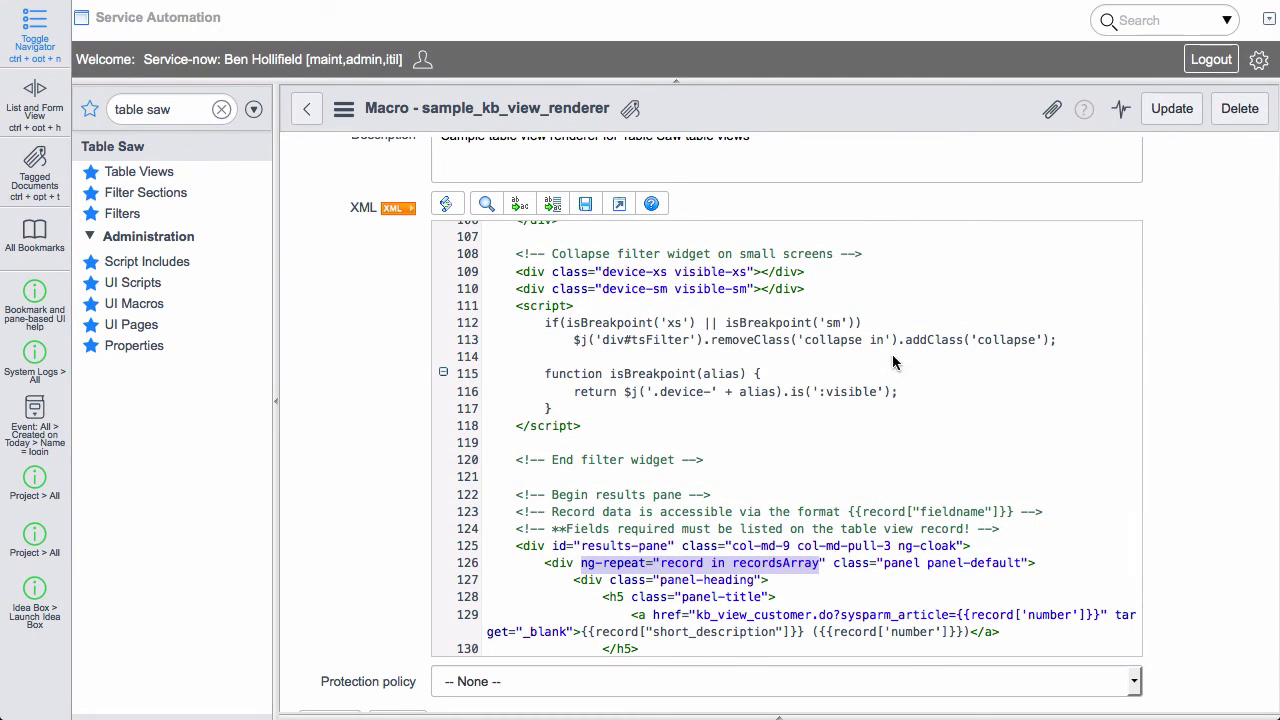
mouse_move(1193, 577)
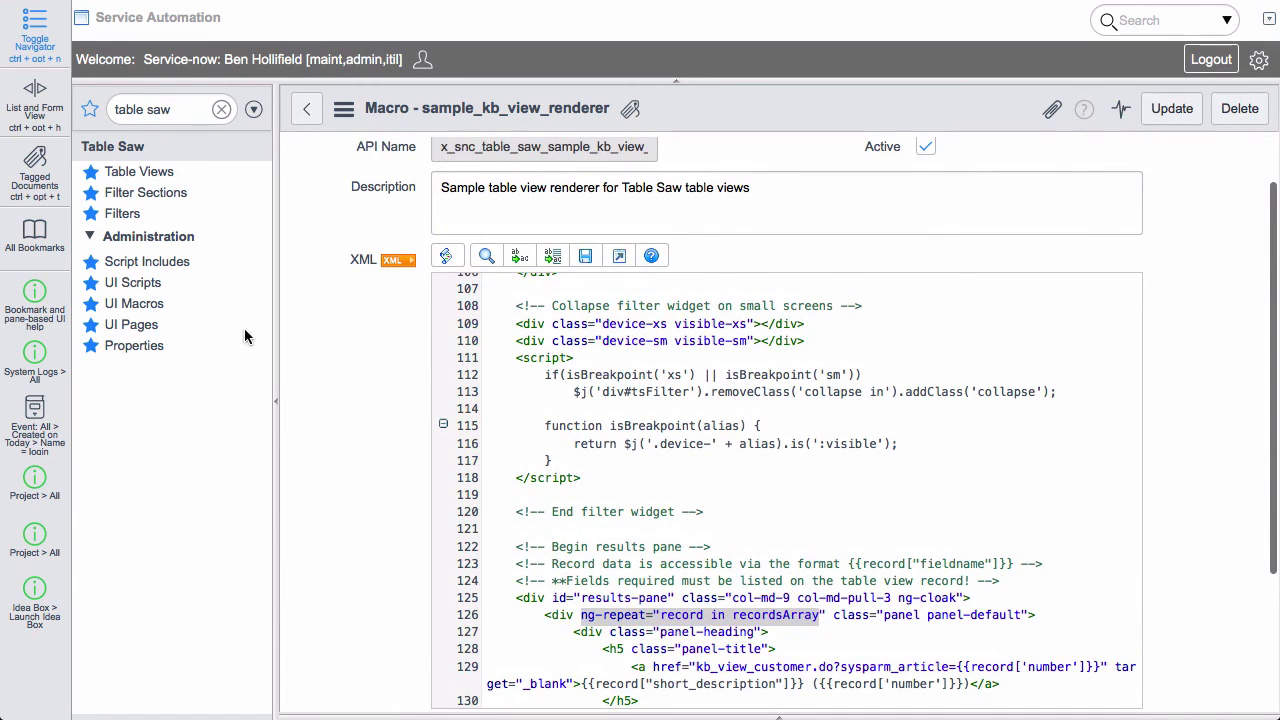
Return to the Table Saw UI macros list showing the nine renderers.
click(134, 303)
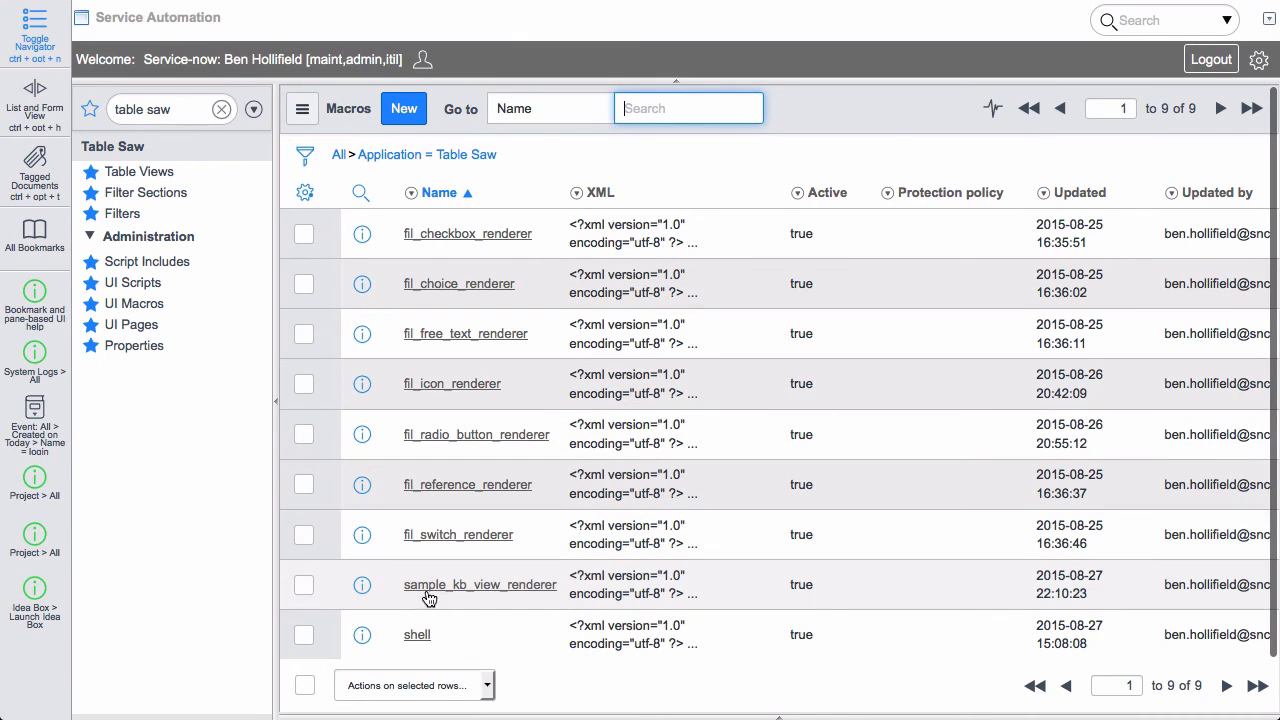
mouse_move(487, 583)
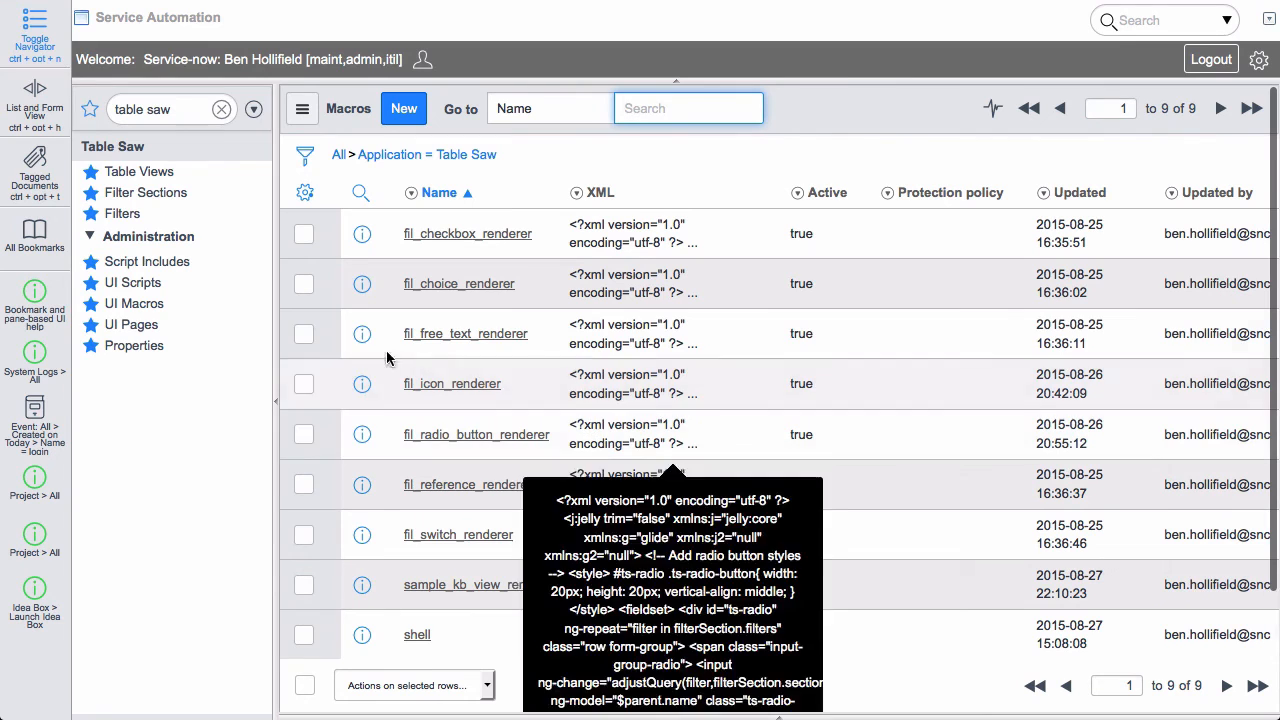
Review the fil_icon_renderer macro's XML with icon styles and ng-repeat image markup per filter.
click(362, 383)
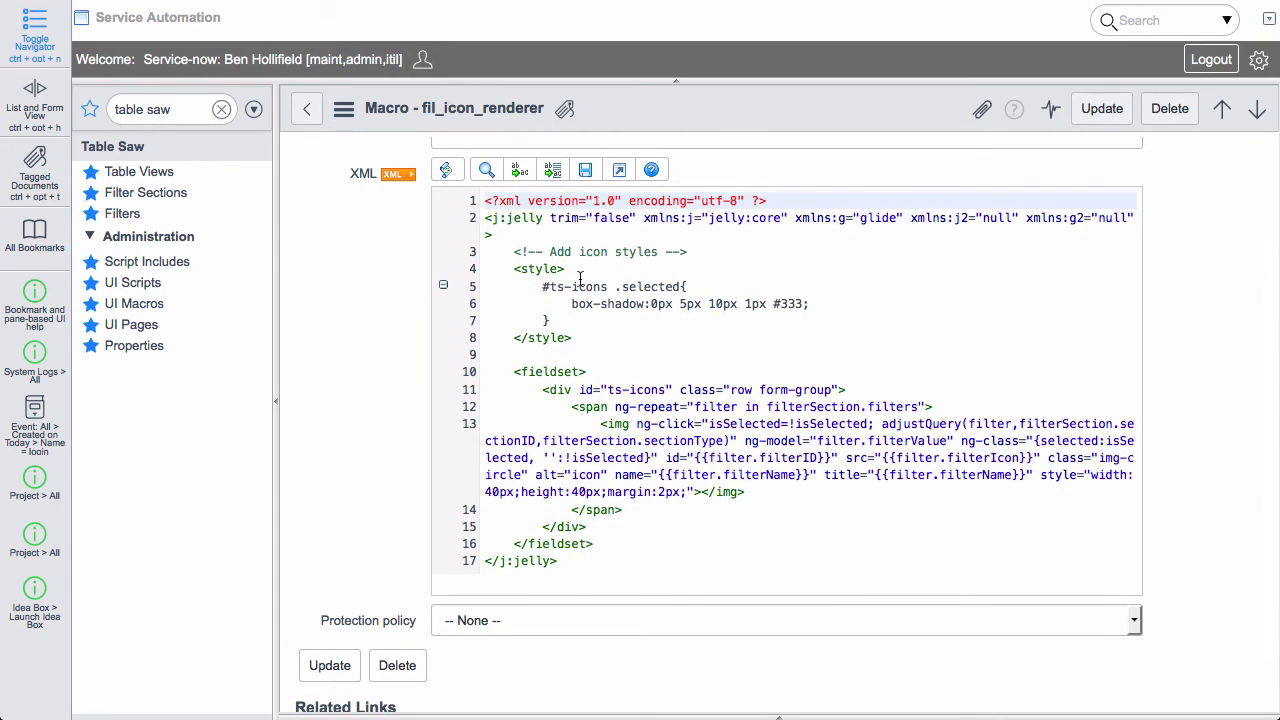
mouse_move(307, 108)
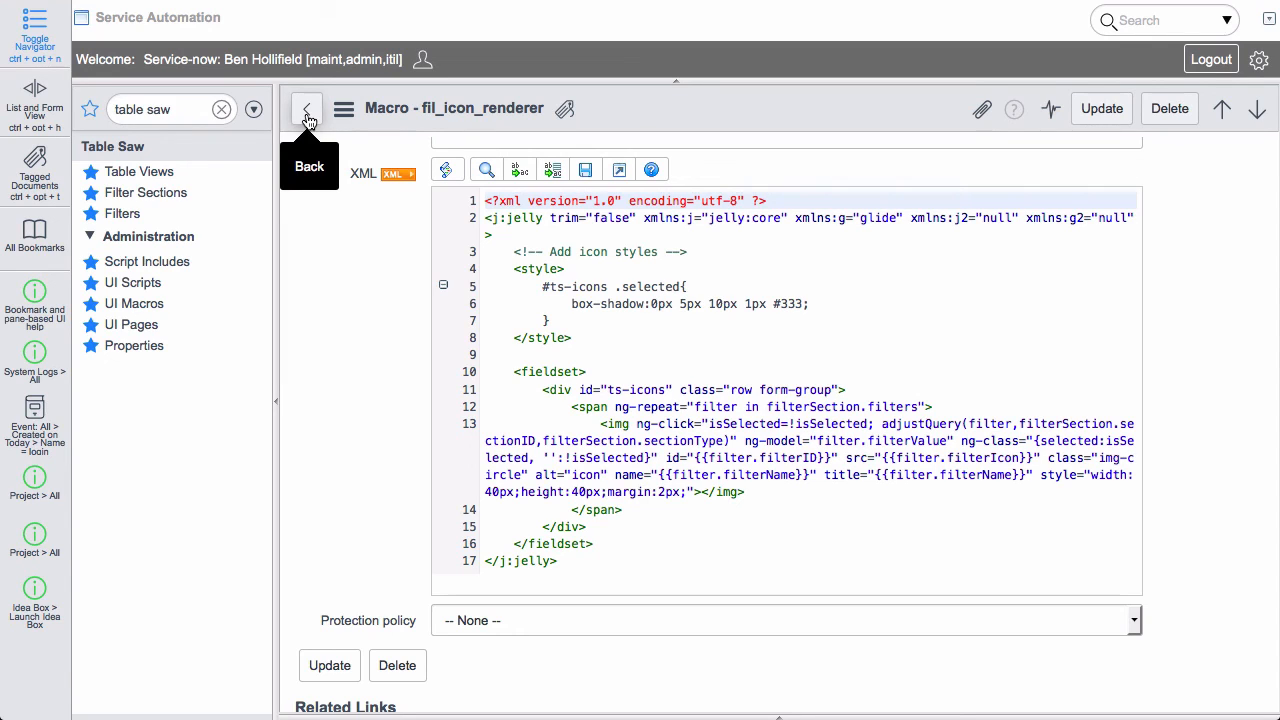
mouse_move(307, 108)
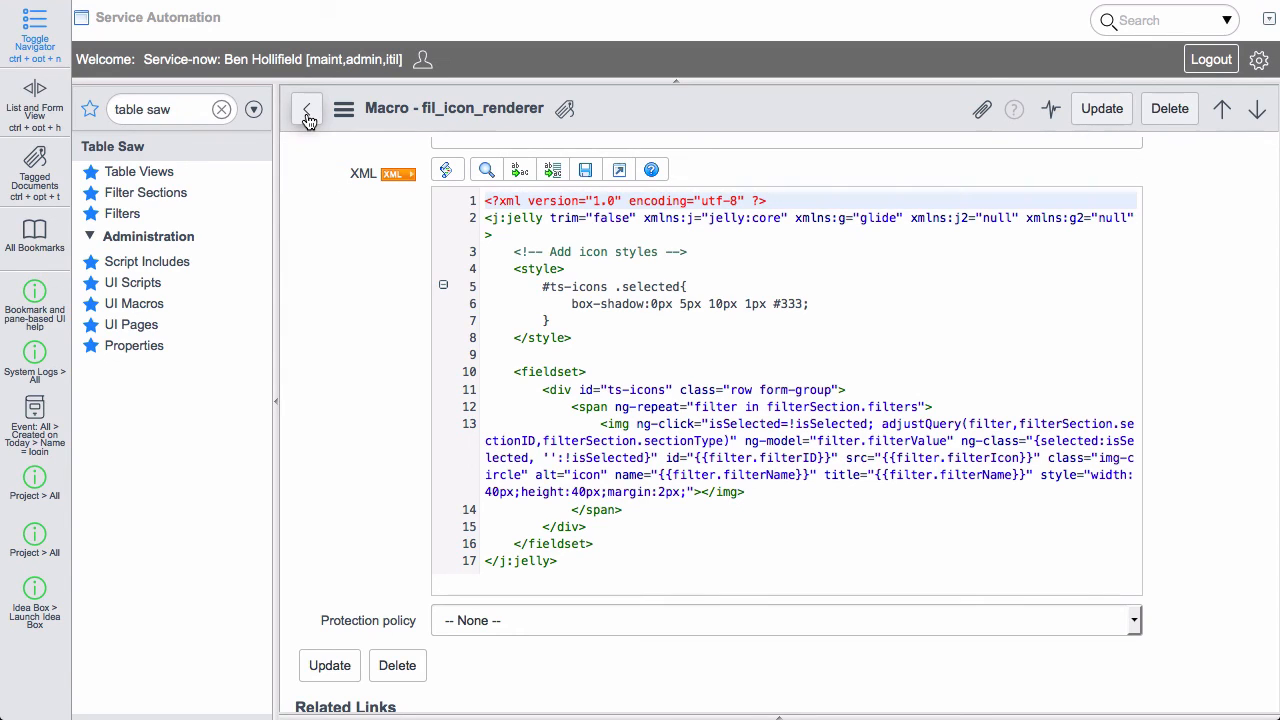
mouse_move(403, 216)
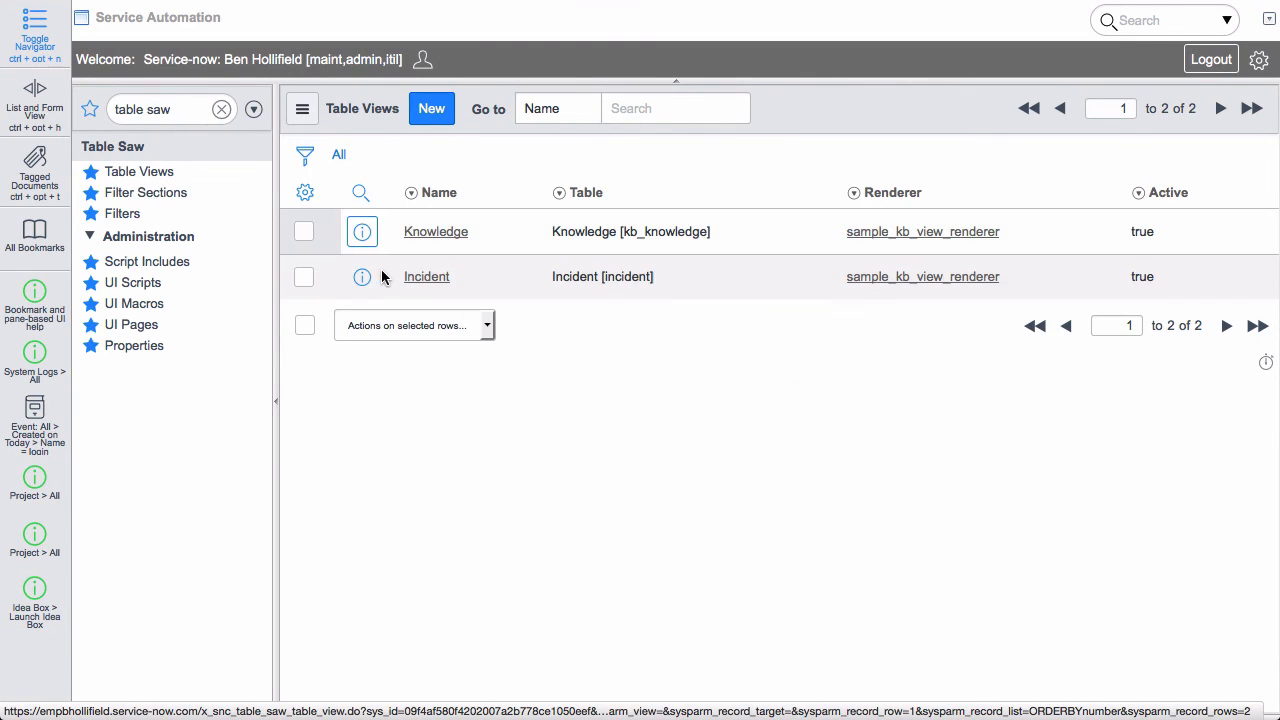
Test-render the Knowledge table view with articles beside the filter widget sections.
click(435, 231)
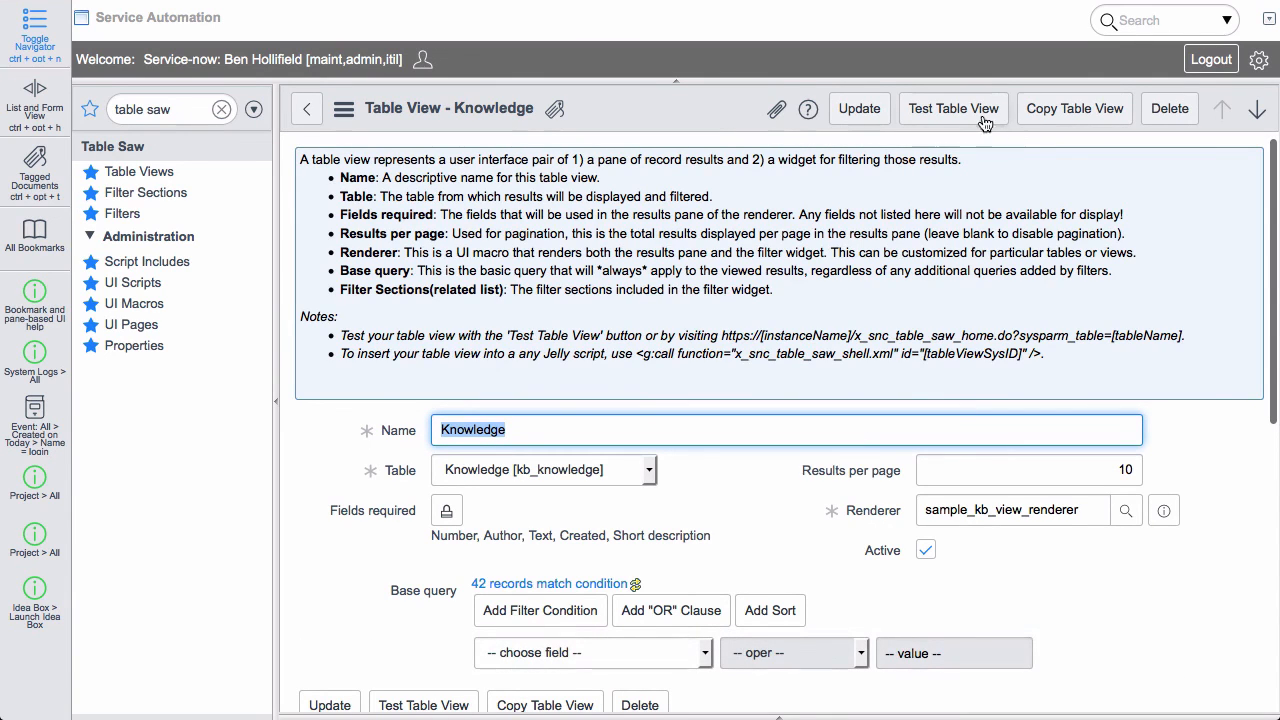
click(953, 108)
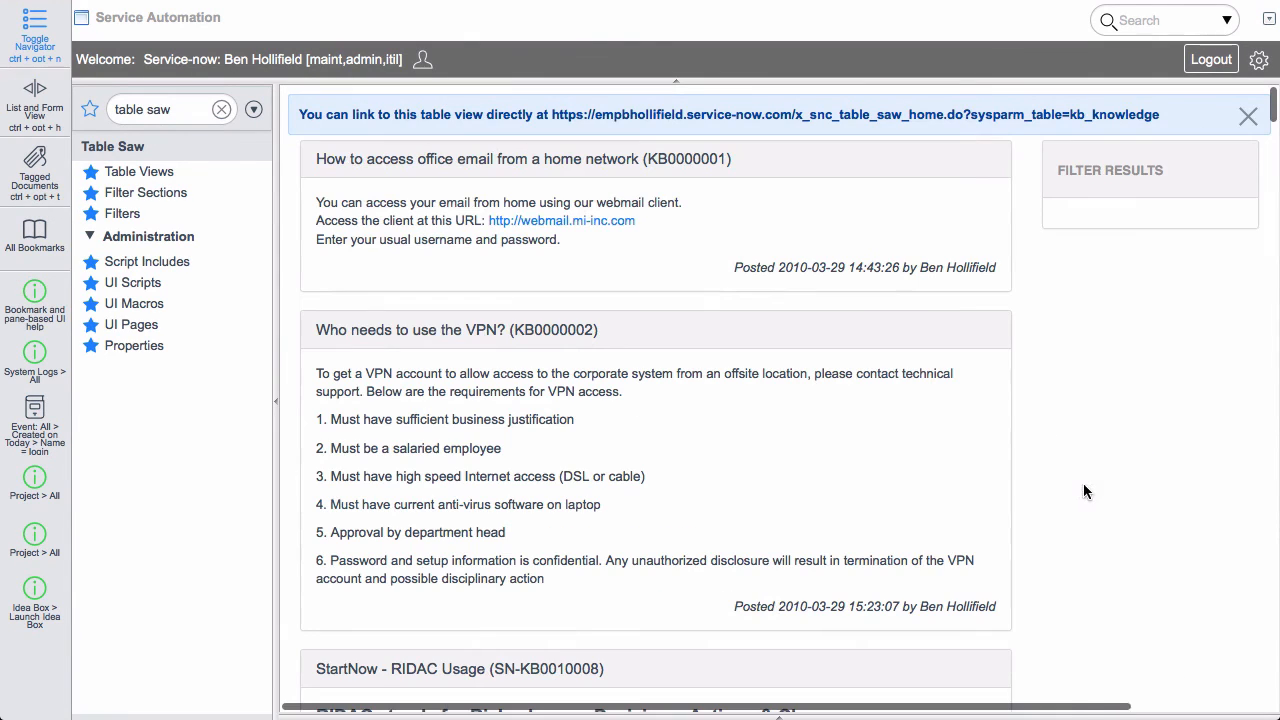
click(1109, 170)
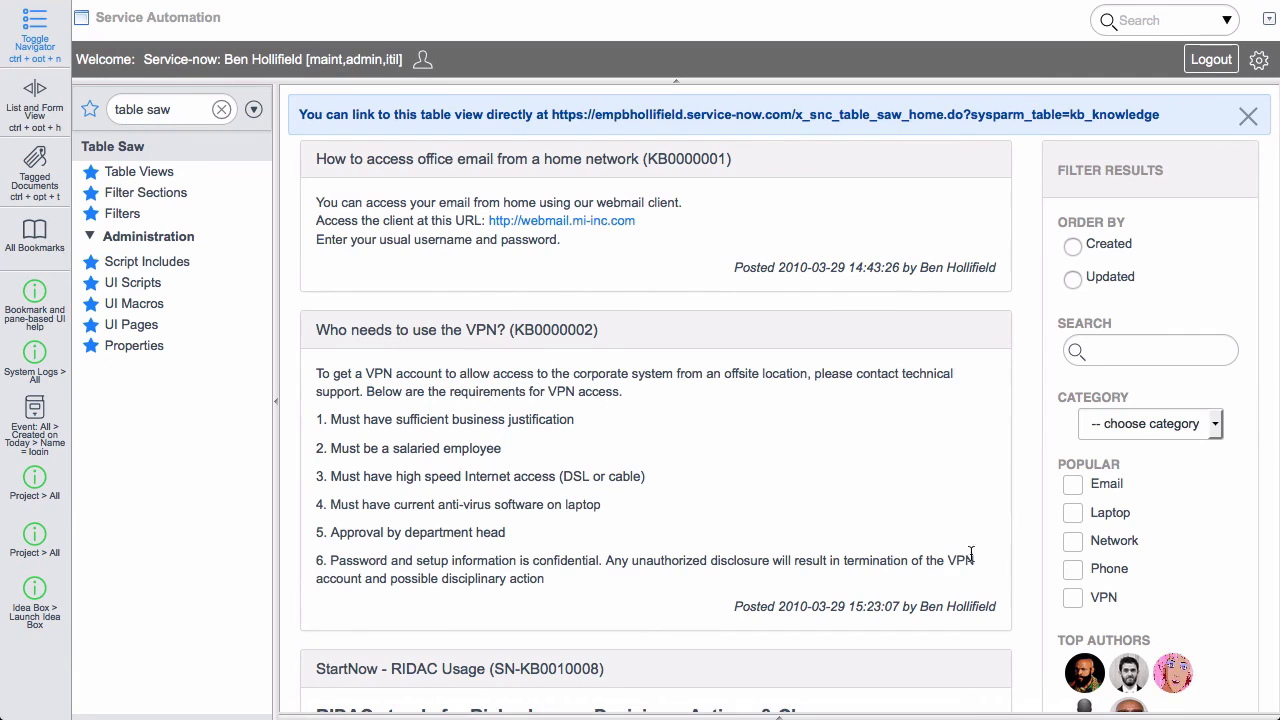
mouse_move(1040, 611)
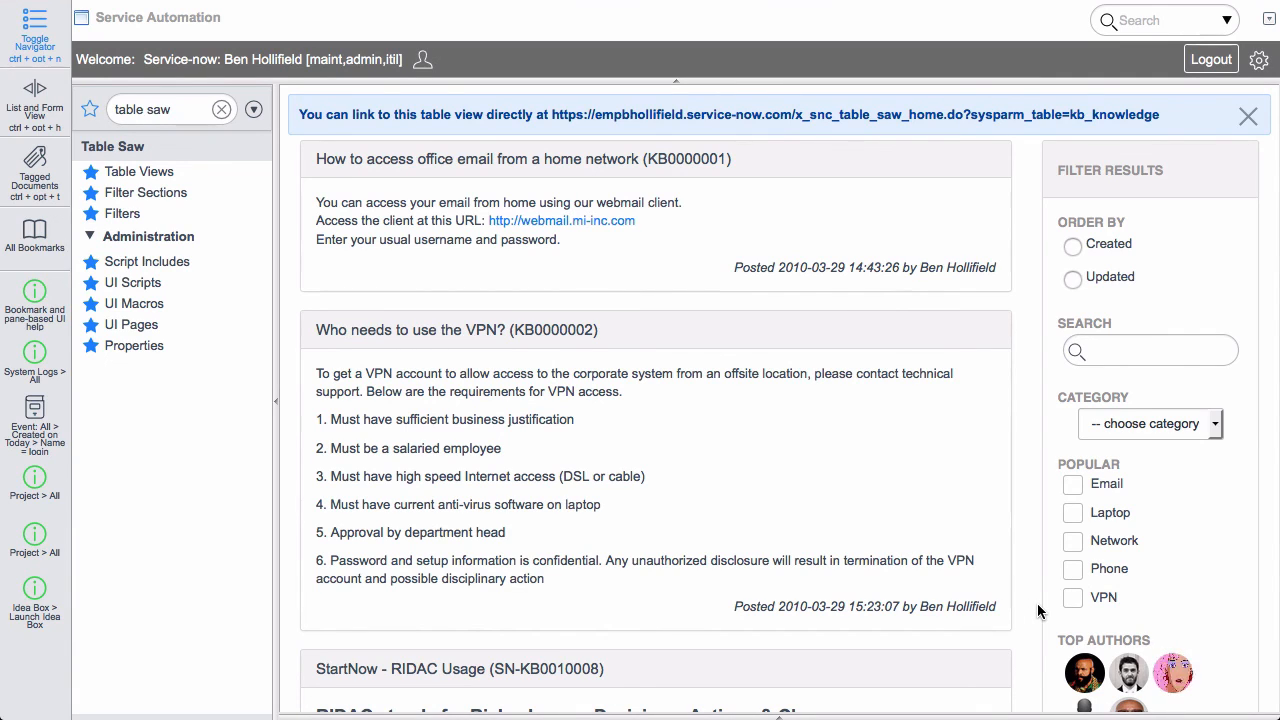